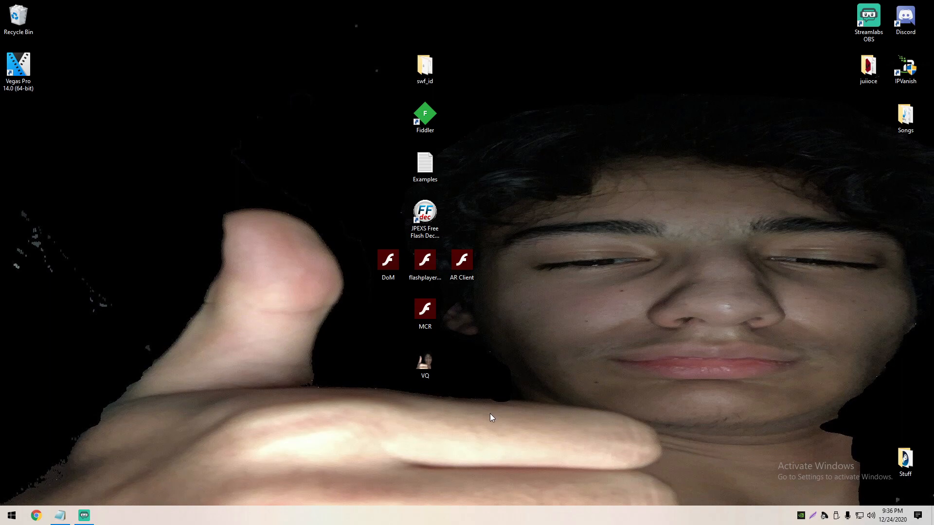
{"action": "mouse_move", "coordinate": [487, 429]}
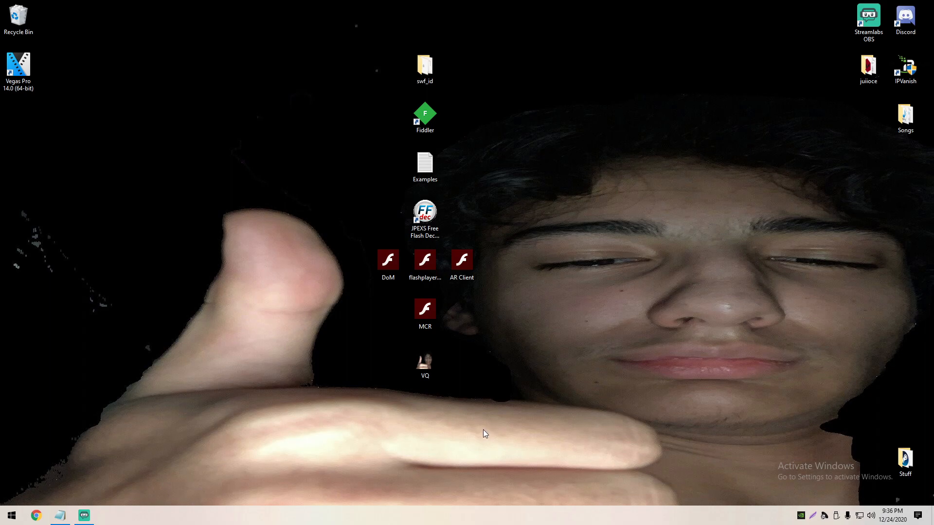
Review the Examples notes in Notepad and close them again.
{"action": "double_click", "coordinate": [426, 164]}
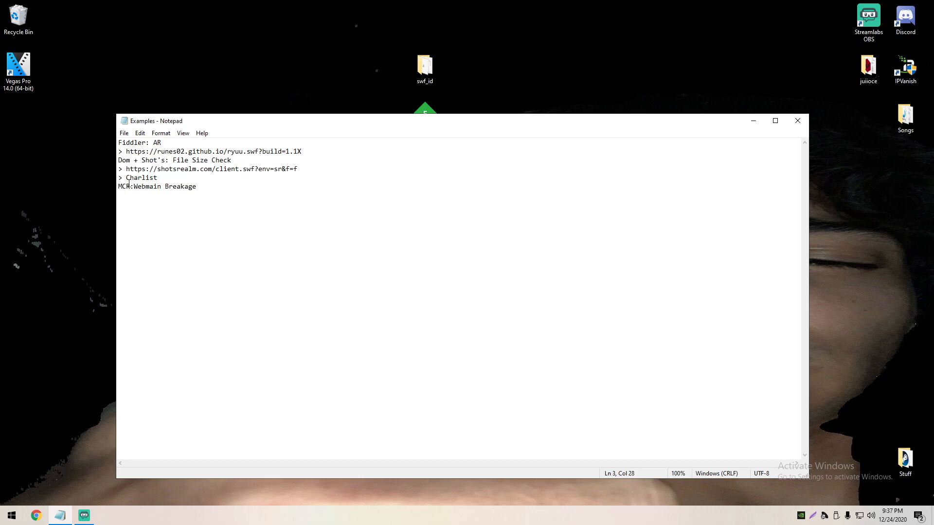
{"action": "double_click", "coordinate": [182, 187]}
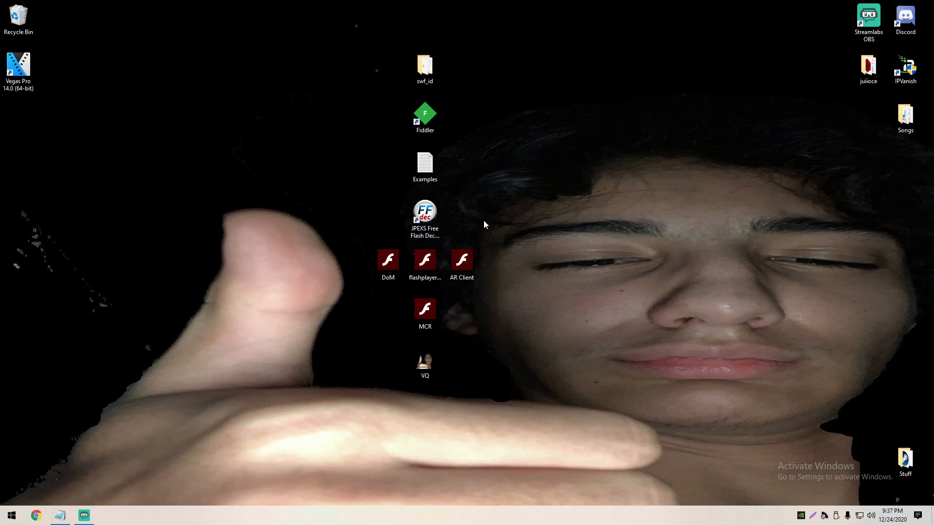
{"action": "mouse_move", "coordinate": [485, 216]}
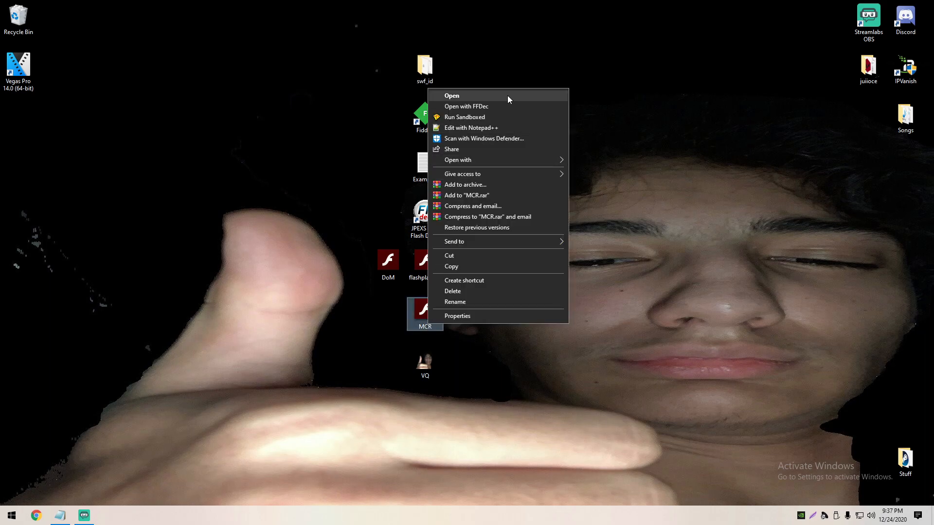
{"action": "left_click", "coordinate": [452, 95]}
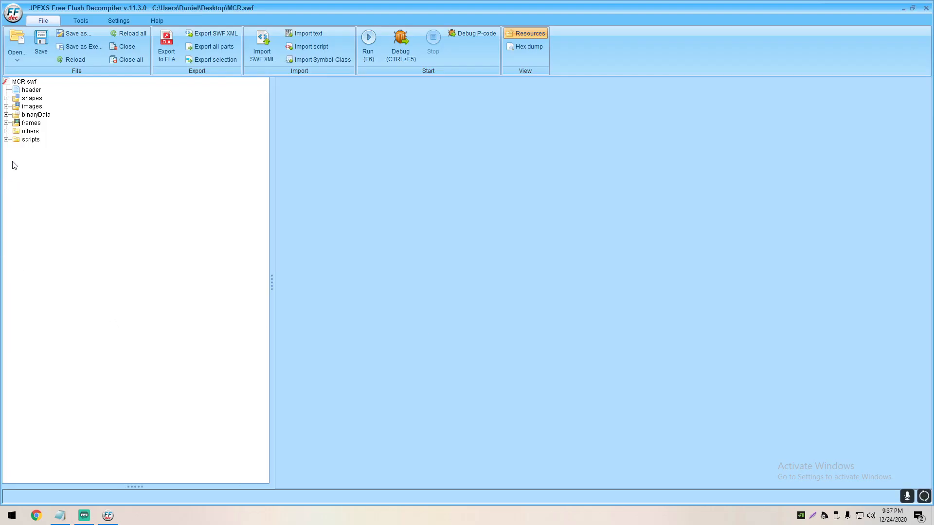
{"action": "left_click", "coordinate": [6, 139]}
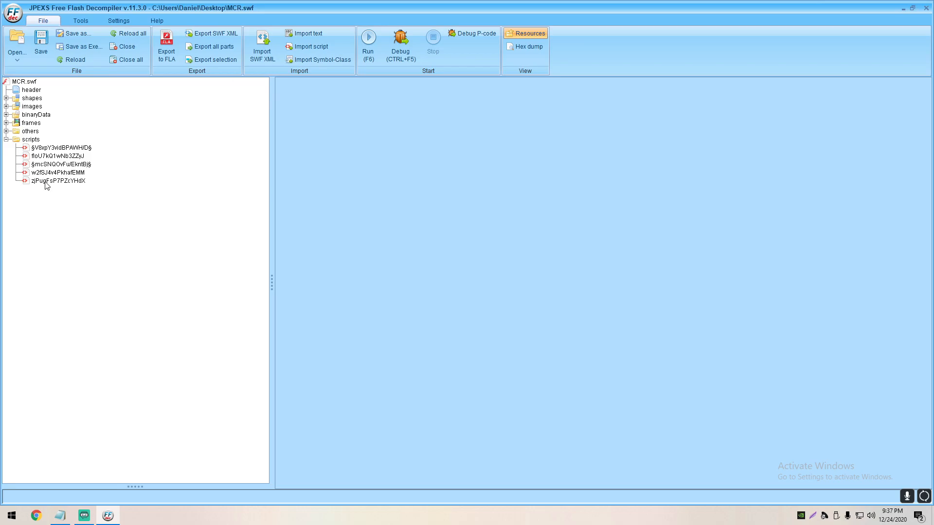
{"action": "left_click", "coordinate": [61, 147]}
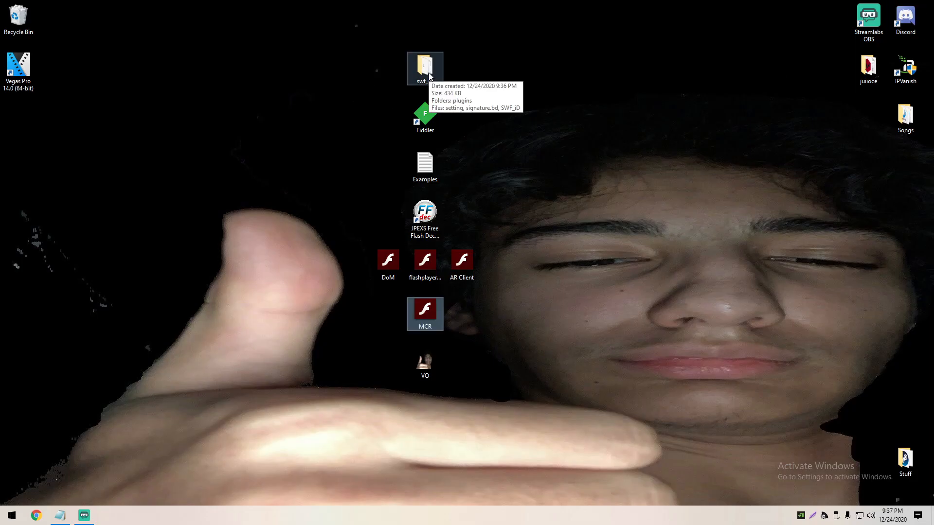
Launch SWF iDentifier from the swf_id folder and scan Flash Player's process for loaded SWFs.
{"action": "double_click", "coordinate": [425, 67]}
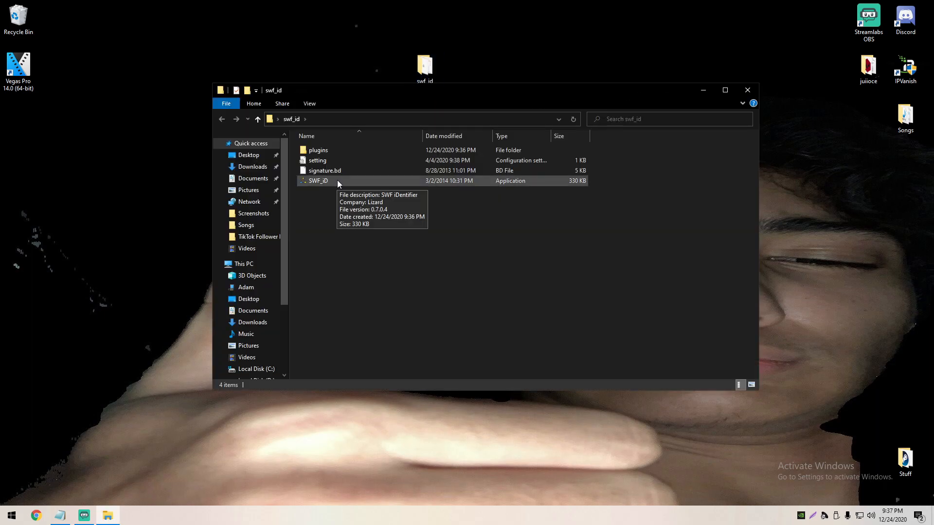
{"action": "double_click", "coordinate": [318, 181]}
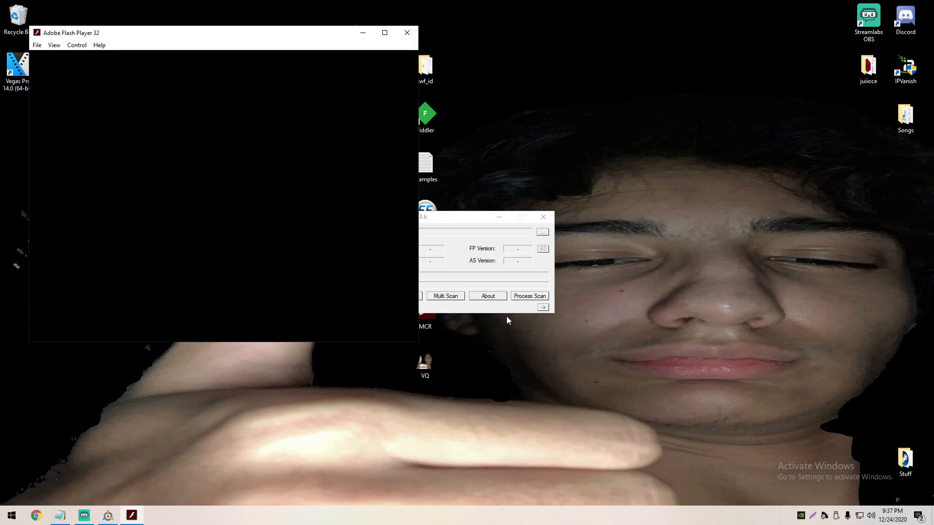
{"action": "left_click", "coordinate": [528, 296]}
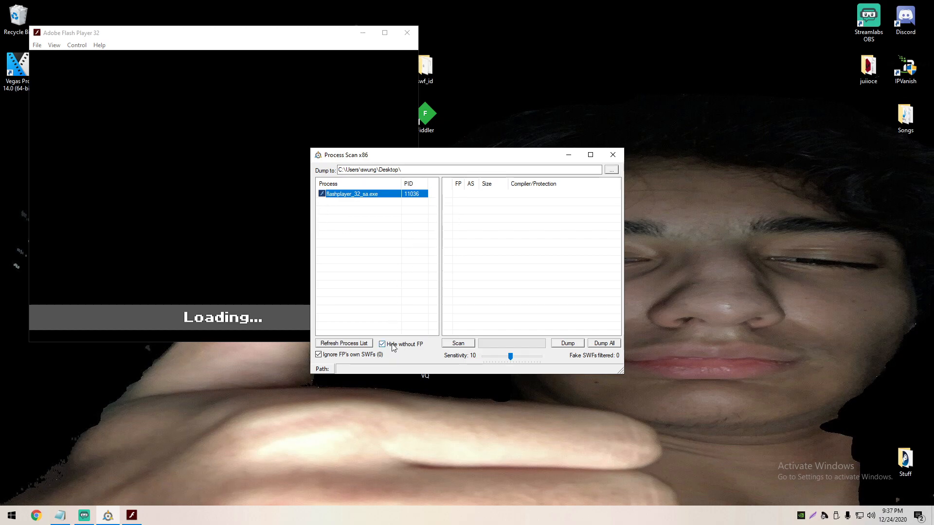
{"action": "mouse_move", "coordinate": [371, 356]}
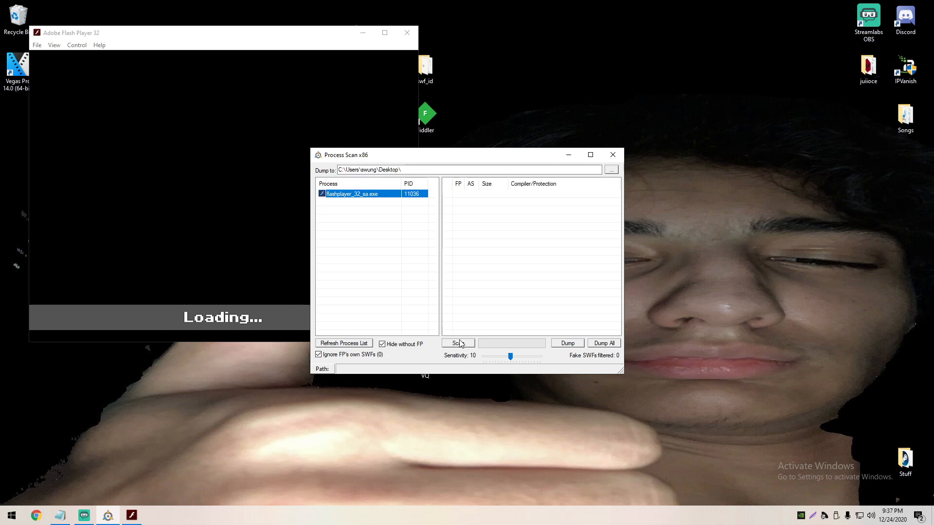
{"action": "left_click", "coordinate": [457, 343]}
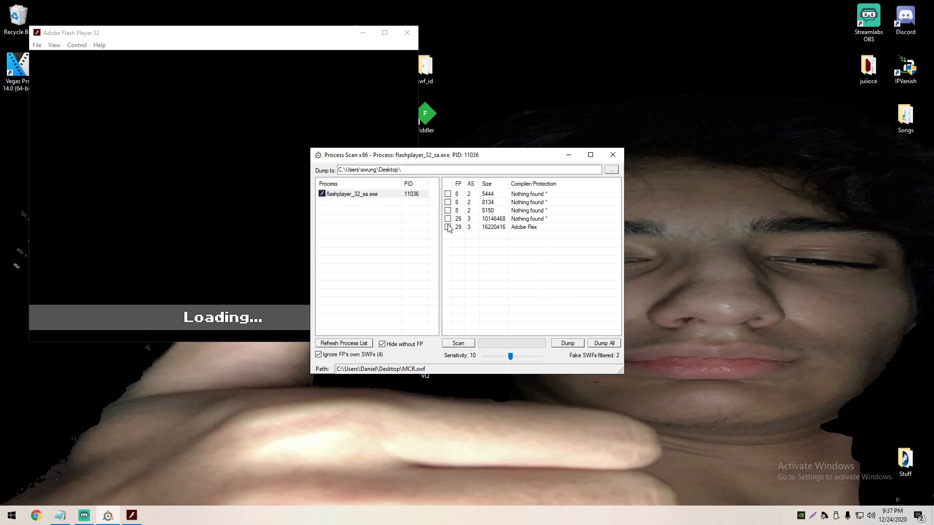
Dump the Adobe Flex SWF to the desktop and acknowledge the confirmation.
{"action": "left_click", "coordinate": [448, 227]}
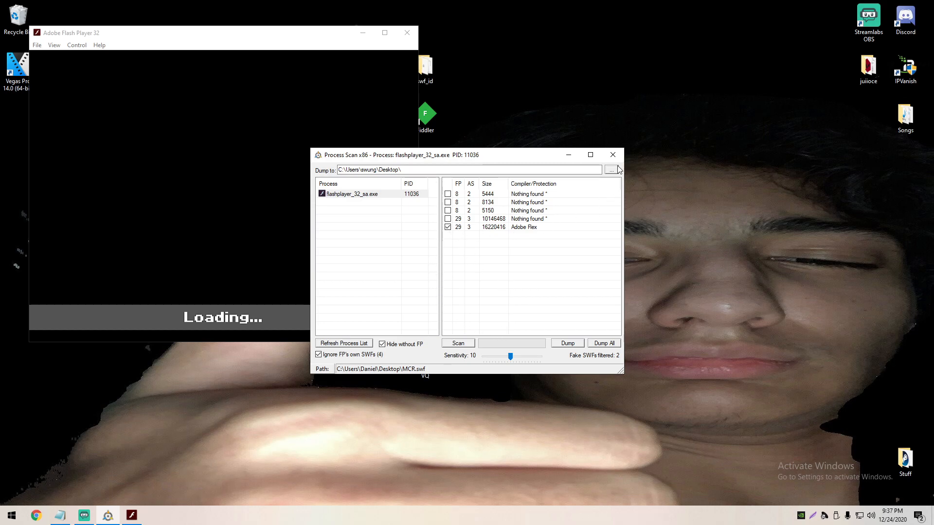
{"action": "left_click", "coordinate": [612, 170]}
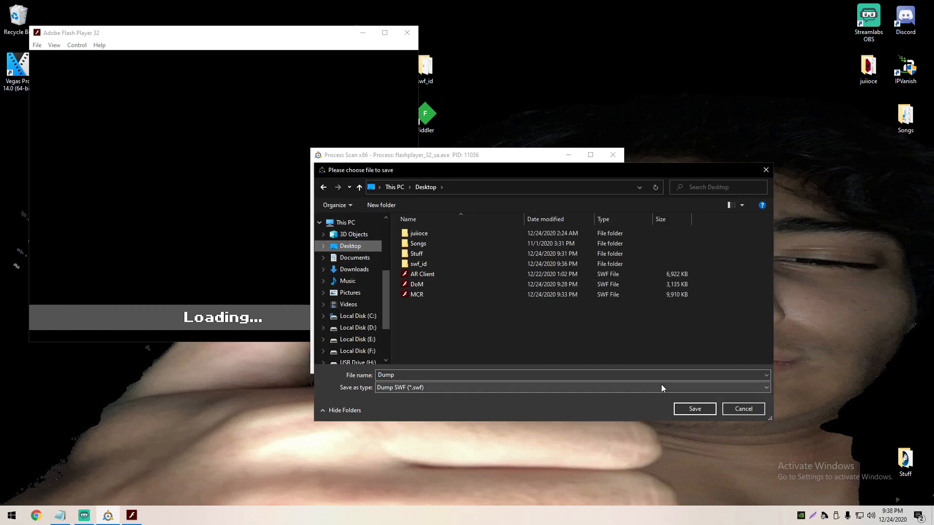
{"action": "left_click", "coordinate": [694, 410]}
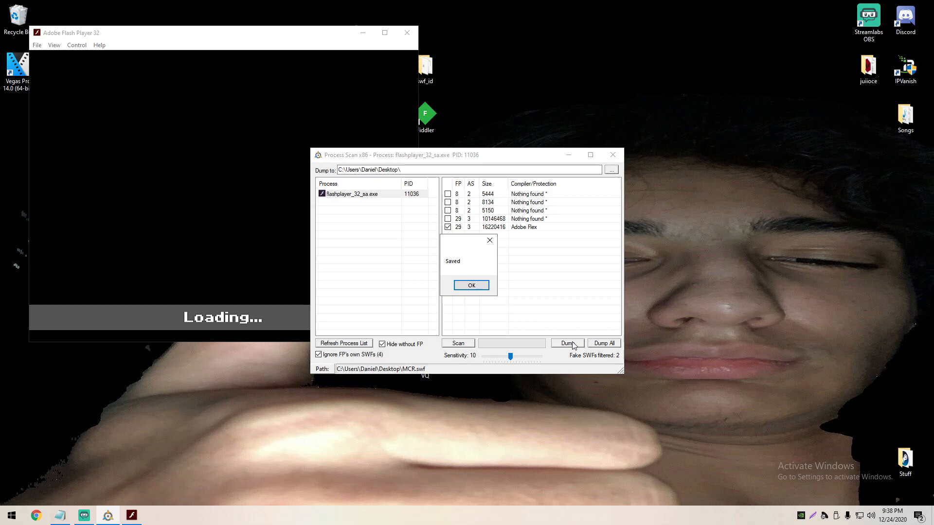
{"action": "left_click", "coordinate": [471, 286]}
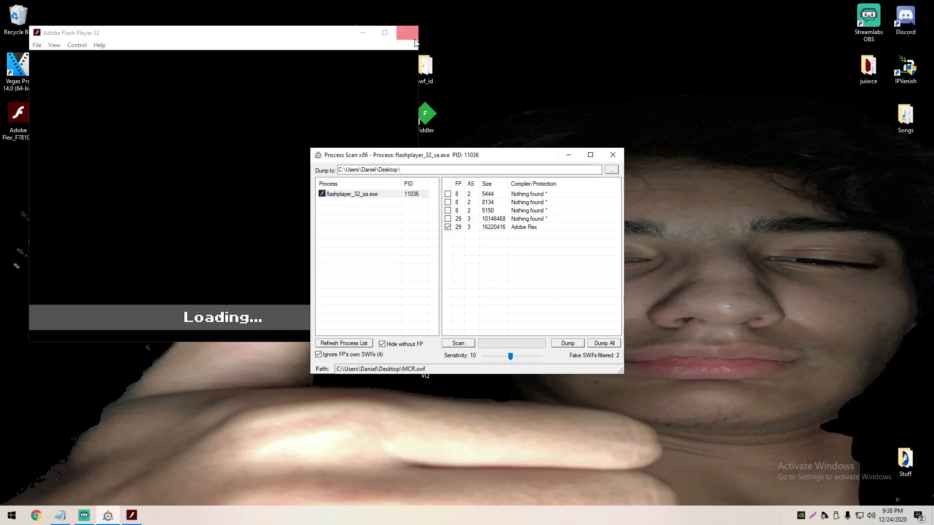
Load the dumped Adobe Flex_F78100_4.swf in the decompiler and show WebMain's instance initializer P-code.
{"action": "left_click", "coordinate": [408, 34]}
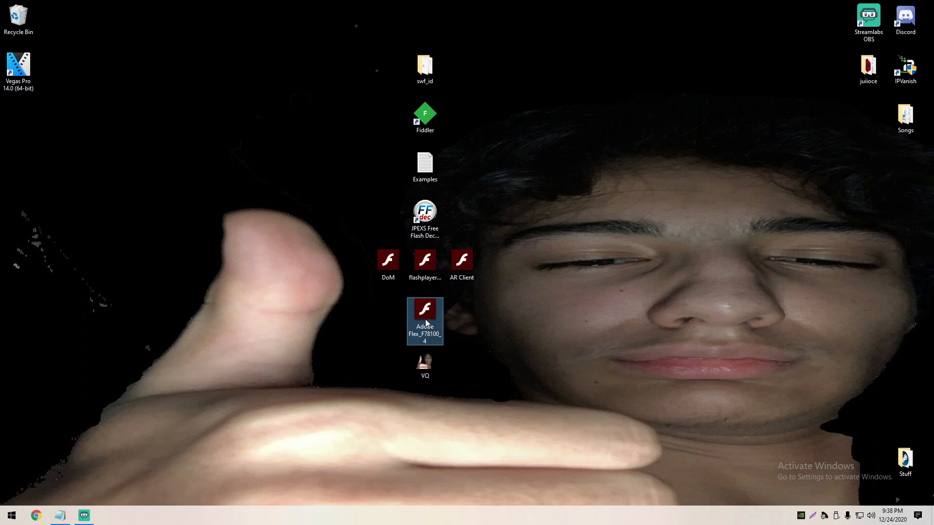
{"action": "double_click", "coordinate": [425, 309]}
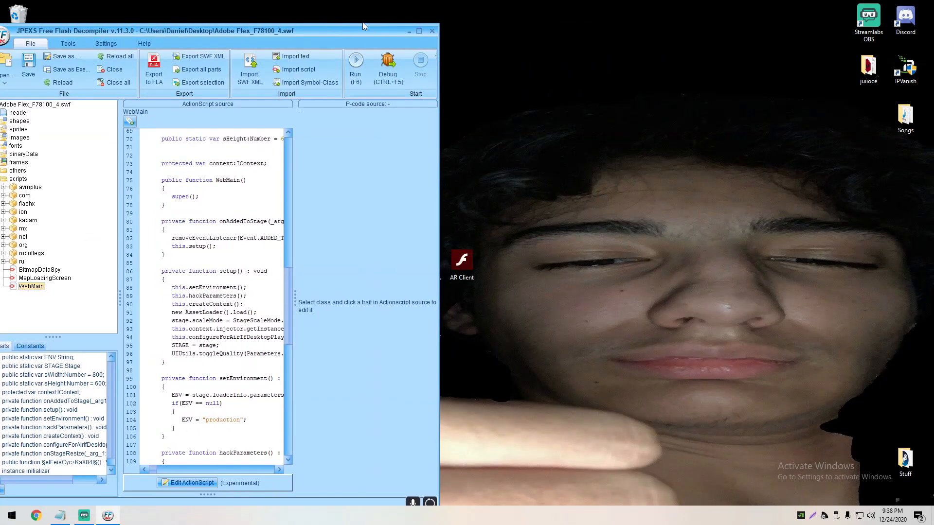
{"action": "left_click", "coordinate": [355, 59]}
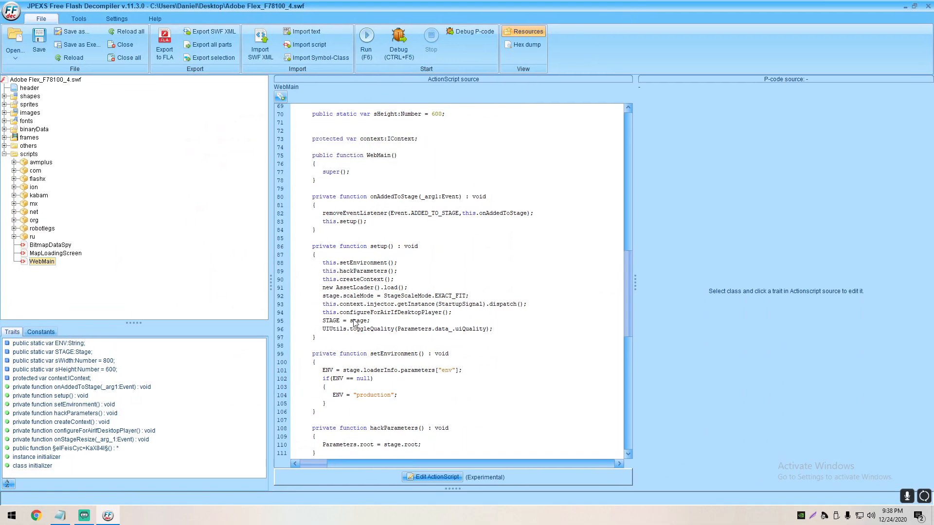
{"action": "scroll", "scroll_direction": "down", "scroll_amount": 3}
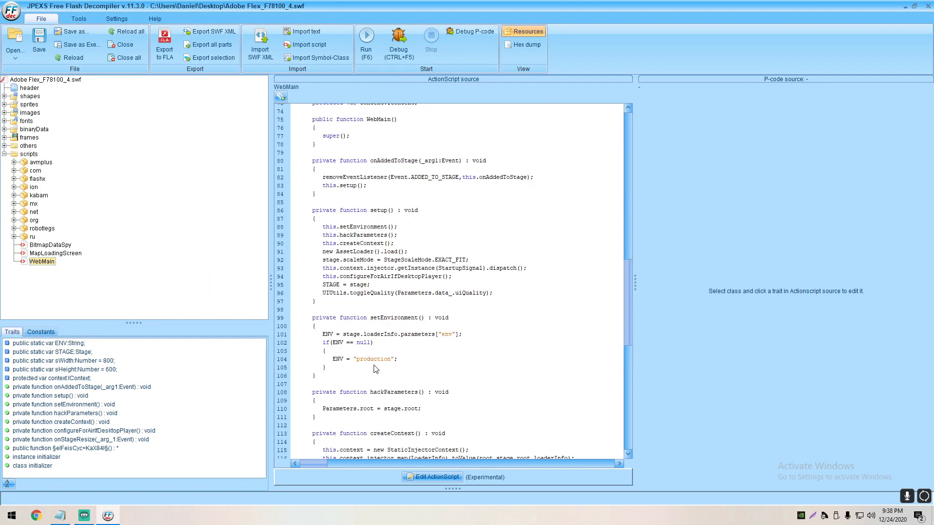
{"action": "left_click", "coordinate": [36, 457]}
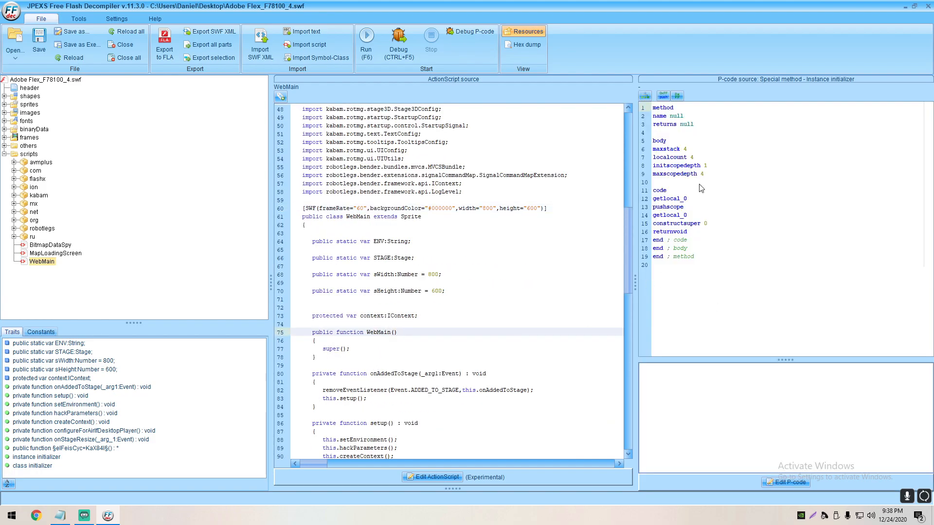
{"action": "mouse_move", "coordinate": [758, 214]}
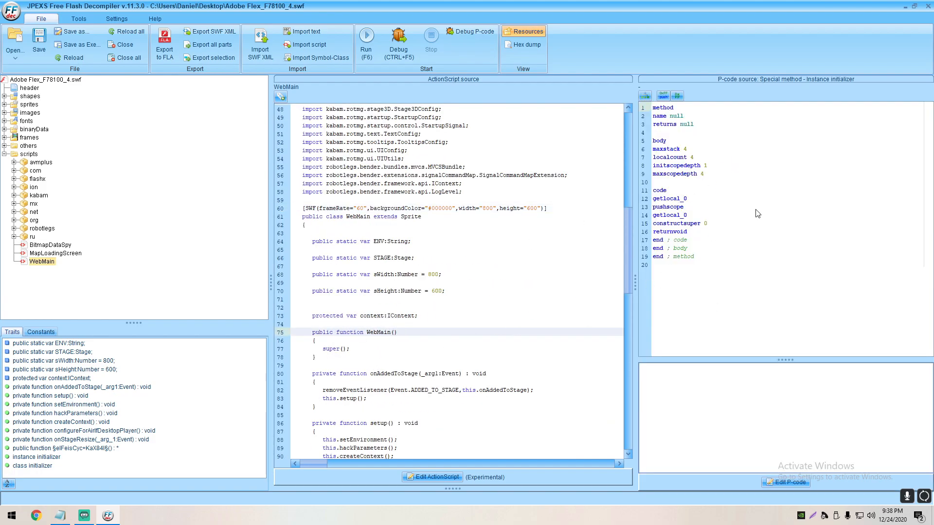
Copy the obfuscated startup function's P-code into the initializer and attempt the save, dismissing the block error.
{"action": "scroll", "scroll_direction": "down", "scroll_amount": 3}
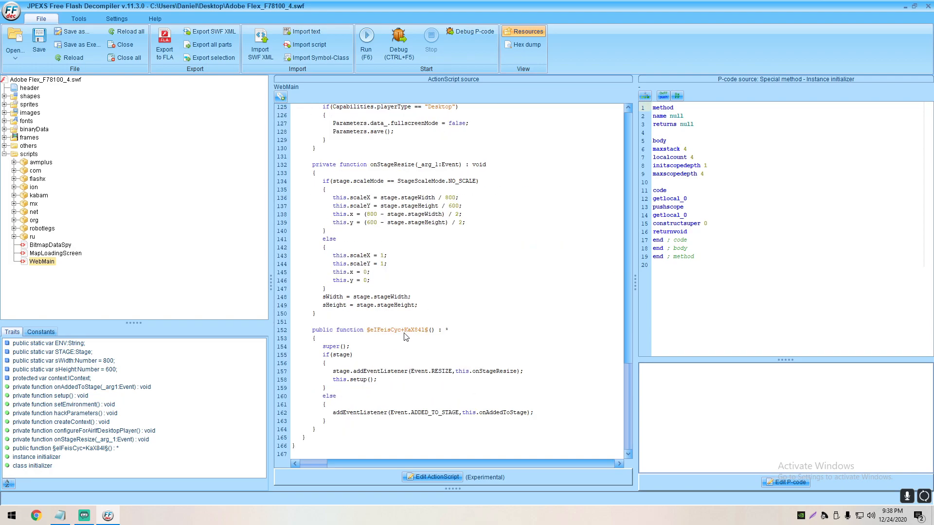
{"action": "left_click", "coordinate": [376, 329]}
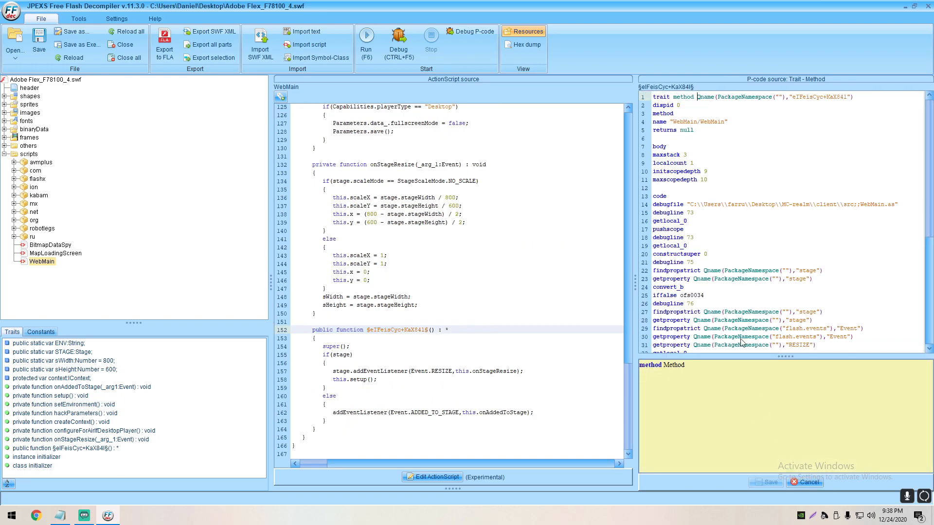
{"action": "scroll", "scroll_direction": "down", "scroll_amount": 3}
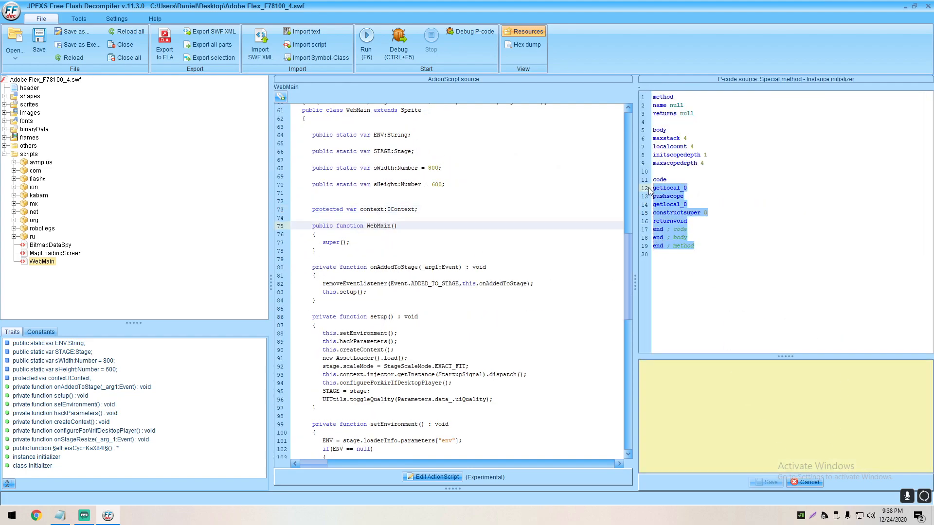
{"action": "left_click", "coordinate": [768, 481]}
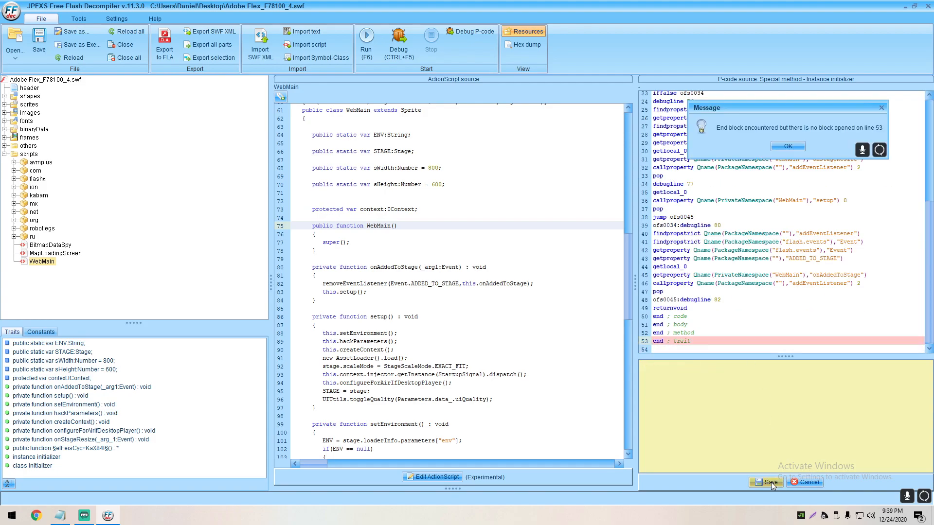
{"action": "left_click", "coordinate": [787, 146]}
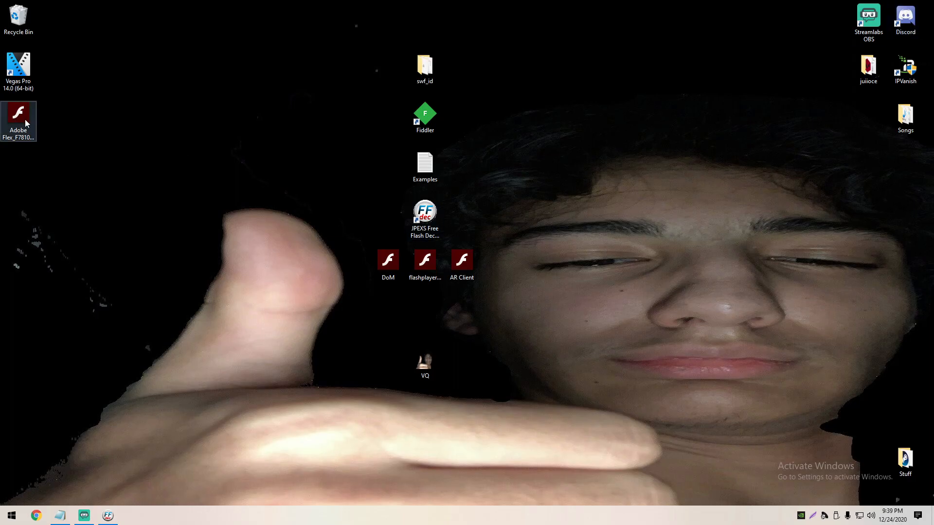
Test-run the patched Adobe Flex client in Flash Player and close it.
{"action": "double_click", "coordinate": [388, 260]}
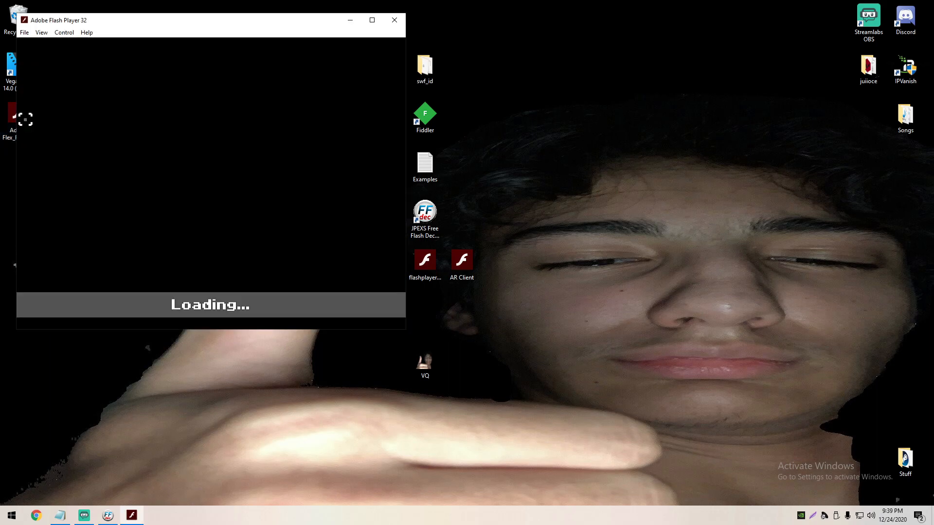
{"action": "left_click", "coordinate": [394, 19]}
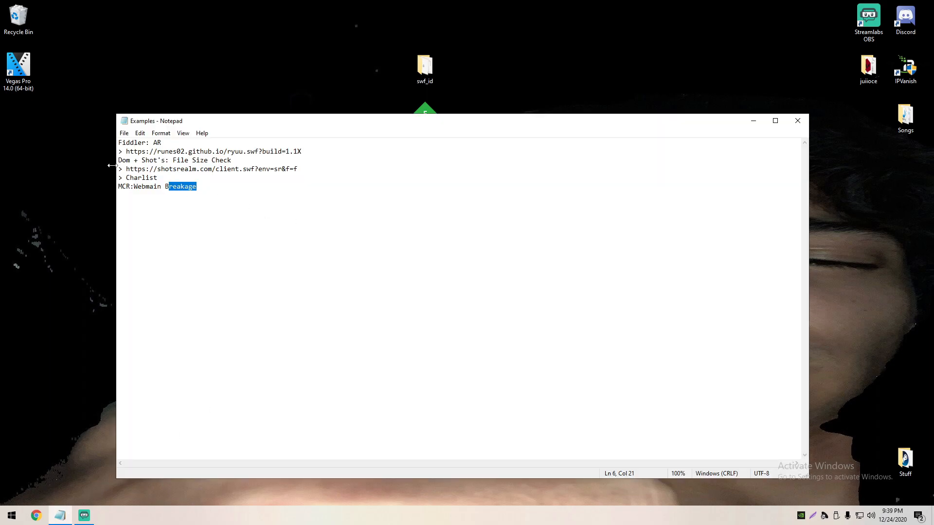
{"action": "left_click", "coordinate": [797, 121]}
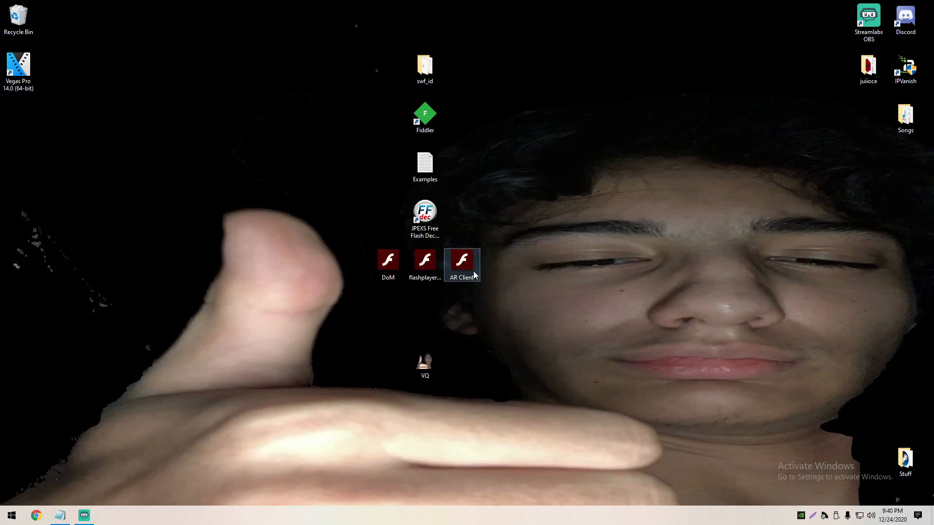
{"action": "right_click", "coordinate": [461, 261]}
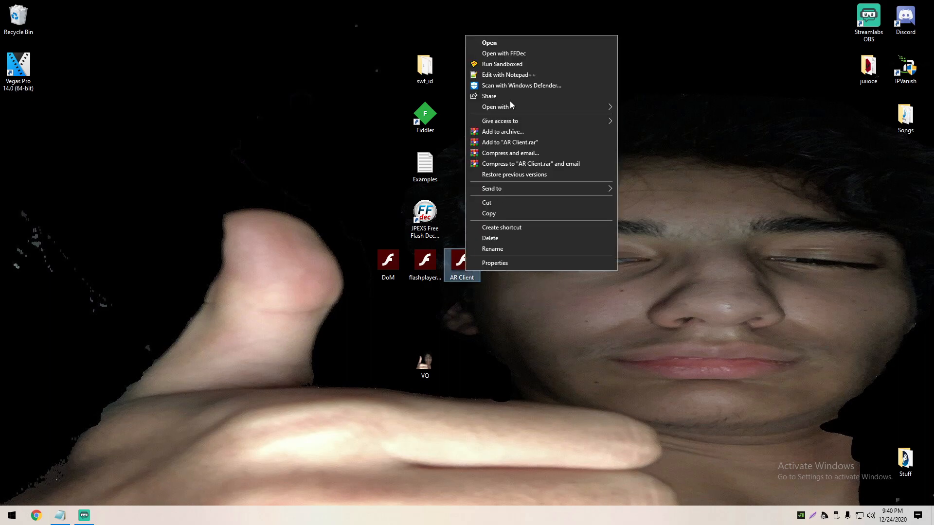
{"action": "left_click", "coordinate": [503, 52]}
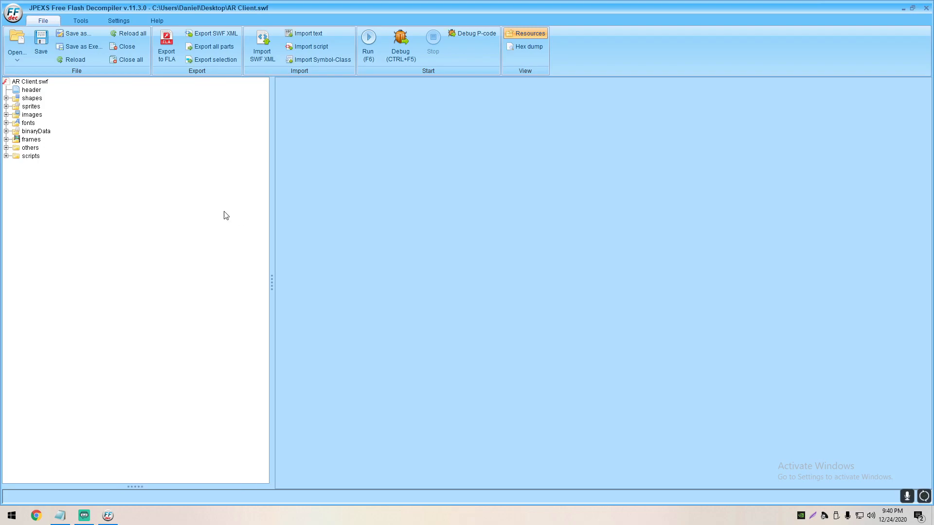
{"action": "left_click", "coordinate": [6, 156]}
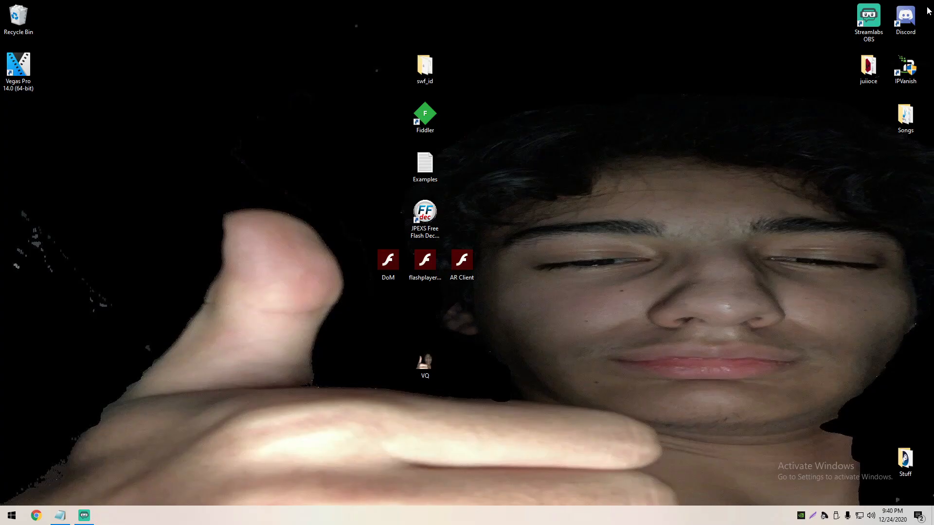
Launch Fiddler from its desktop shortcut.
{"action": "left_click", "coordinate": [426, 114]}
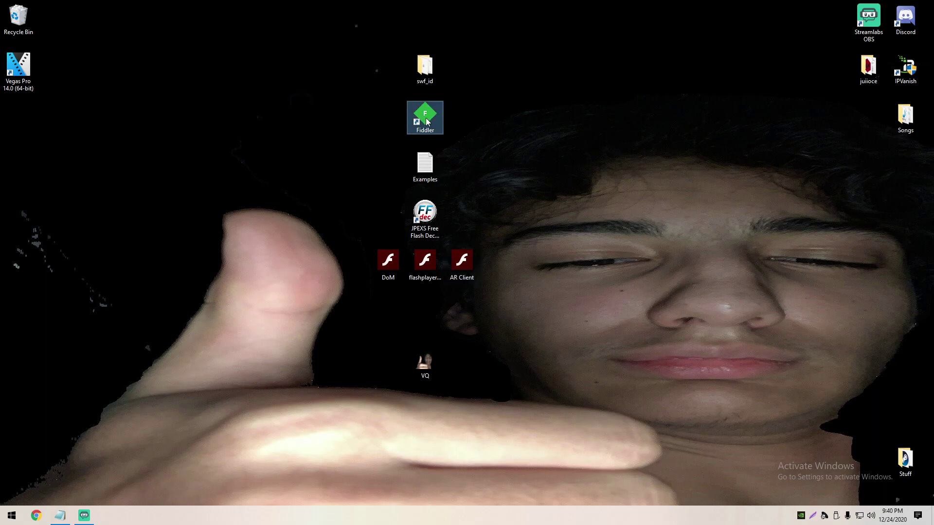
{"action": "double_click", "coordinate": [425, 117]}
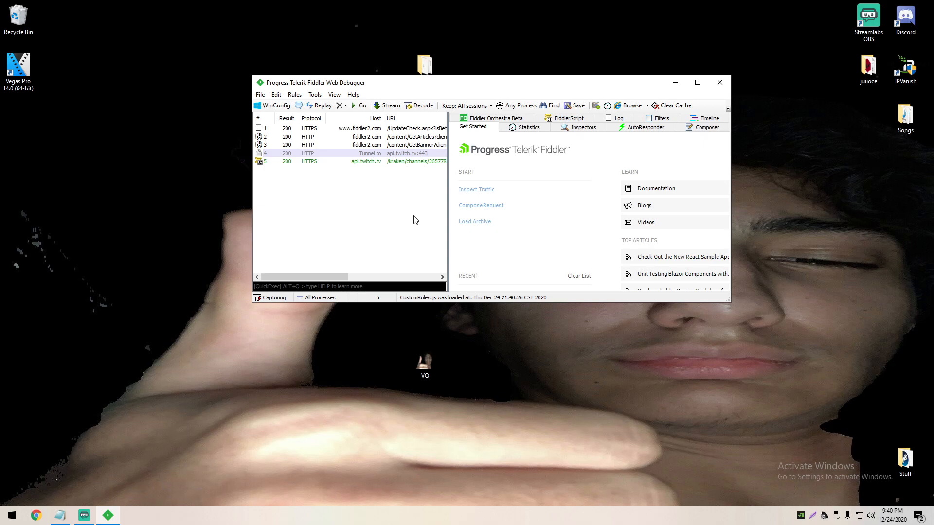
{"action": "mouse_move", "coordinate": [364, 197]}
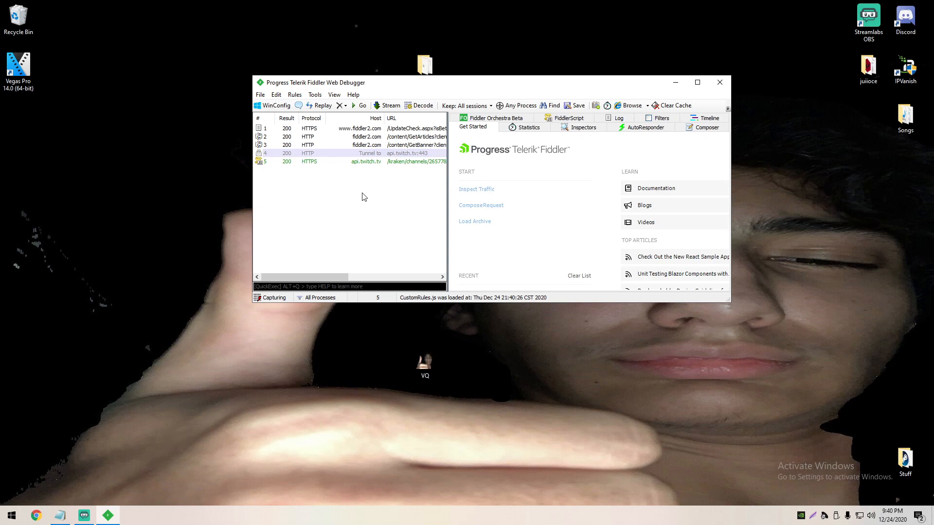
{"action": "mouse_move", "coordinate": [334, 95]}
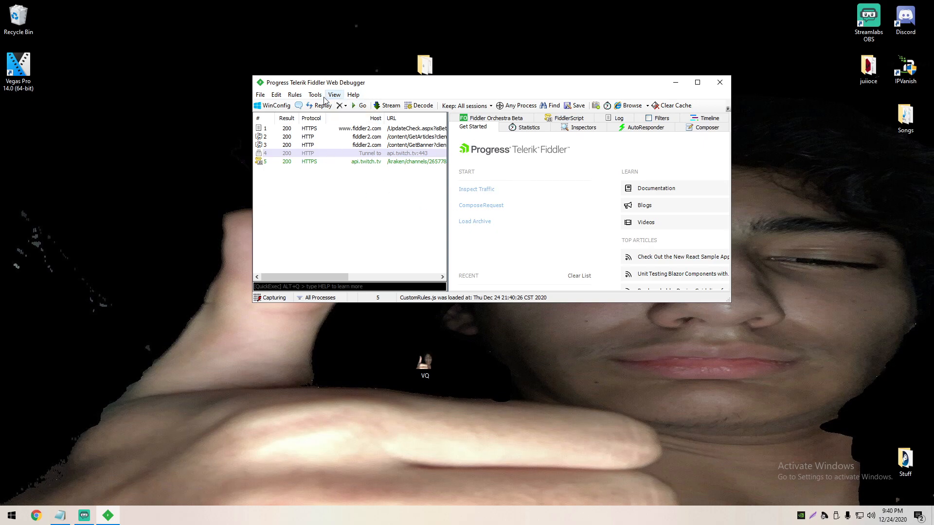
Enable Decrypt HTTPS traffic in Fiddler's HTTPS options.
{"action": "left_click", "coordinate": [314, 95]}
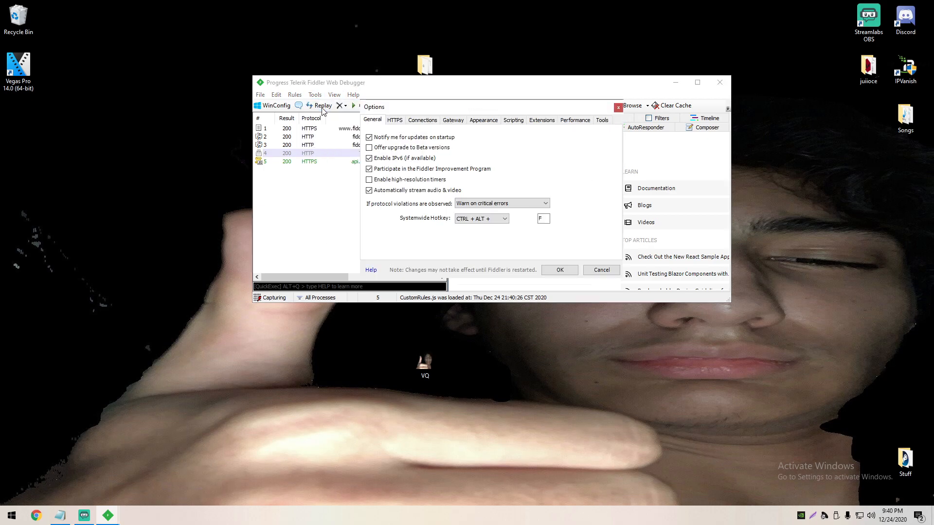
{"action": "left_click", "coordinate": [395, 120]}
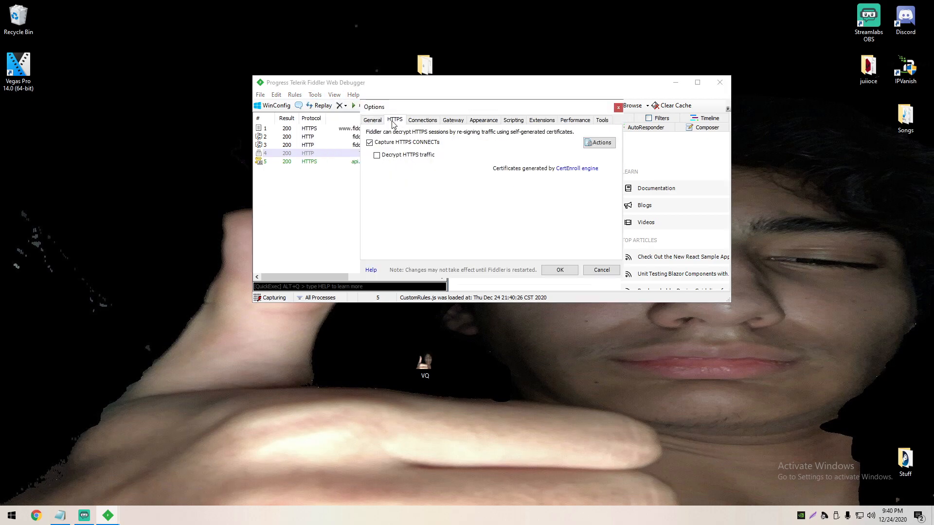
{"action": "left_click", "coordinate": [376, 155]}
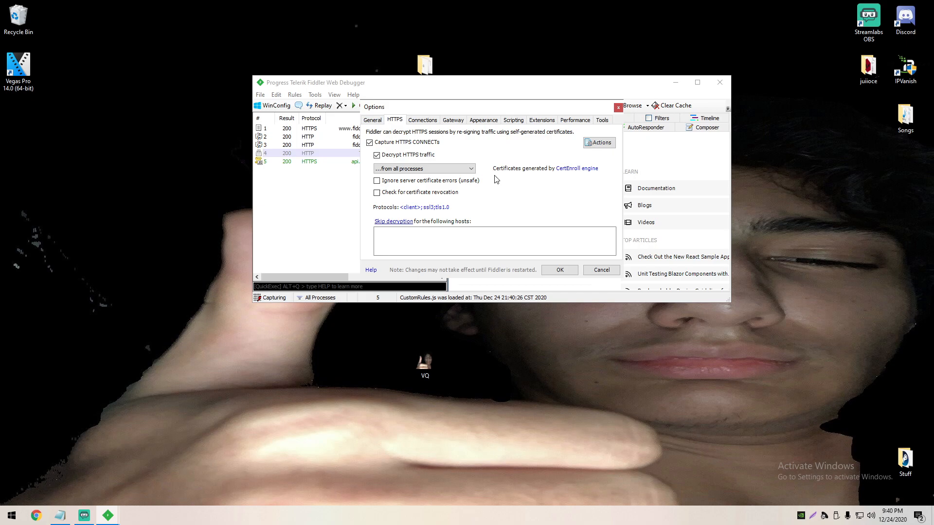
{"action": "left_click", "coordinate": [558, 270]}
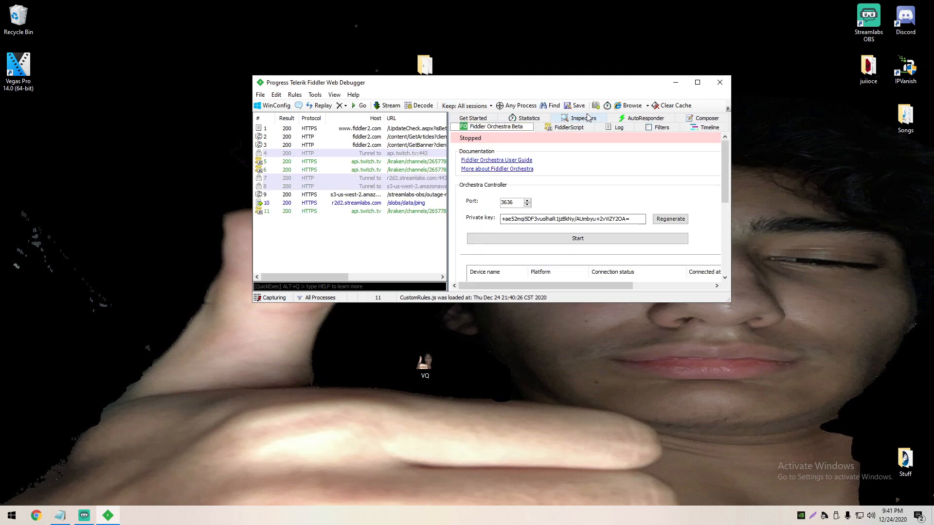
Add a new AutoResponder rule using the runes02 ryuu.swf URL copied from the notes.
{"action": "left_click", "coordinate": [642, 118]}
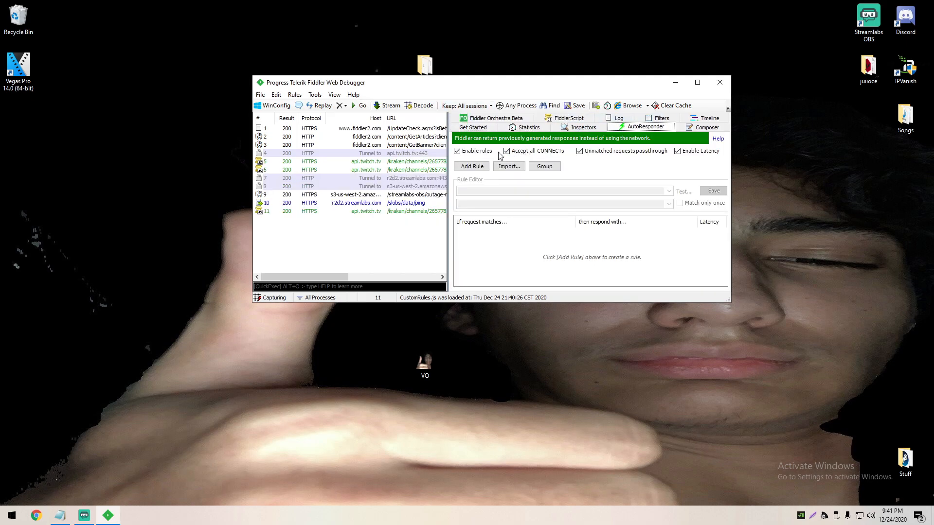
{"action": "left_click", "coordinate": [471, 167]}
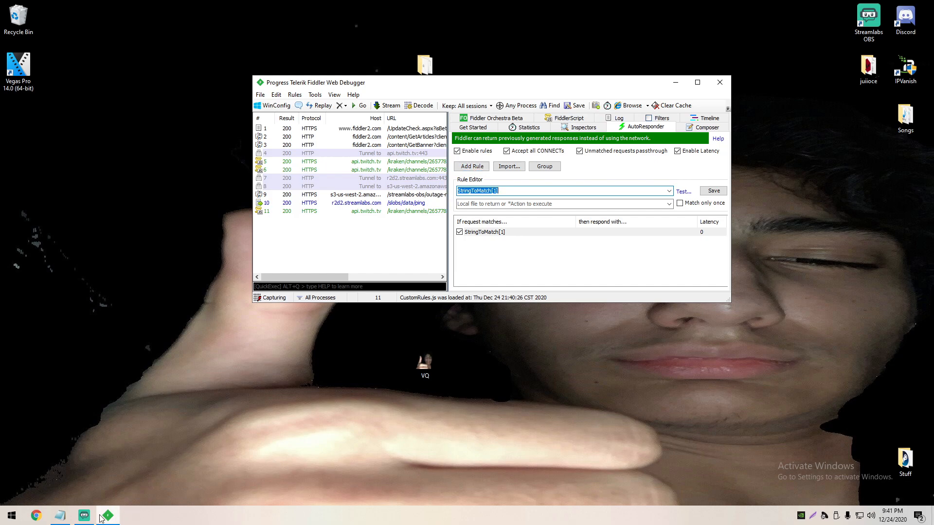
{"action": "left_click", "coordinate": [60, 516]}
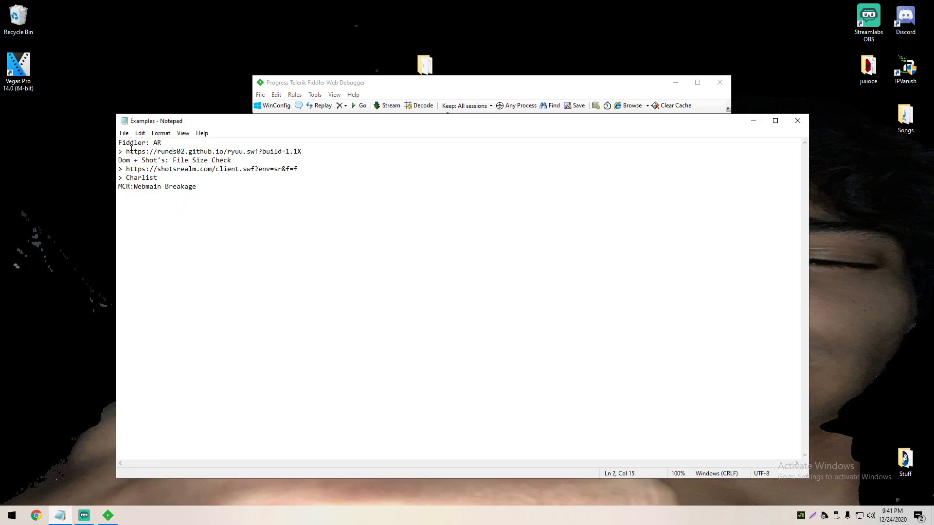
{"action": "right_click", "coordinate": [208, 152]}
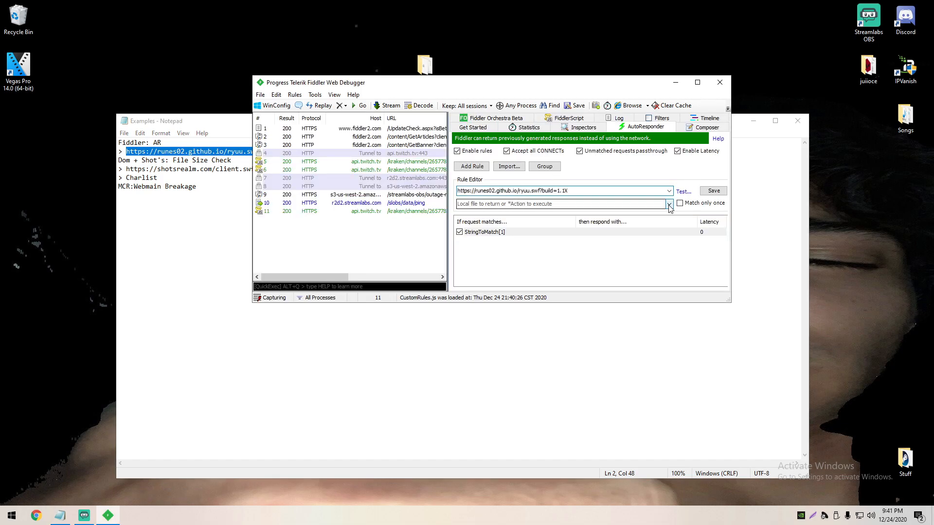
Set the rule's response to the local AR Client file.
{"action": "left_click", "coordinate": [667, 203]}
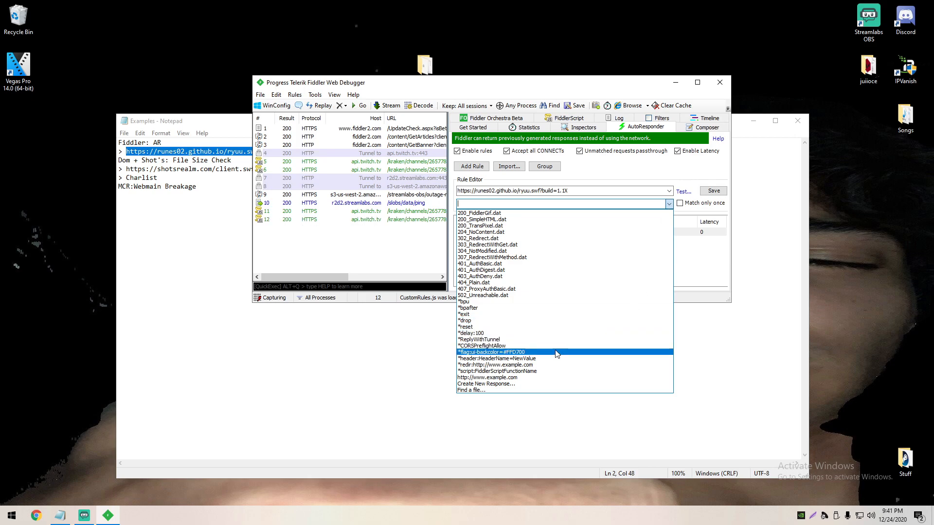
{"action": "left_click", "coordinate": [471, 391]}
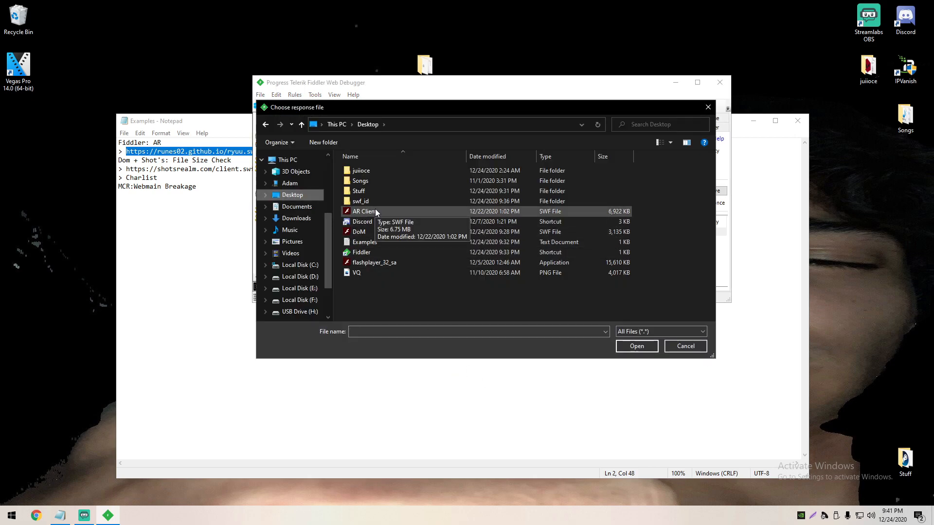
{"action": "left_click", "coordinate": [363, 211]}
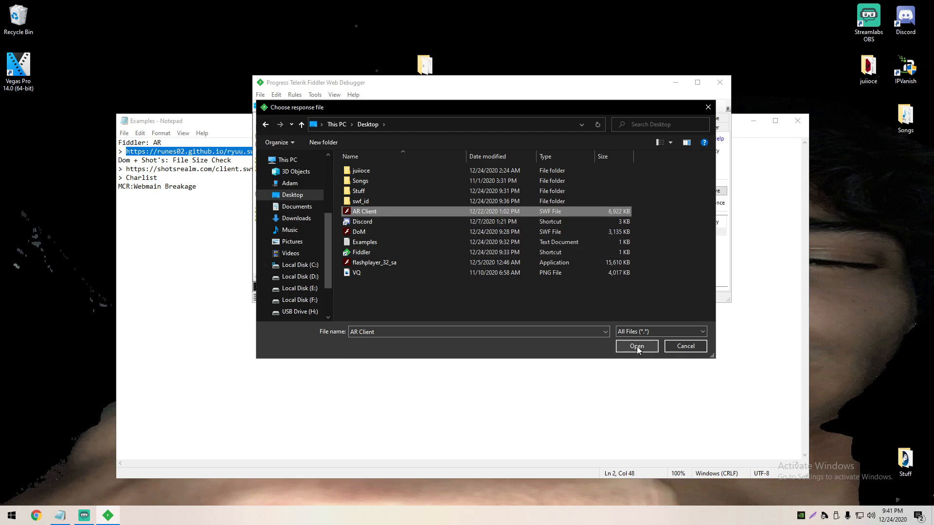
{"action": "left_click", "coordinate": [636, 346]}
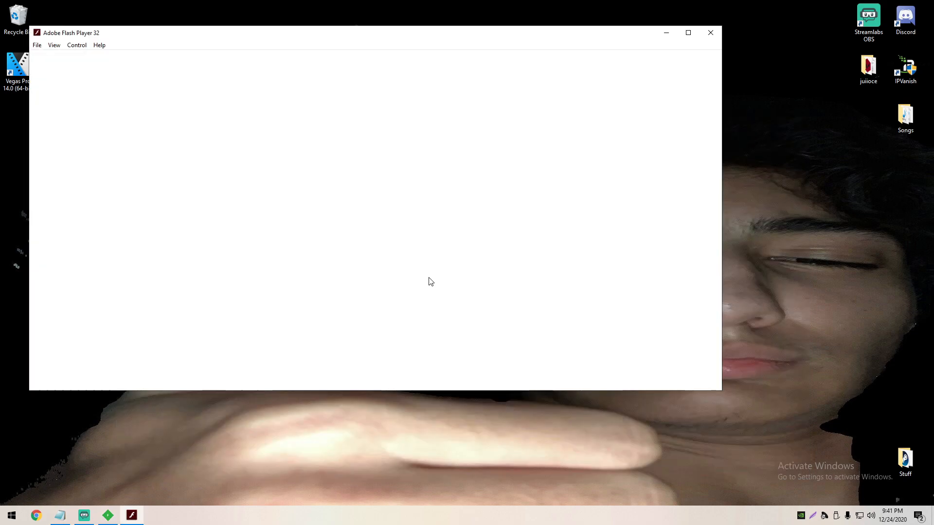
Load the AR game client in Flash Player to view its title menu, then close the player.
{"action": "left_click", "coordinate": [37, 45]}
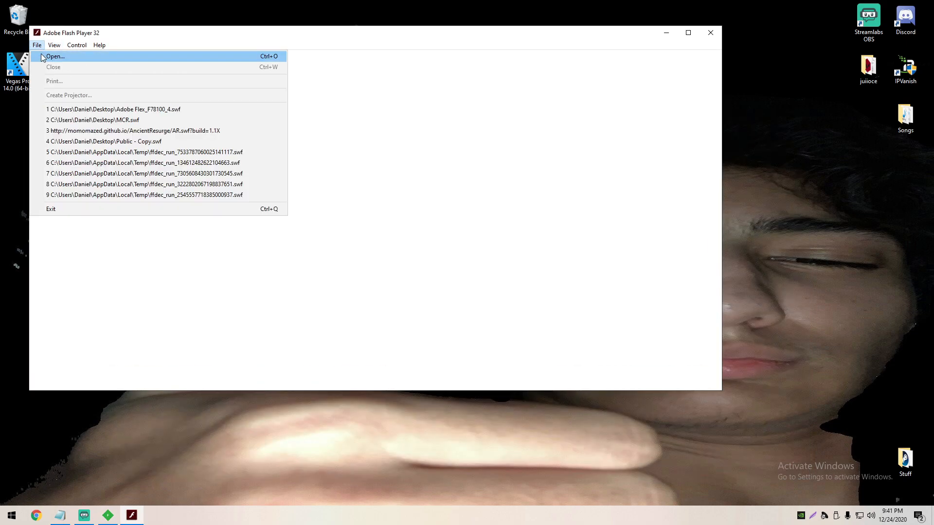
{"action": "left_click", "coordinate": [135, 130]}
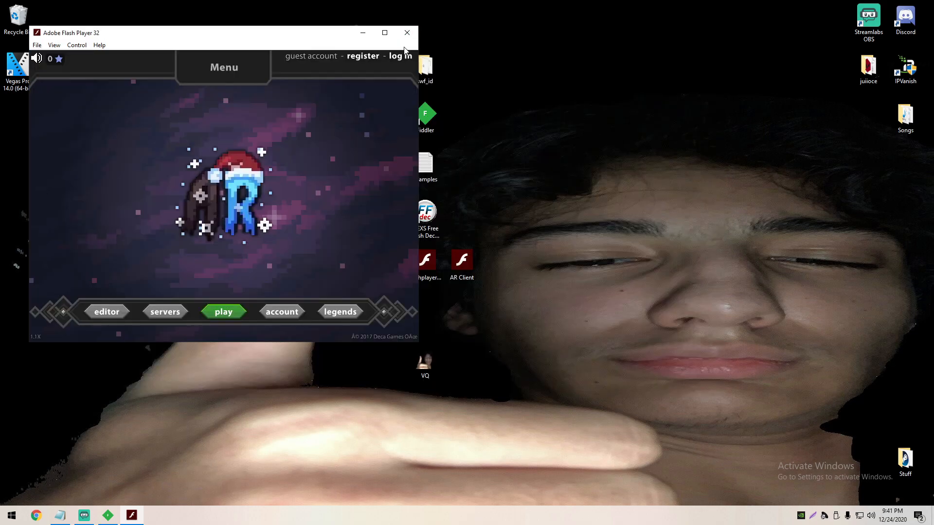
{"action": "left_click", "coordinate": [407, 33]}
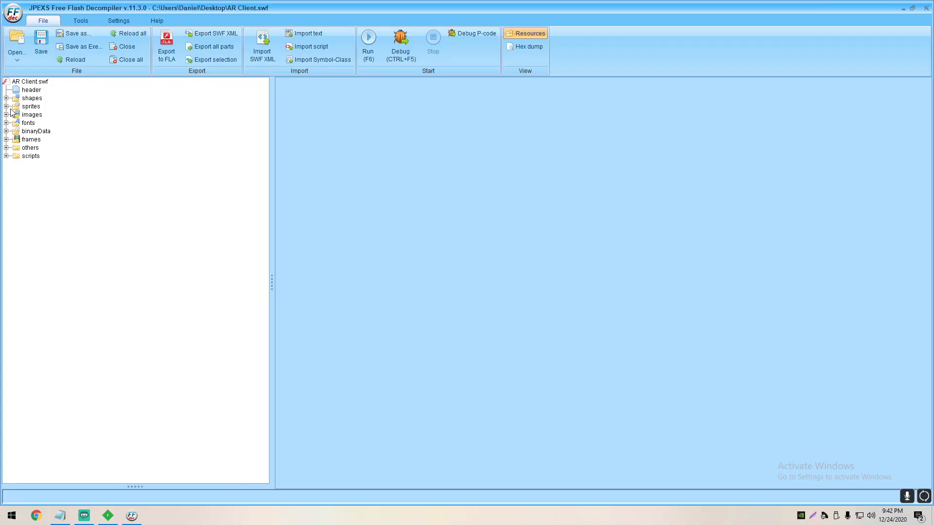
Replace TitleView_TitleScreenGraphic in the client's images with VQ.png.
{"action": "left_click", "coordinate": [32, 115]}
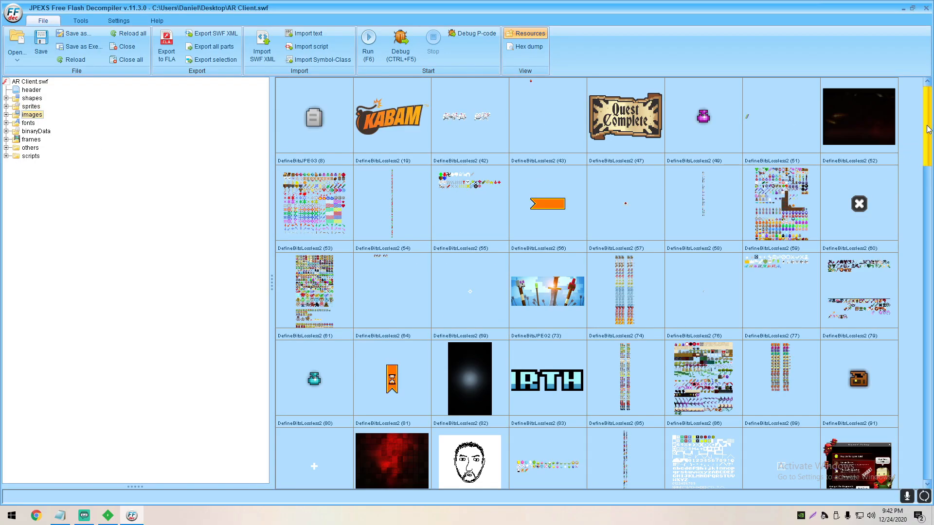
{"action": "scroll", "scroll_direction": "down", "scroll_amount": 3}
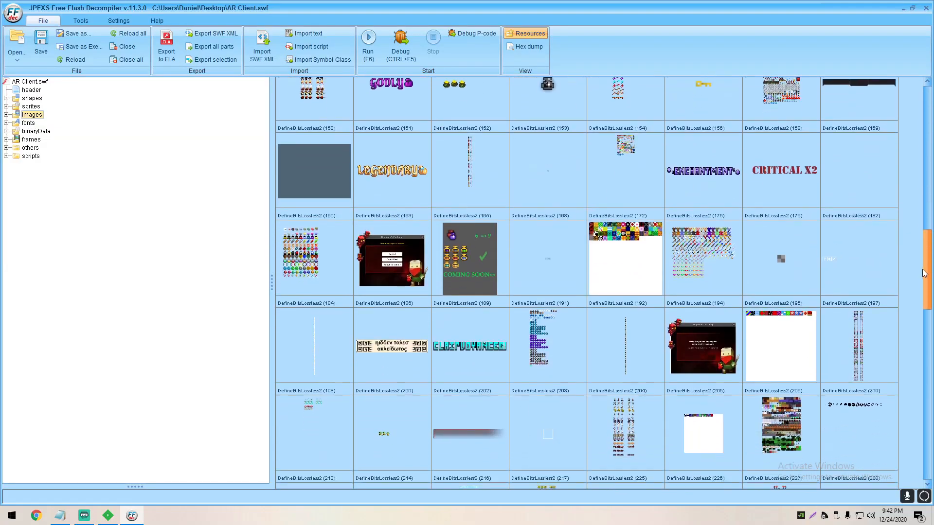
{"action": "scroll", "scroll_direction": "down", "scroll_amount": 3}
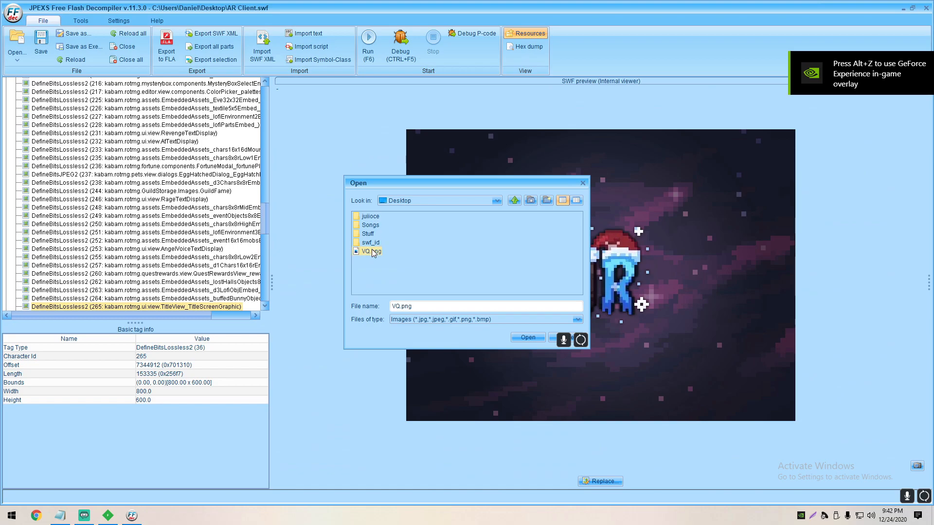
{"action": "left_click", "coordinate": [526, 338]}
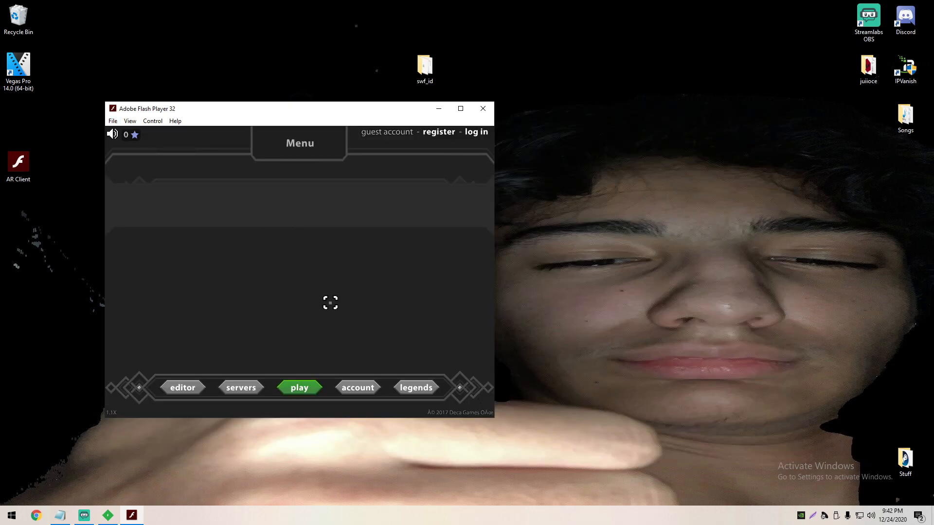
Close the game window and bring up the file actions for the DoM (1) SWF on the desktop.
{"action": "left_click", "coordinate": [482, 108]}
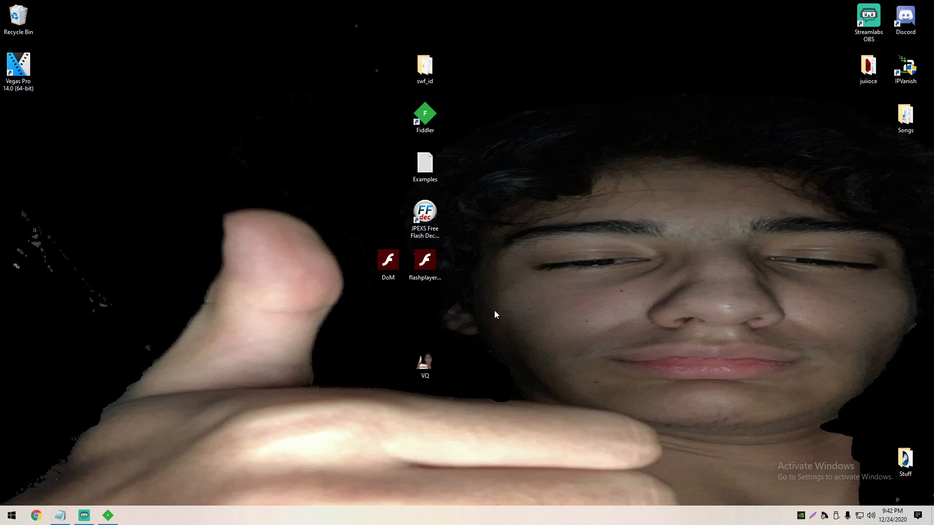
{"action": "mouse_move", "coordinate": [487, 323]}
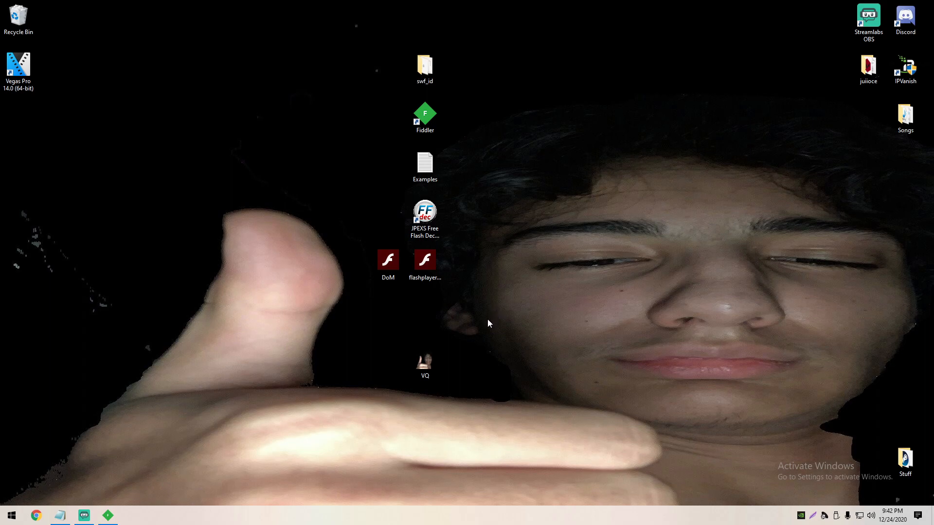
{"action": "mouse_move", "coordinate": [504, 321]}
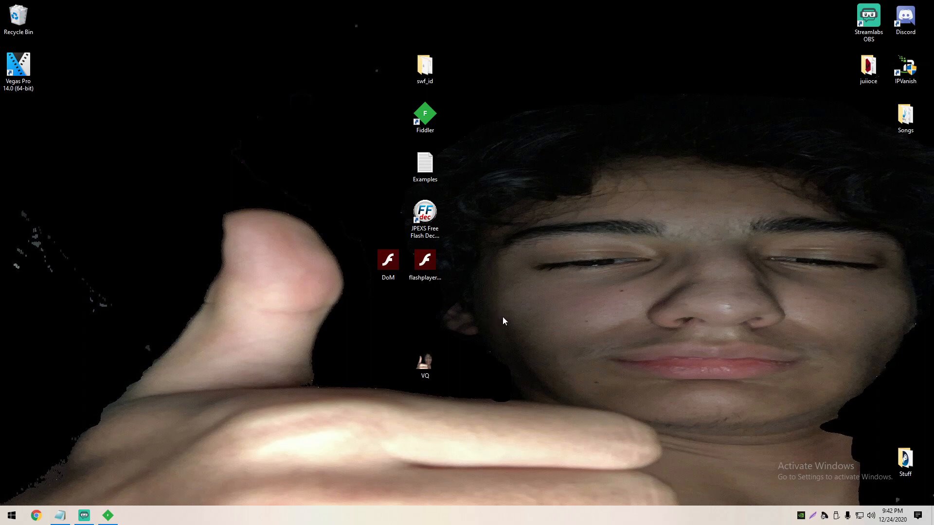
{"action": "mouse_move", "coordinate": [610, 323]}
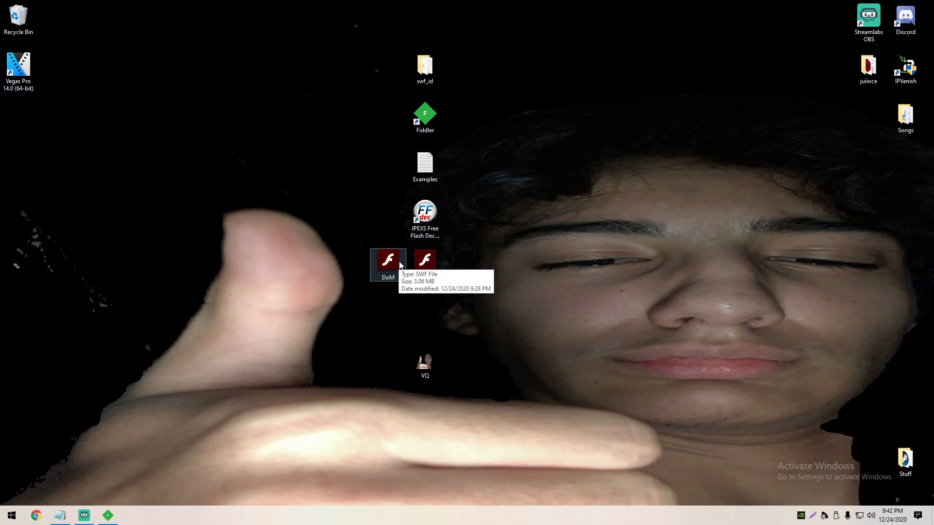
{"action": "double_click", "coordinate": [425, 213]}
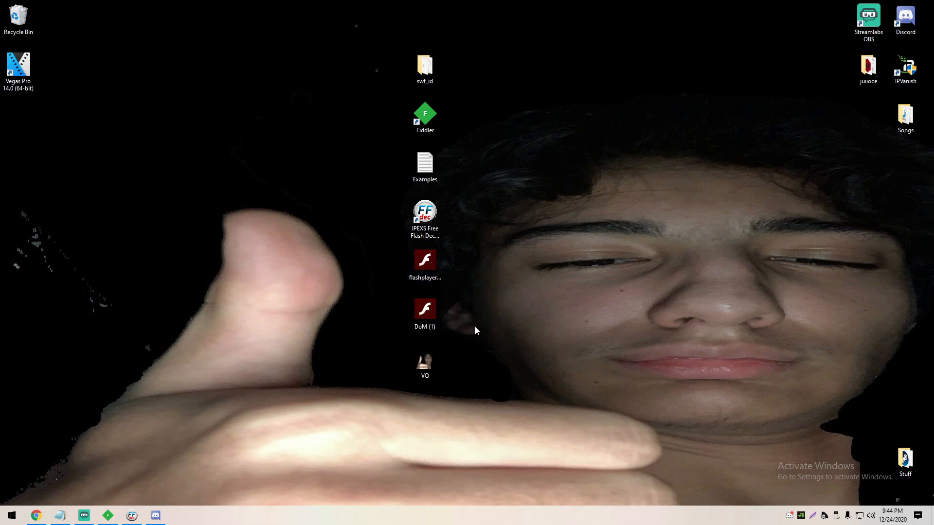
{"action": "mouse_move", "coordinate": [506, 339]}
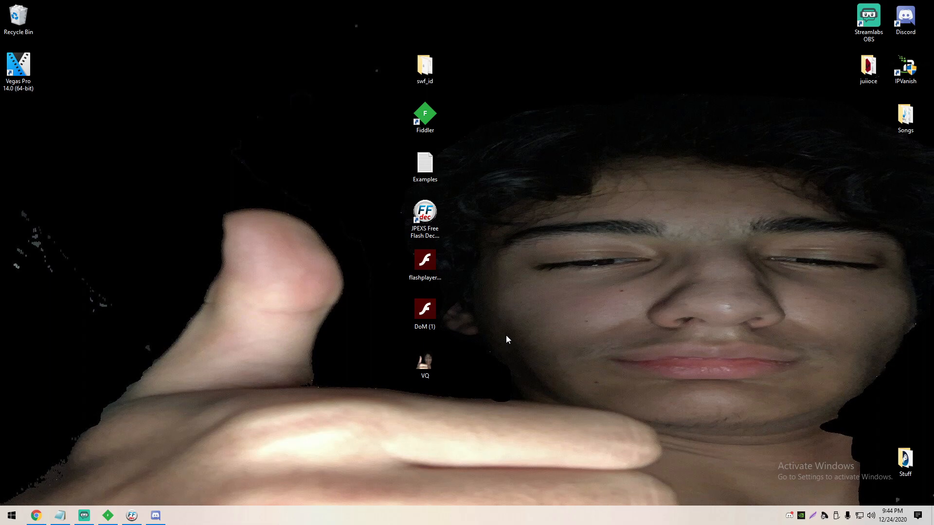
{"action": "mouse_move", "coordinate": [511, 343]}
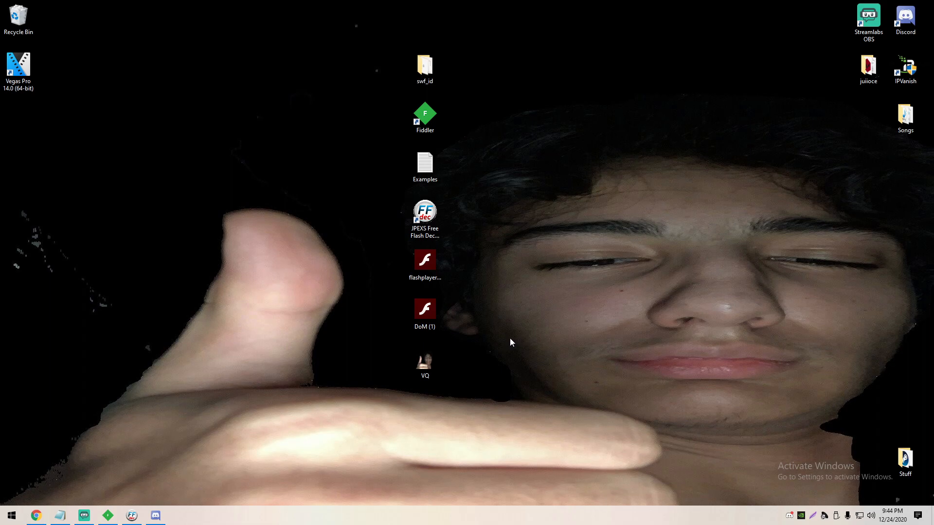
{"action": "right_click", "coordinate": [425, 312]}
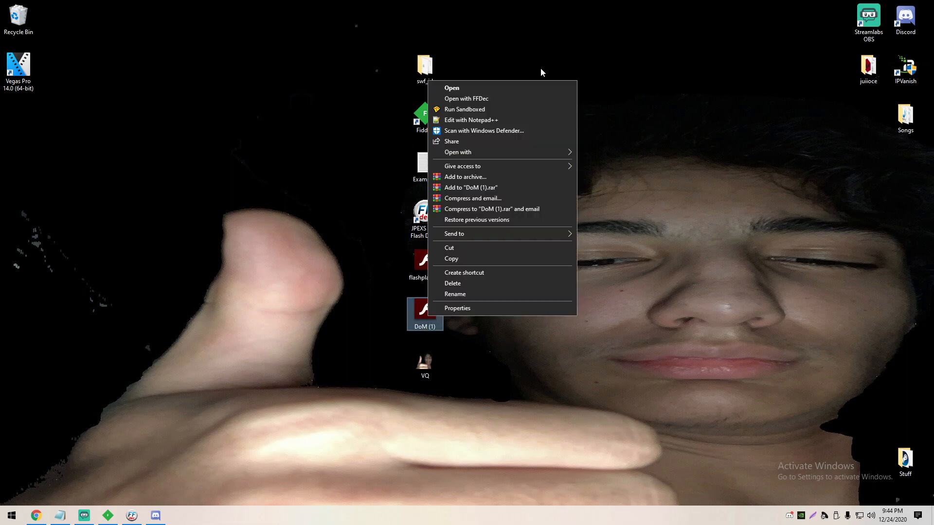
Open DoM (1).swf with FFDec and show the GetCharListTask class source after a charlist search.
{"action": "left_click", "coordinate": [466, 99]}
{"action": "type", "text": "charlist"}
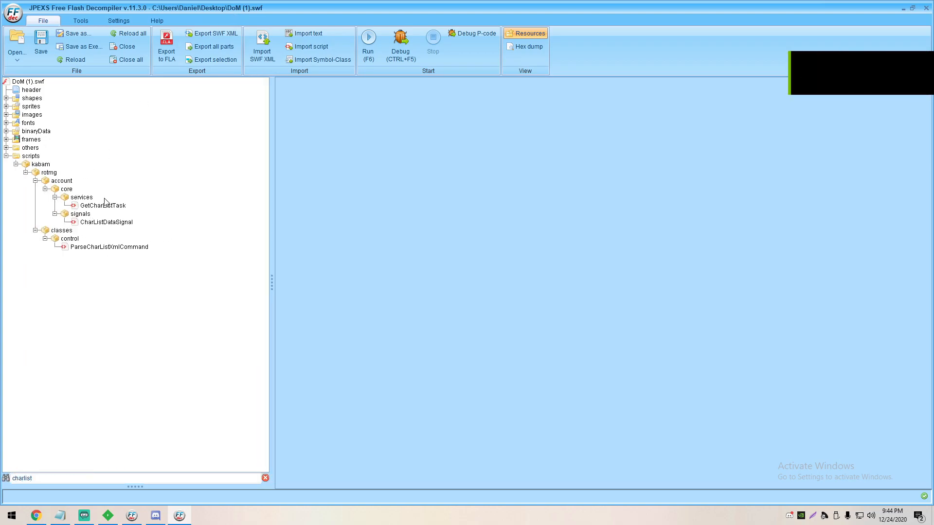
{"action": "left_click", "coordinate": [105, 206]}
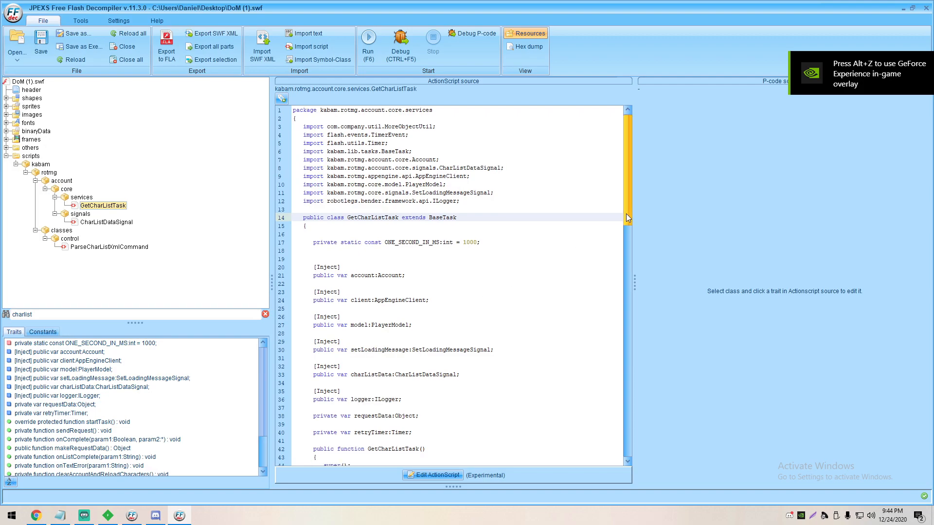
Replace makeRequestData's bytesTotal clientSize lookup with pushint 3289420 and save the P-code.
{"action": "scroll", "scroll_direction": "down", "scroll_amount": 3}
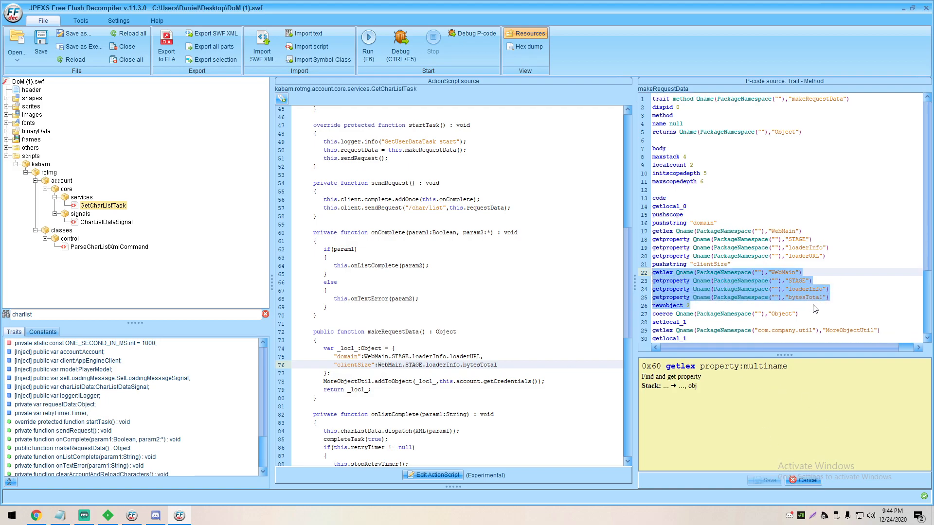
{"action": "left_click", "coordinate": [741, 298]}
{"action": "type", "text": "pushint 3209420"}
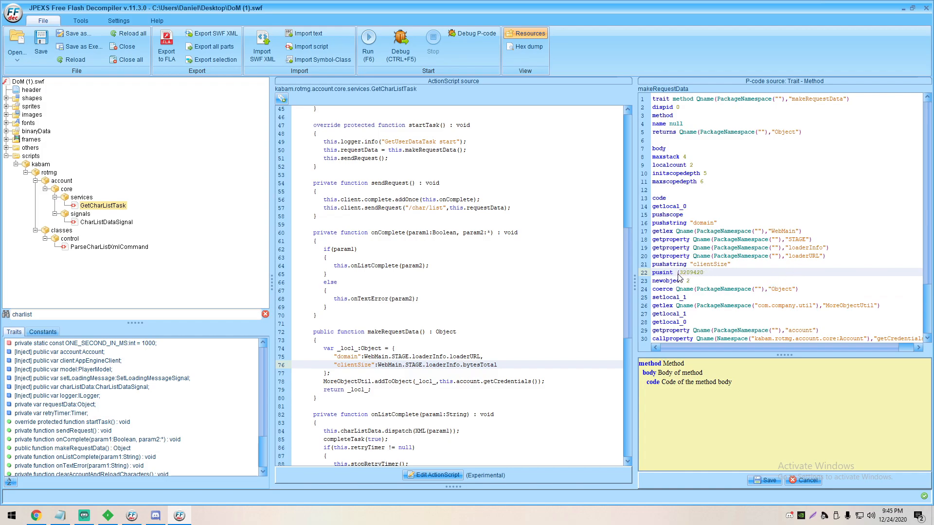
{"action": "mouse_move", "coordinate": [672, 273]}
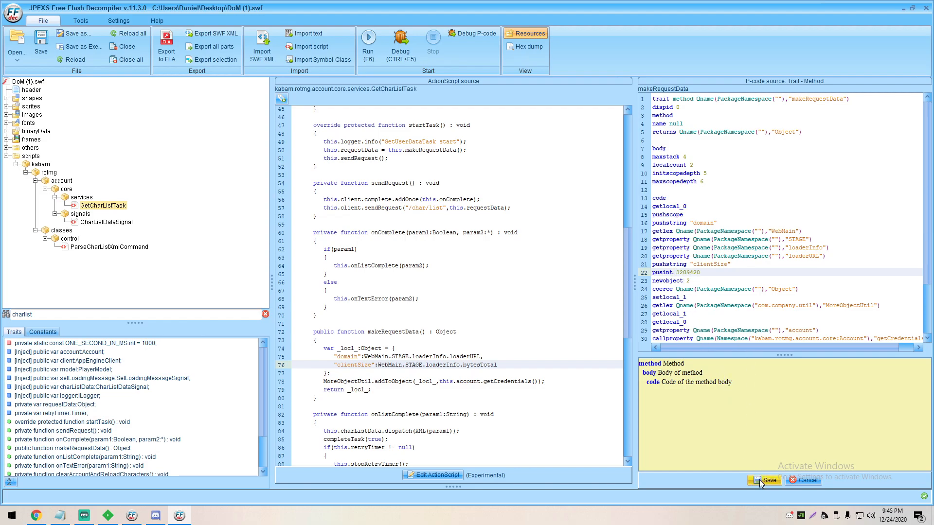
{"action": "left_click", "coordinate": [685, 272]}
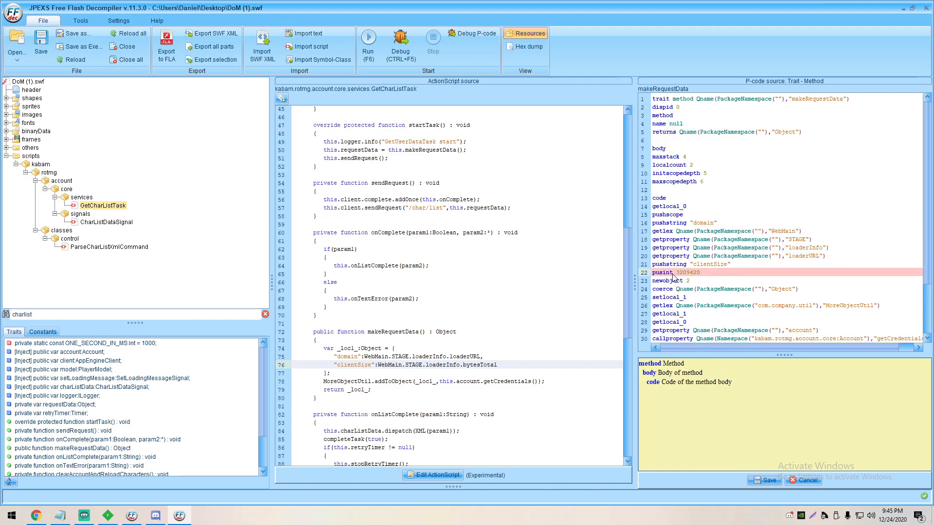
{"action": "left_click", "coordinate": [662, 272]}
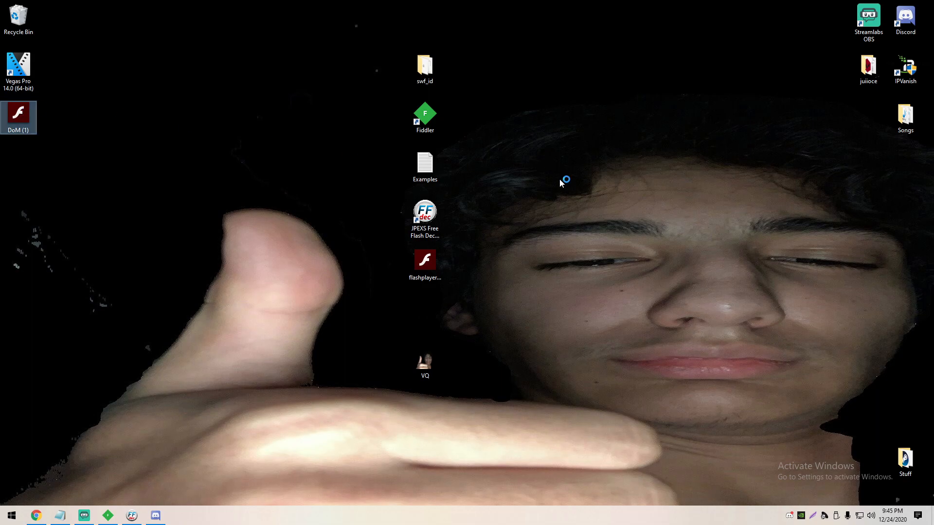
Run the patched DoM (1) SWF in Flash Player, see the title menu, and close it.
{"action": "double_click", "coordinate": [18, 113]}
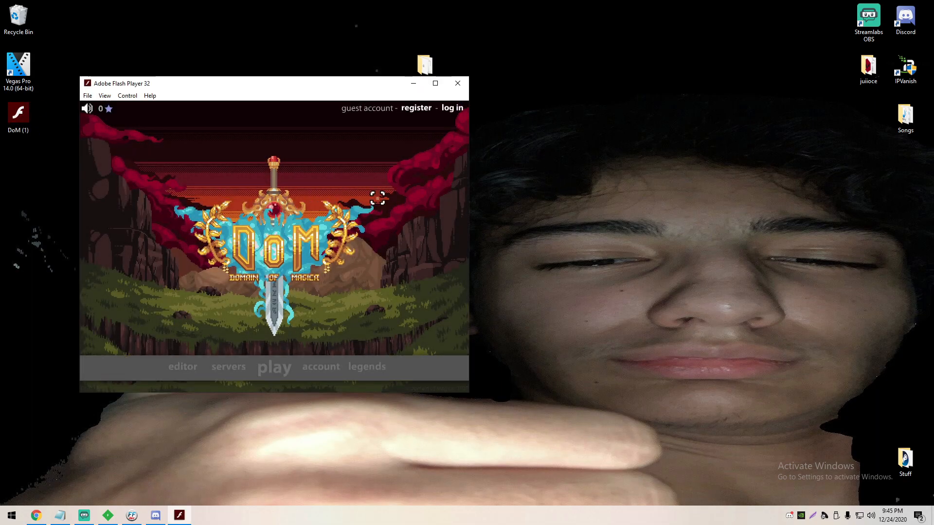
{"action": "left_click", "coordinate": [456, 84]}
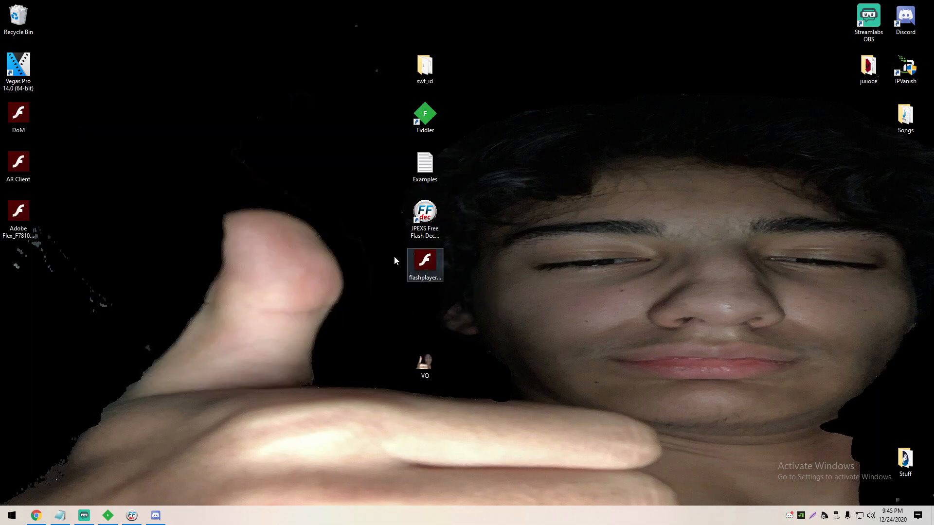
{"action": "mouse_move", "coordinate": [509, 264]}
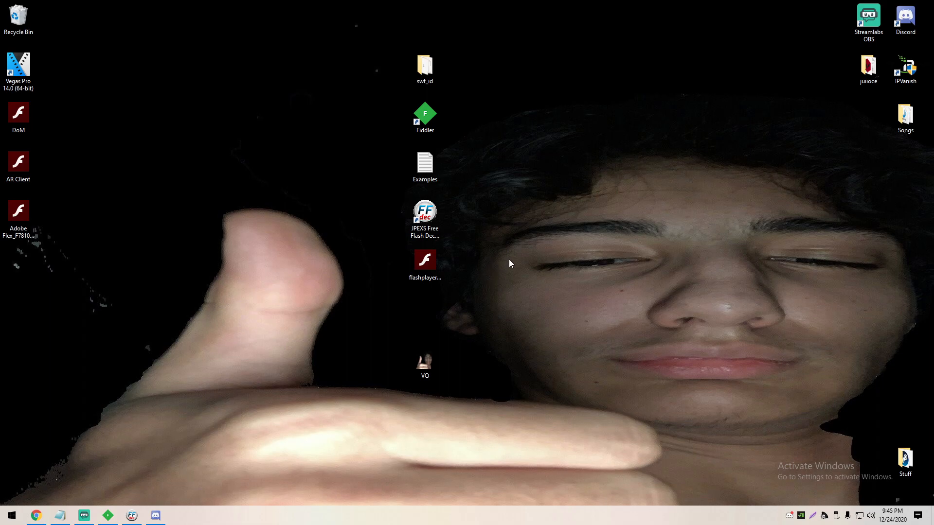
Open the ryuu SWF from the desktop with FFDec via its context menu.
{"action": "right_click", "coordinate": [17, 163]}
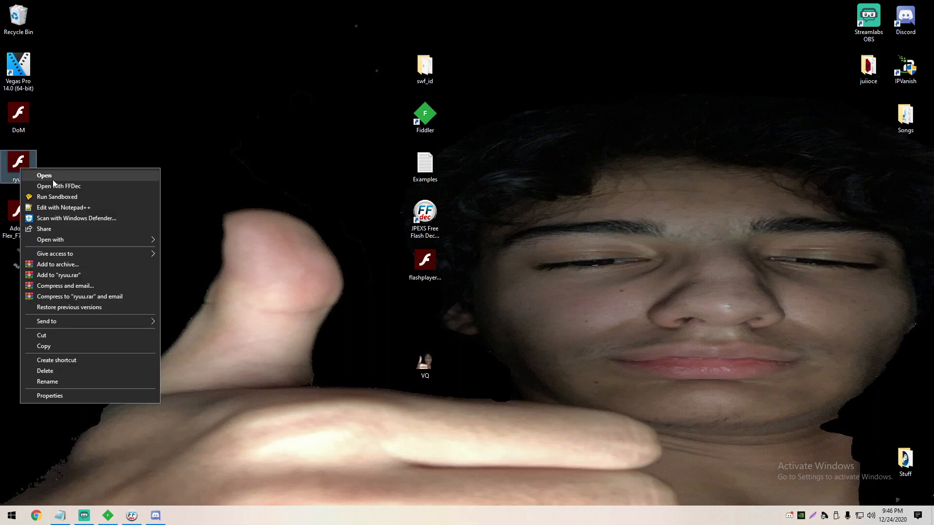
{"action": "left_click", "coordinate": [58, 186]}
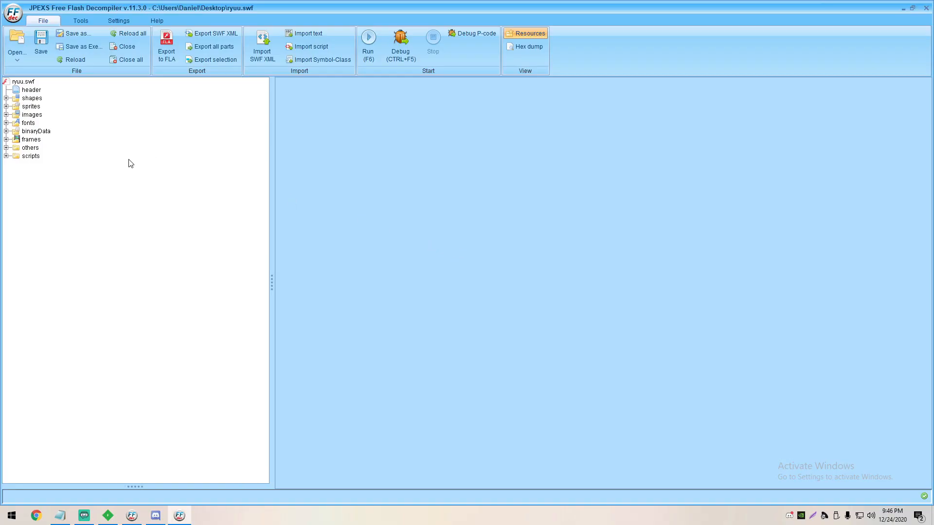
{"action": "mouse_move", "coordinate": [187, 172]}
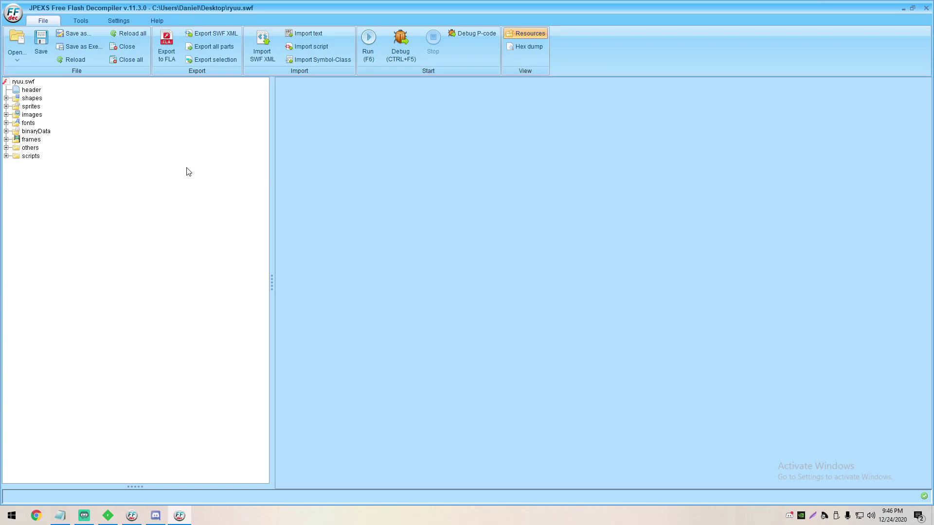
Filter the tree by 'objectpor', inspect ObjectProperties' initializer P-code, and cancel without changes.
{"action": "left_click", "coordinate": [30, 148]}
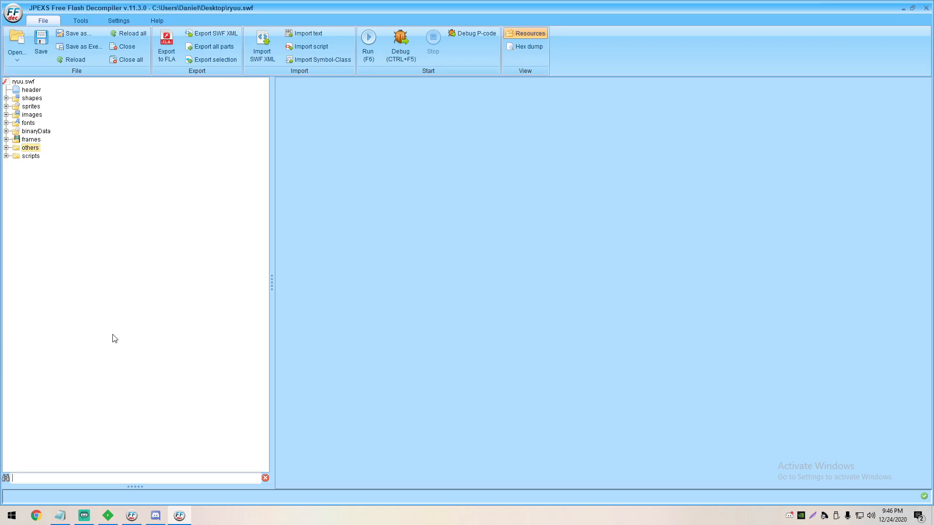
{"action": "type", "text": "objectpor"}
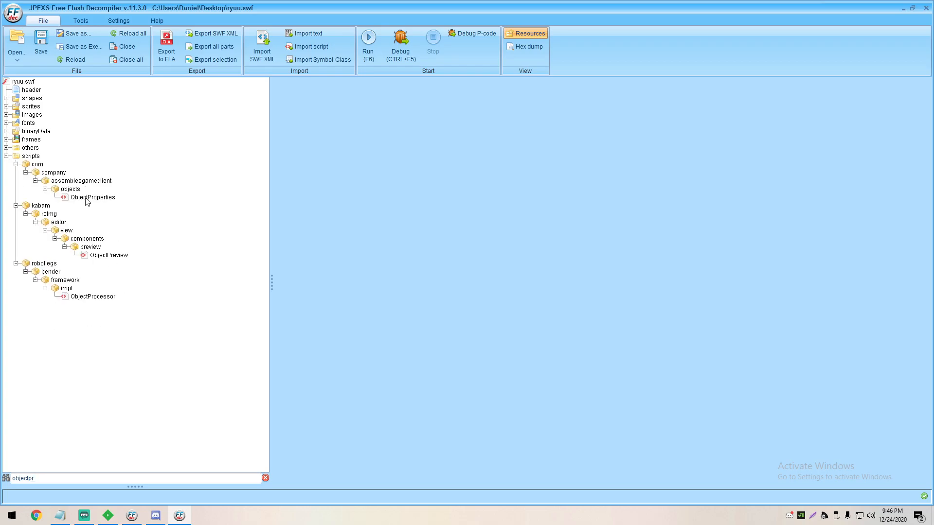
{"action": "left_click", "coordinate": [92, 197]}
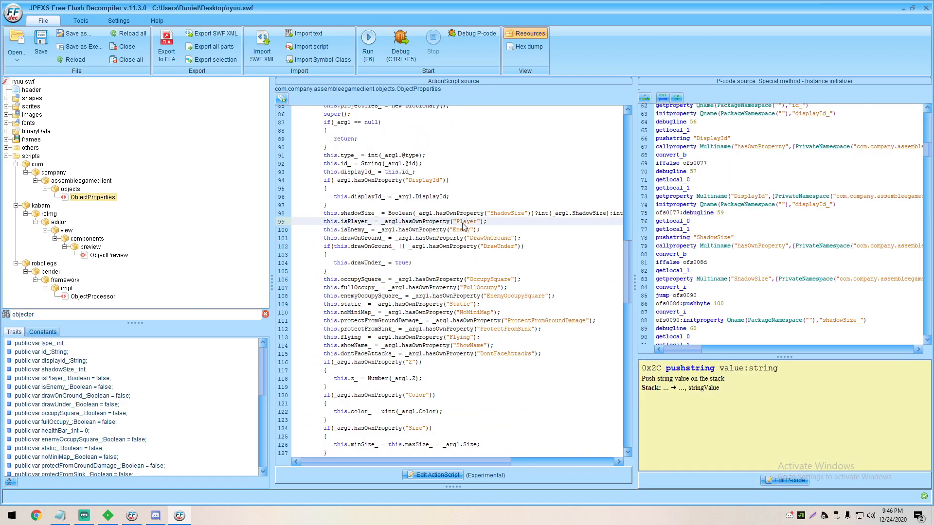
{"action": "left_click", "coordinate": [784, 479]}
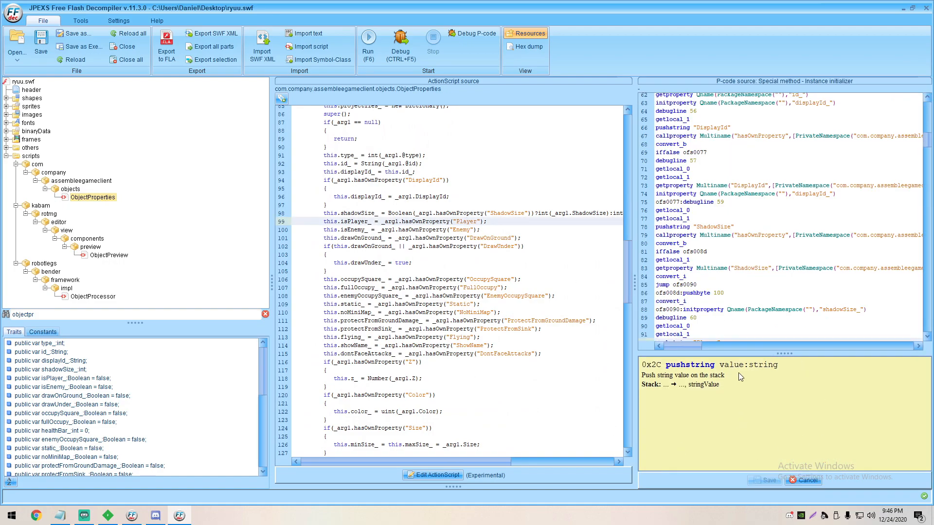
{"action": "scroll", "scroll_direction": "down", "scroll_amount": 3}
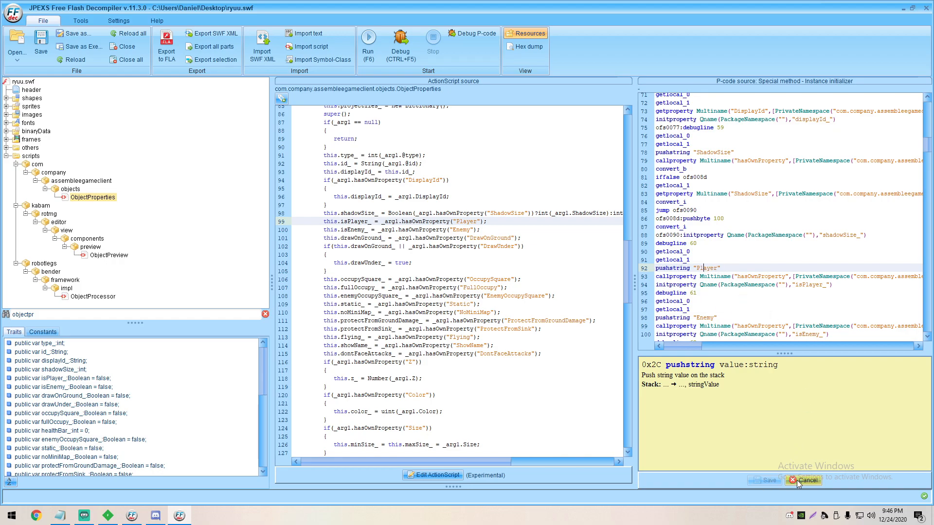
{"action": "left_click", "coordinate": [803, 481]}
{"action": "type", "text": "gameserver"}
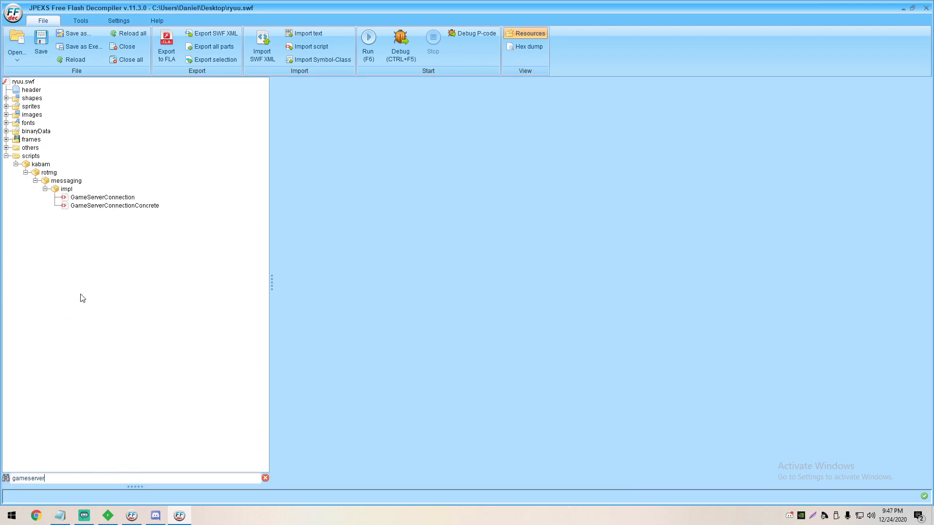
Show GameServerConnectionConcrete's source and begin editing the playerHit method's P-code.
{"action": "left_click", "coordinate": [115, 205]}
{"action": "type", "text": "playerHit"}
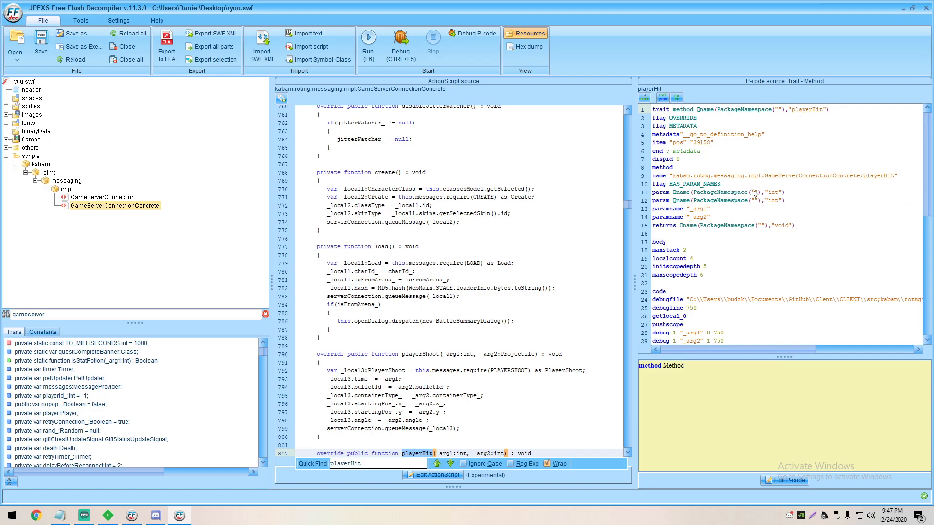
{"action": "scroll", "scroll_direction": "down", "scroll_amount": 3}
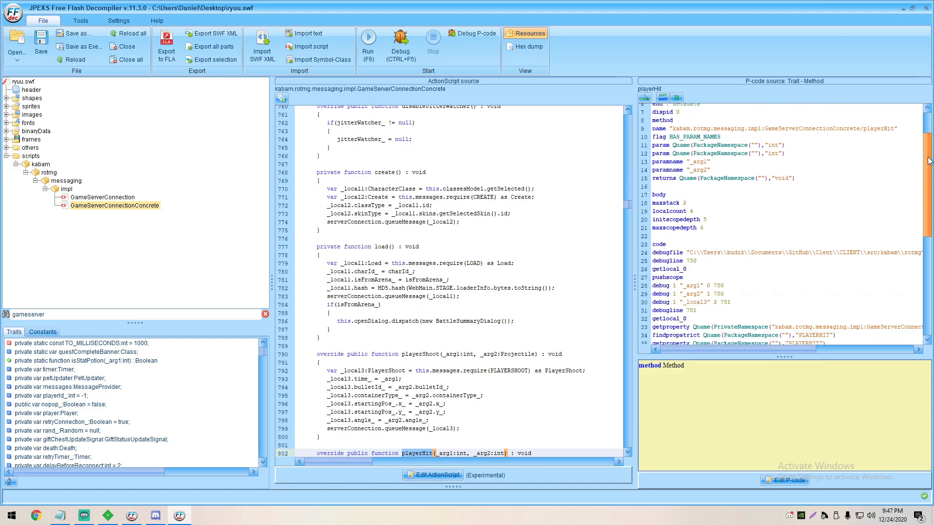
{"action": "scroll", "scroll_direction": "down", "scroll_amount": 3}
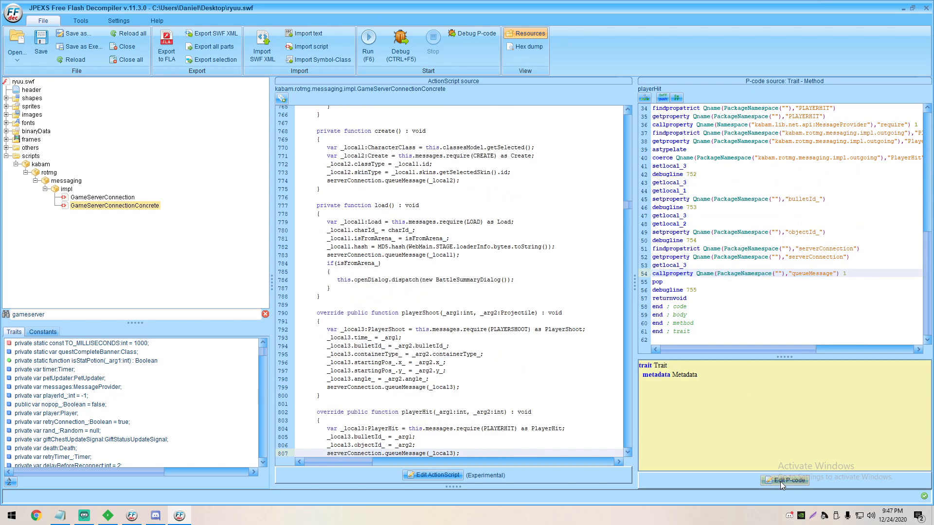
{"action": "left_click", "coordinate": [785, 480]}
{"action": "type", "text": "groun"}
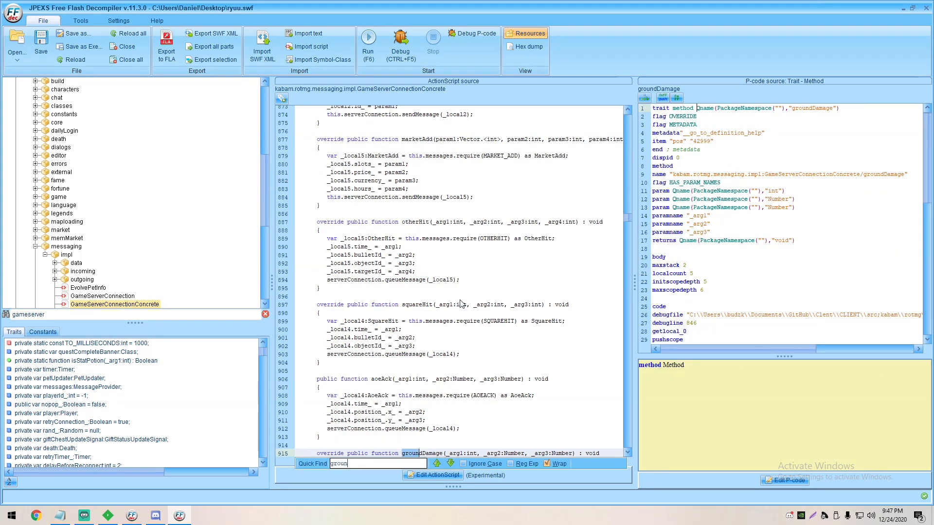
Scroll groundDamage's P-code to its end and put the edit point on the queueMessage call.
{"action": "scroll", "scroll_direction": "down", "scroll_amount": 3}
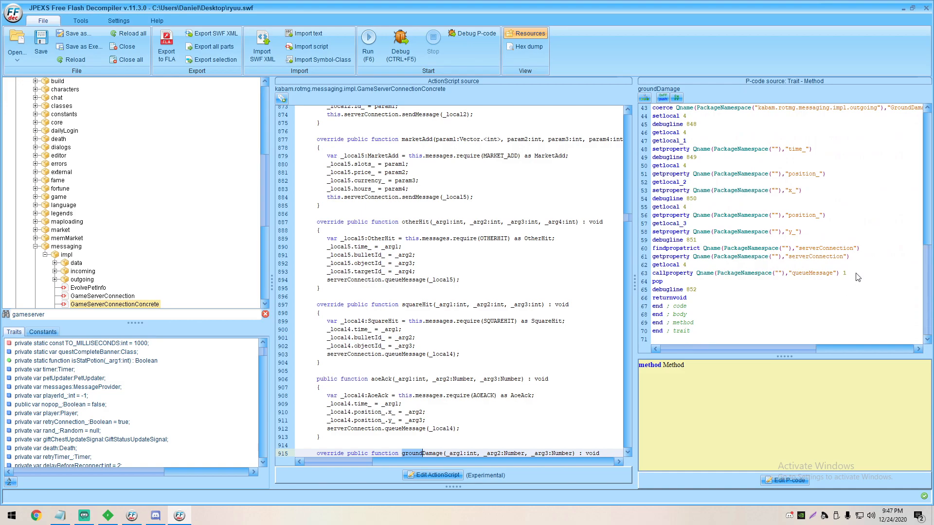
{"action": "scroll", "scroll_direction": "down", "scroll_amount": 3}
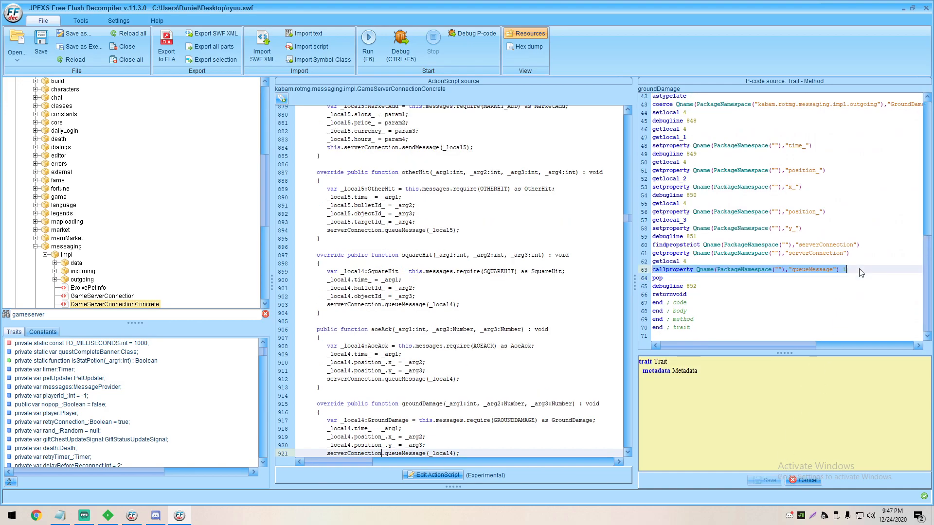
{"action": "left_click", "coordinate": [804, 480]}
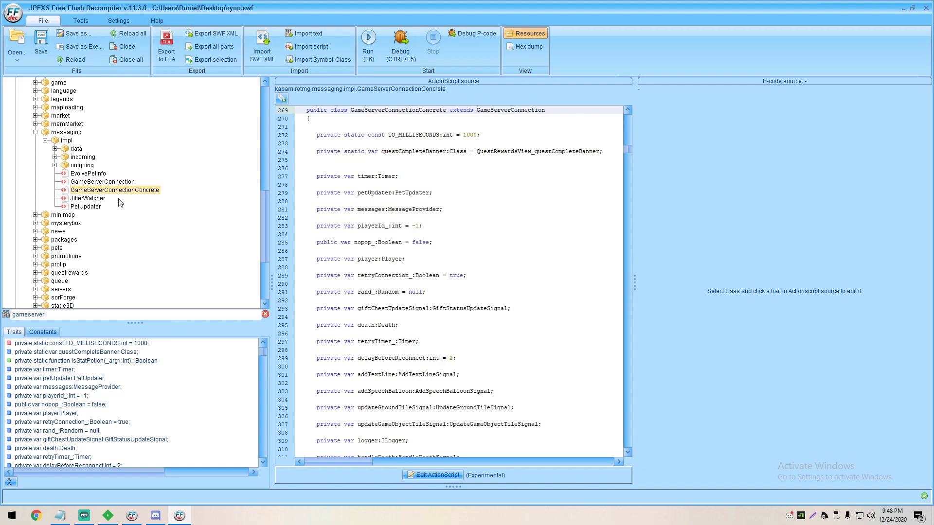
{"action": "mouse_move", "coordinate": [263, 223]}
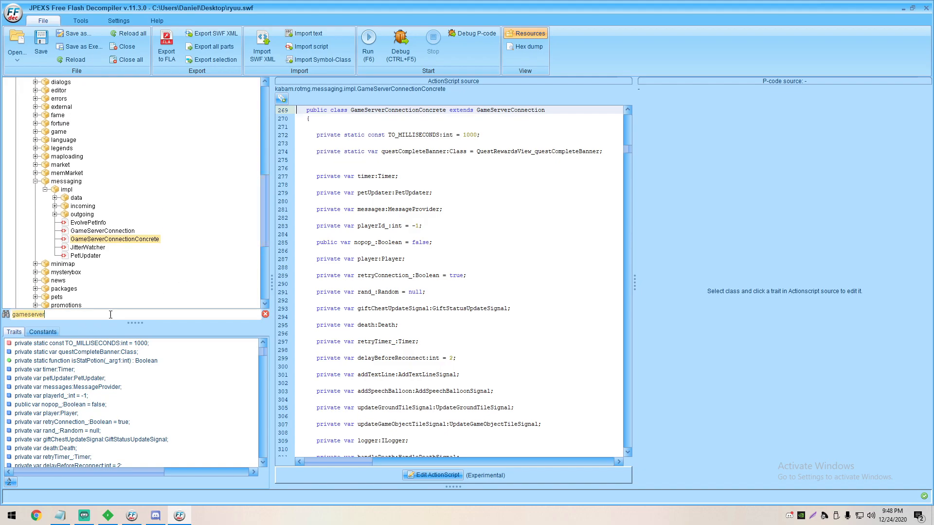
{"action": "mouse_move", "coordinate": [86, 179]}
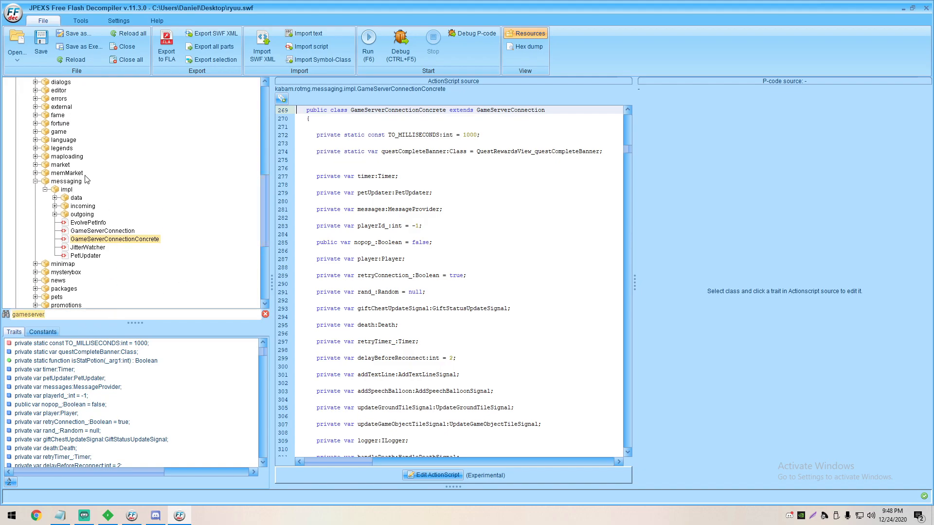
Edit GameObject's class-initializer HITBOX_RADIUS pushdouble value and save the P-code.
{"action": "left_click", "coordinate": [89, 222]}
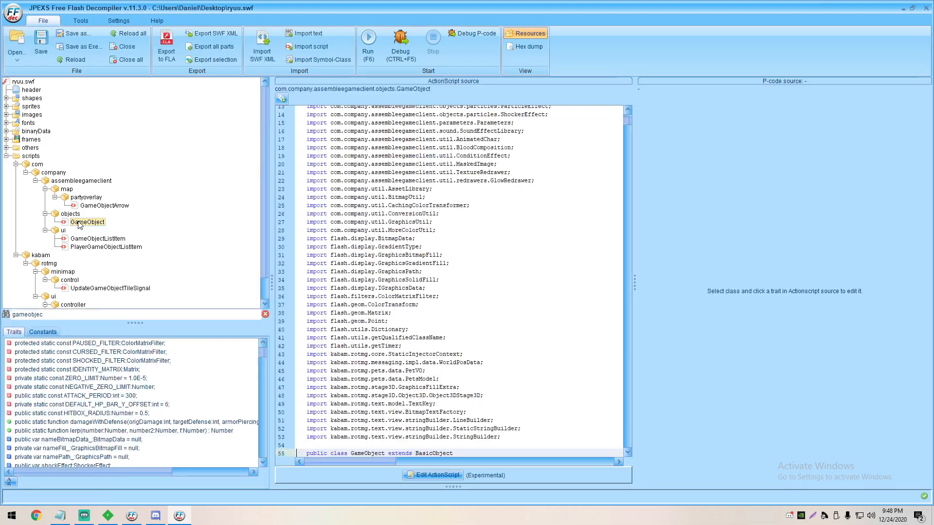
{"action": "scroll", "scroll_direction": "down", "scroll_amount": 3}
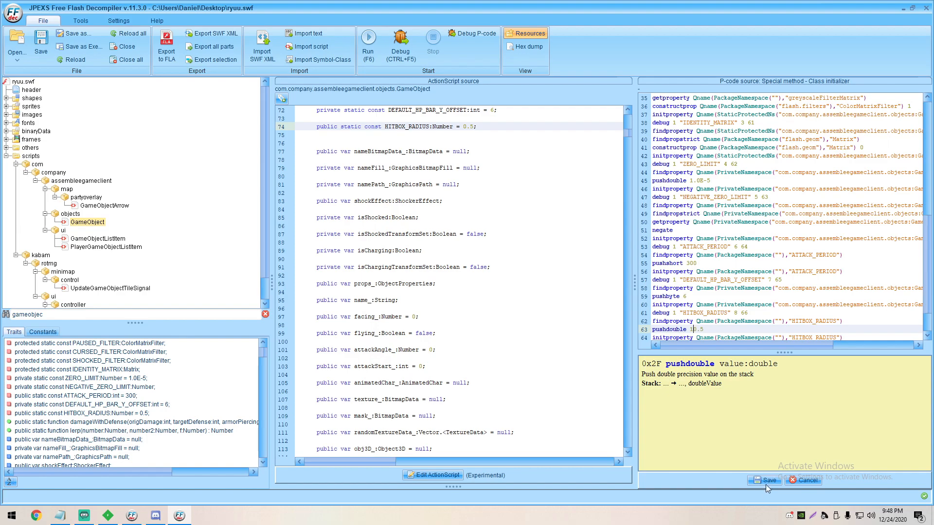
{"action": "left_click", "coordinate": [768, 480]}
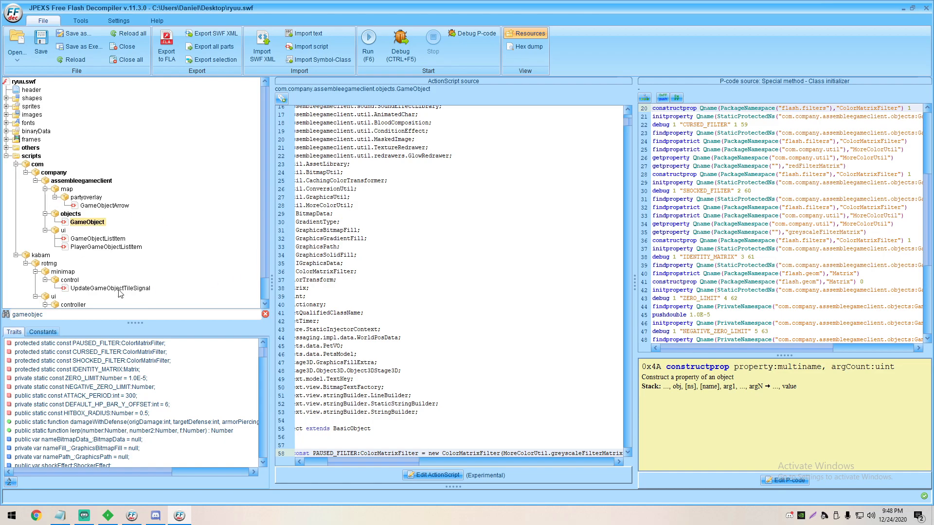
{"action": "scroll", "scroll_direction": "down", "scroll_amount": 3}
{"action": "type", "text": "p"}
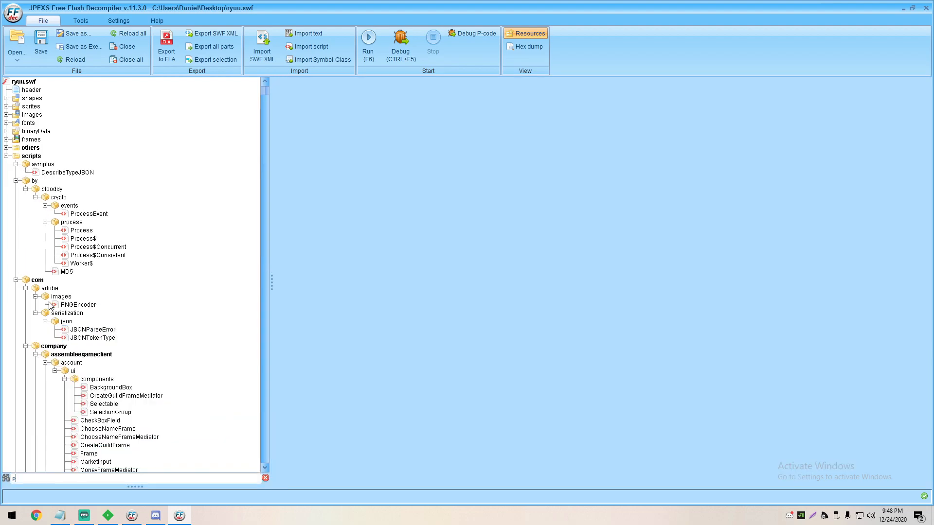
Find Projectile's getHit and replace its HITBOX_RADIUS lookups with pushint 55555 and 5555.
{"action": "type", "text": "rojectile"}
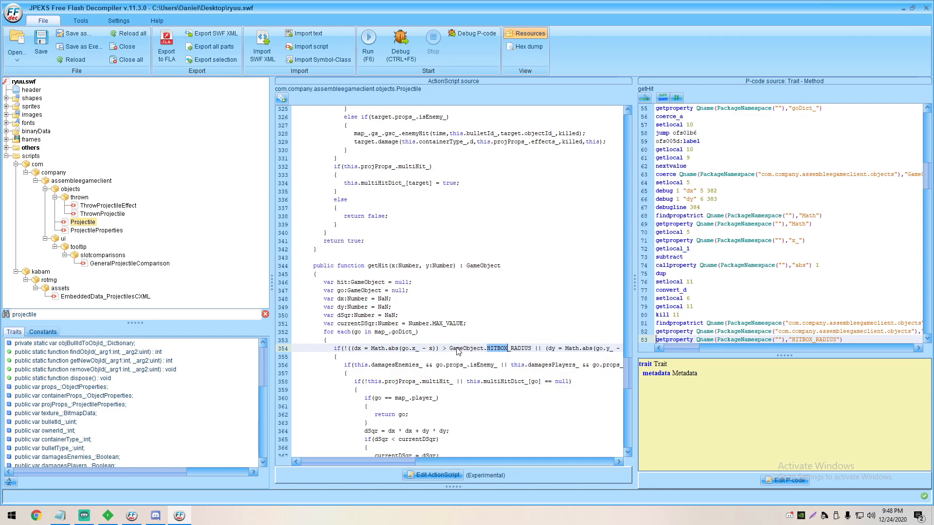
{"action": "scroll", "scroll_direction": "down", "scroll_amount": 3}
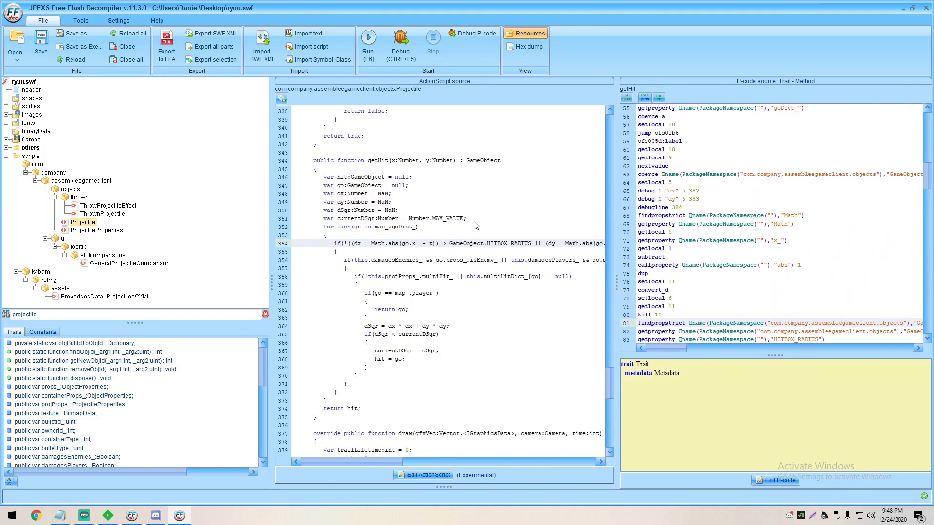
{"action": "scroll", "scroll_direction": "down", "scroll_amount": 3}
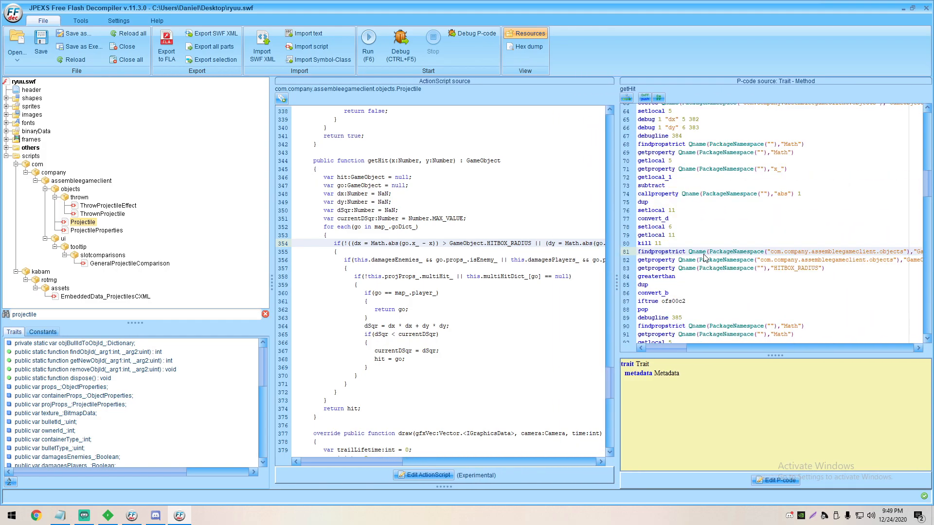
{"action": "scroll", "scroll_direction": "down", "scroll_amount": 3}
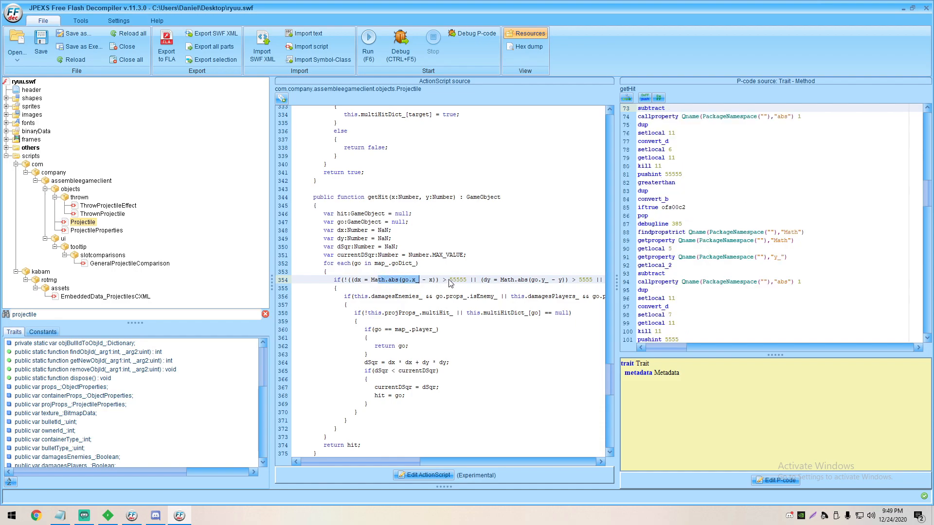
{"action": "double_click", "coordinate": [457, 279]}
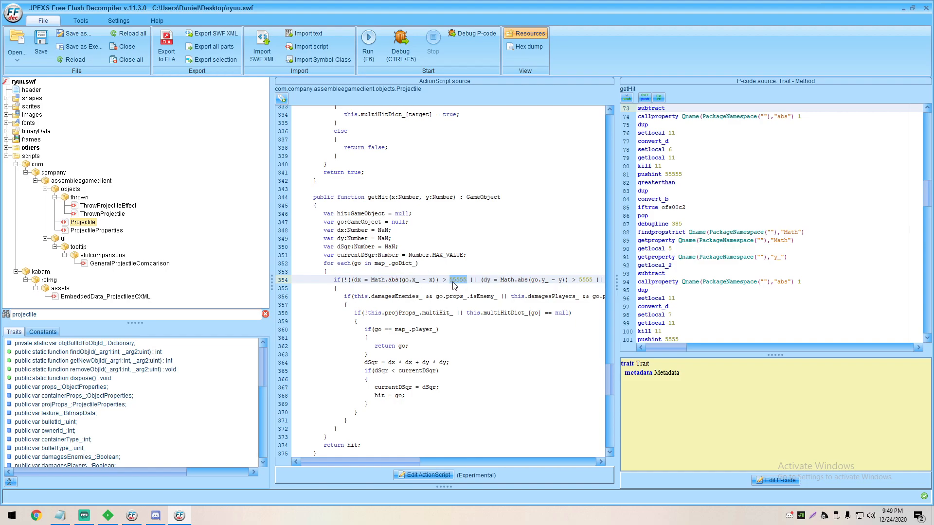
{"action": "mouse_move", "coordinate": [431, 279]}
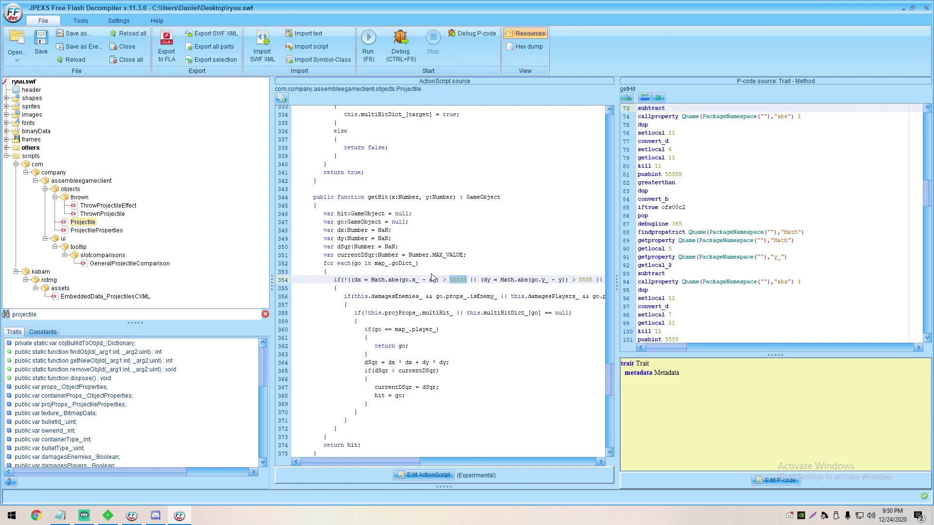
Save the patched ryuu SWF and show the Player class source.
{"action": "left_click", "coordinate": [41, 42]}
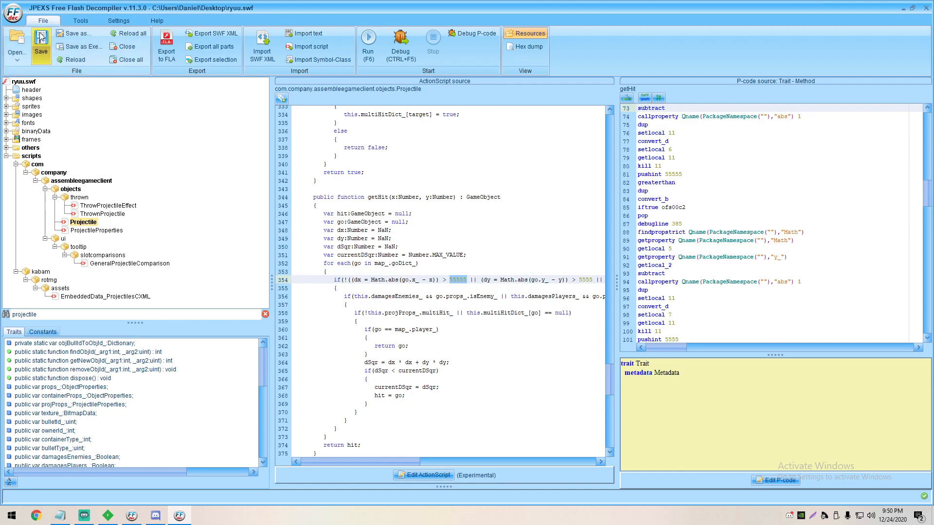
{"action": "left_click", "coordinate": [79, 271]}
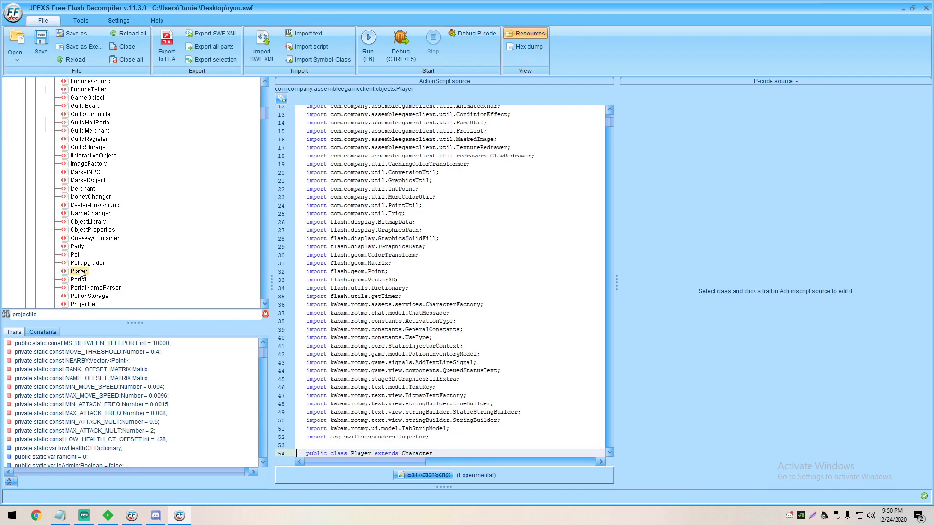
Raise Player's MIN_MOVE_SPEED pushdouble to 0.0112 in the class initializer and save.
{"action": "scroll", "scroll_direction": "down", "scroll_amount": 3}
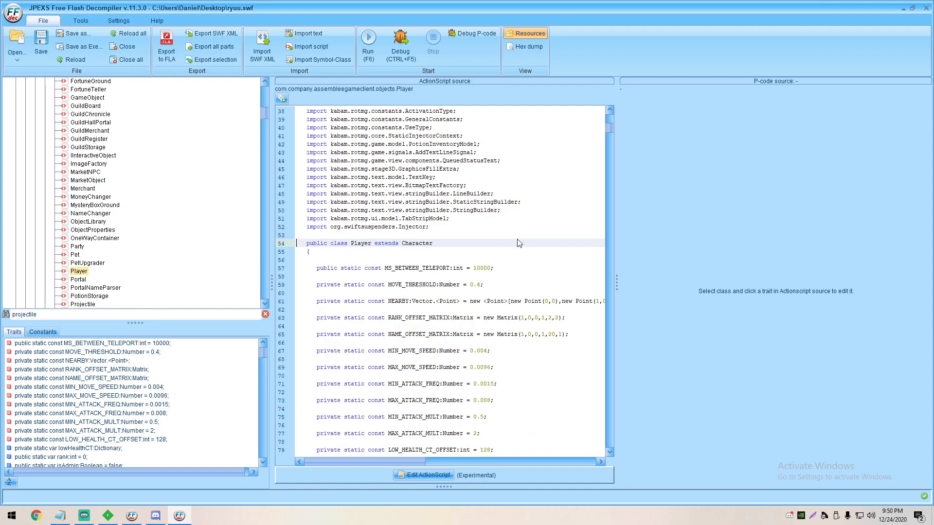
{"action": "scroll", "scroll_direction": "down", "scroll_amount": 3}
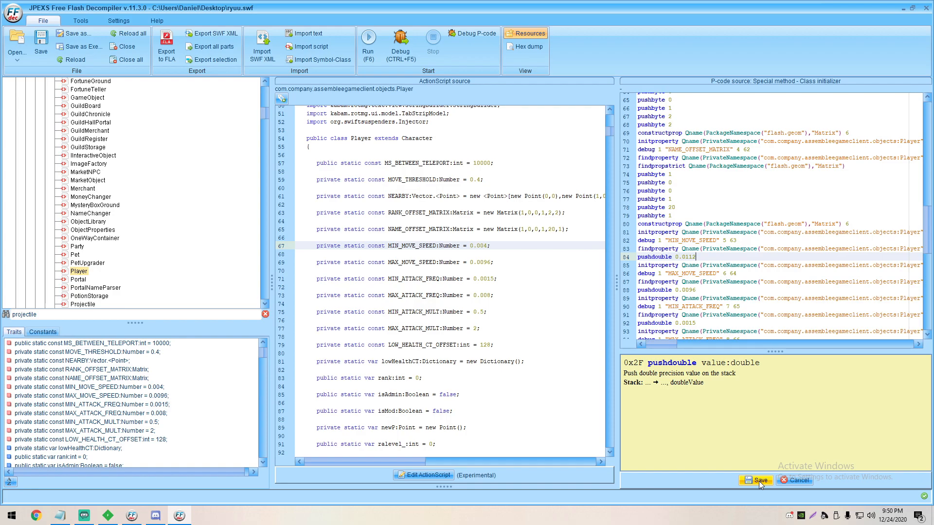
{"action": "left_click", "coordinate": [757, 480]}
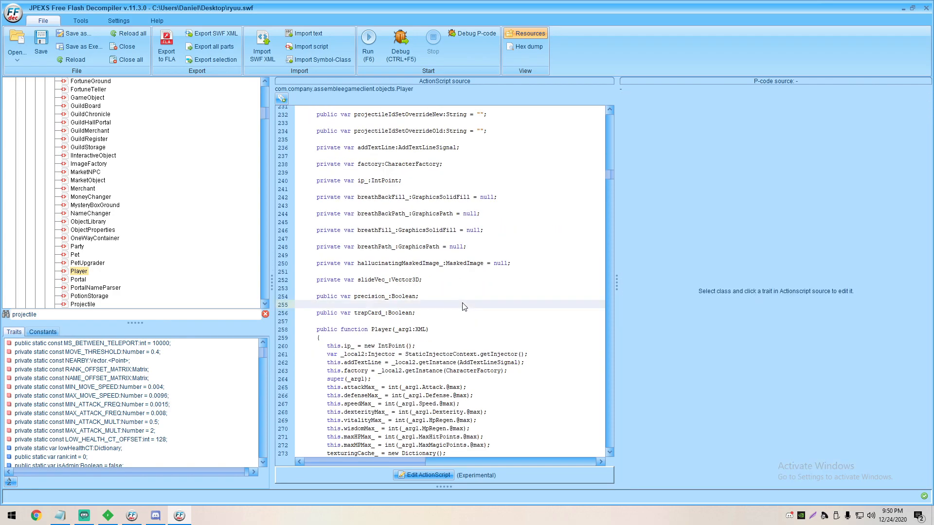
Locate useAltWeapon and change its 'Cooldown' pushstring to a misspelled property name.
{"action": "key", "text": "ctrl+f"}
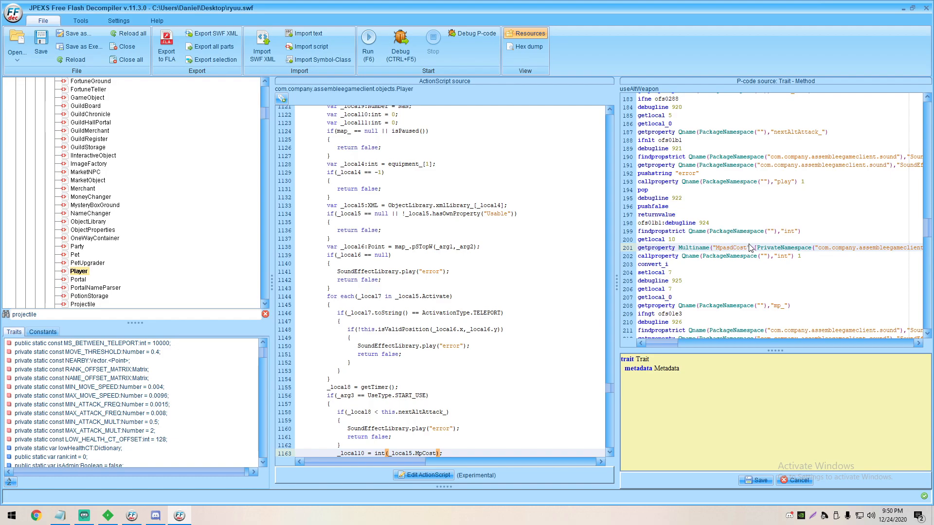
{"action": "scroll", "scroll_direction": "down", "scroll_amount": 3}
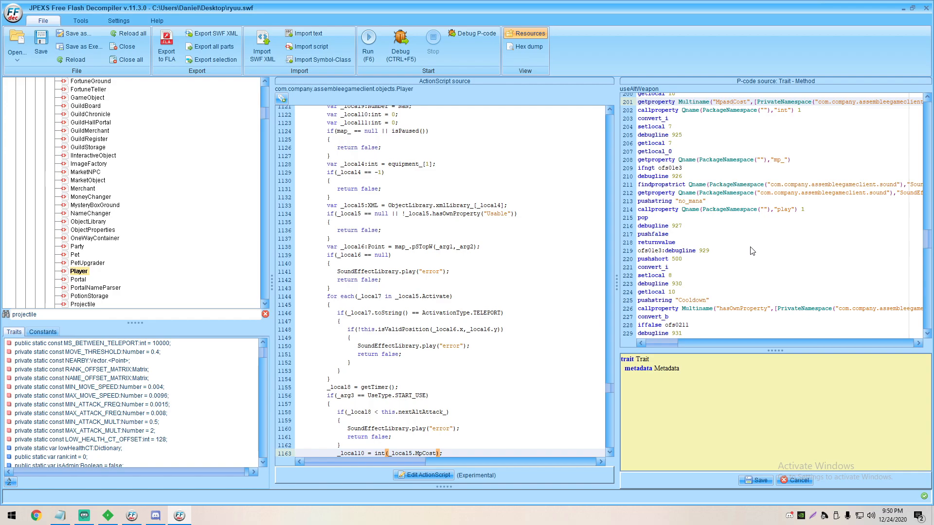
{"action": "scroll", "scroll_direction": "down", "scroll_amount": 3}
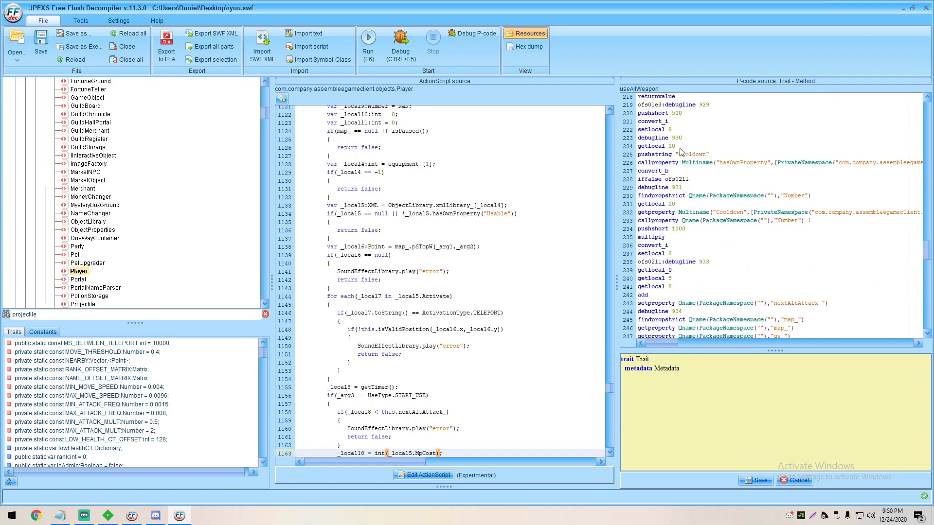
{"action": "mouse_move", "coordinate": [699, 166]}
{"action": "type", "text": "asd"}
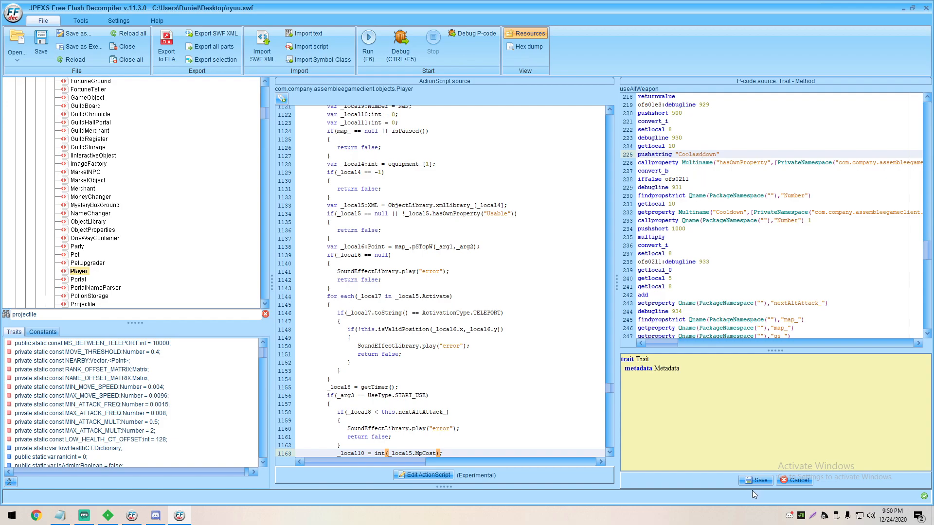
{"action": "key", "text": "ctrl+f"}
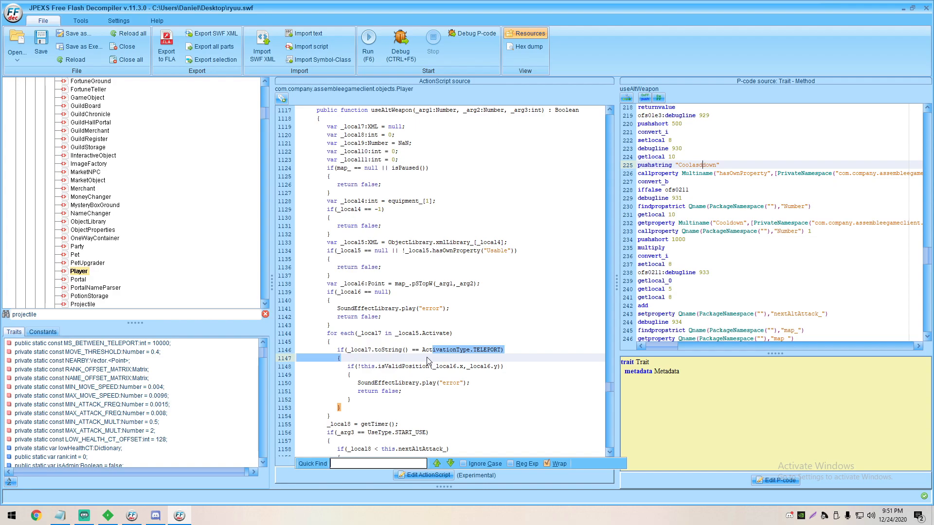
Find Player's shoot method and change attackPeriod_'s pushbyte 1 to pushbyte -1, saving it.
{"action": "type", "text": "private function shoot"}
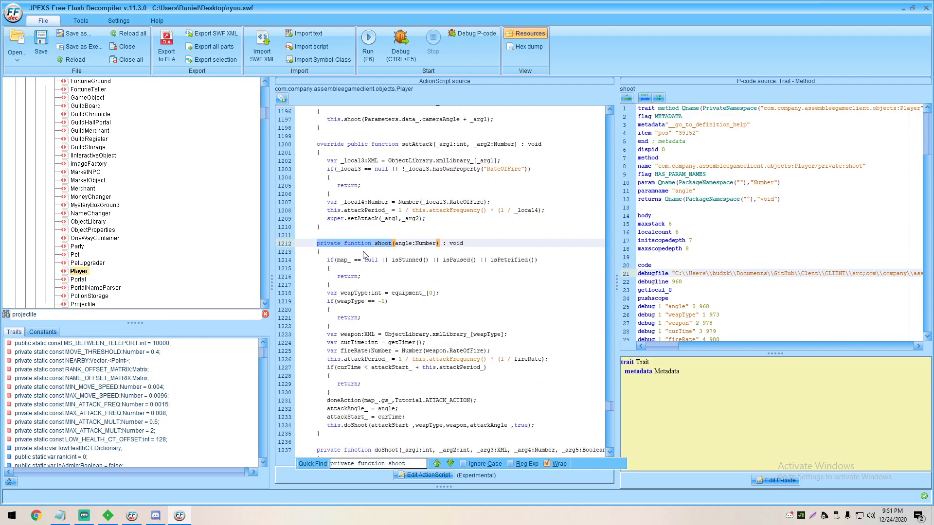
{"action": "mouse_move", "coordinate": [363, 363]}
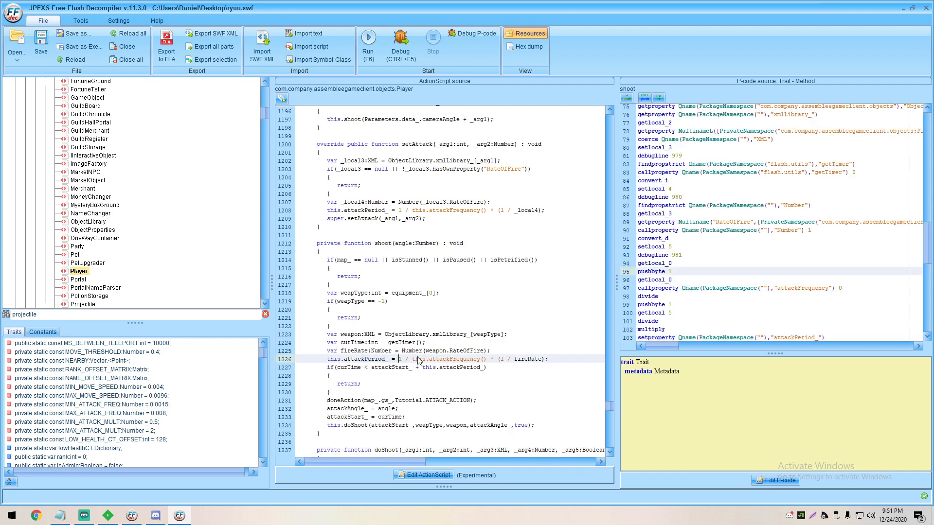
{"action": "left_click", "coordinate": [776, 479]}
{"action": "type", "text": "-"}
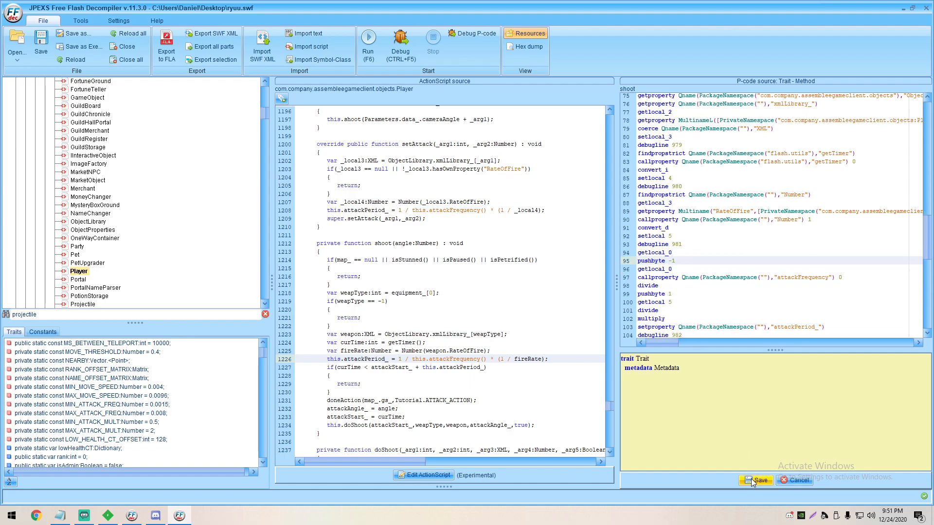
{"action": "left_click", "coordinate": [757, 480]}
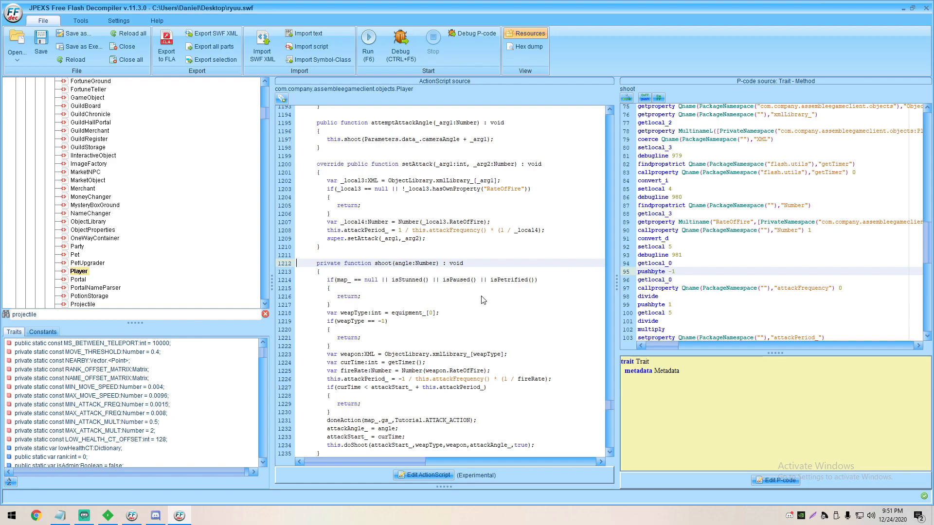
{"action": "mouse_move", "coordinate": [471, 322]}
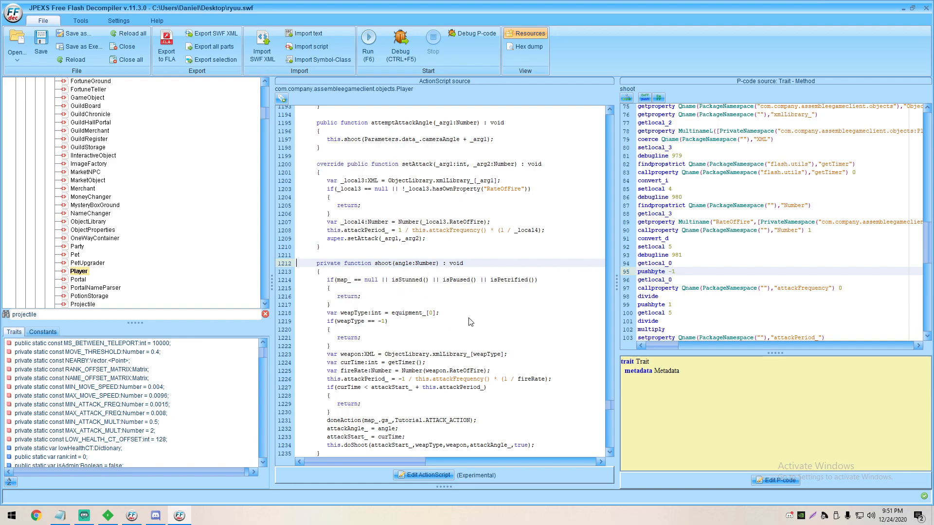
{"action": "scroll", "scroll_direction": "down", "scroll_amount": 3}
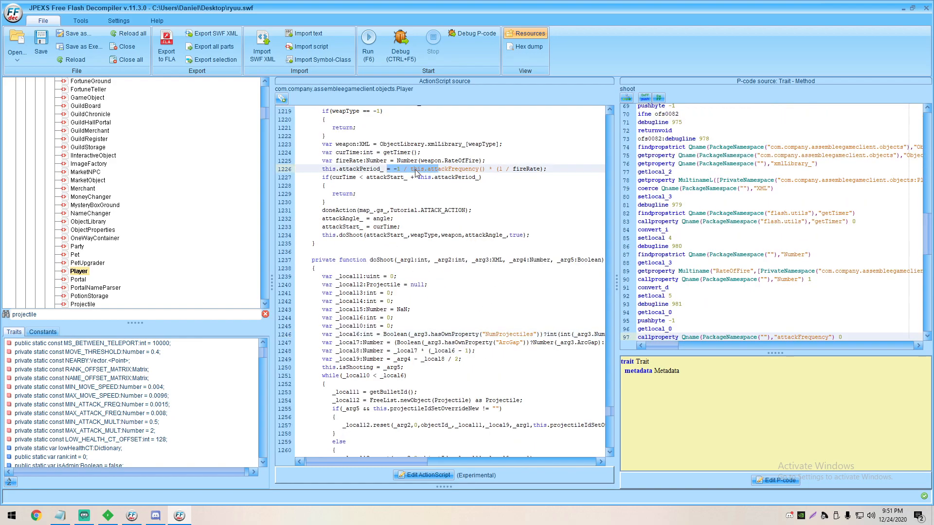
Edit doShoot P-code: pushbyte 1 becomes 50, pushdouble 11.25 becomes 1, then save.
{"action": "left_click", "coordinate": [511, 334]}
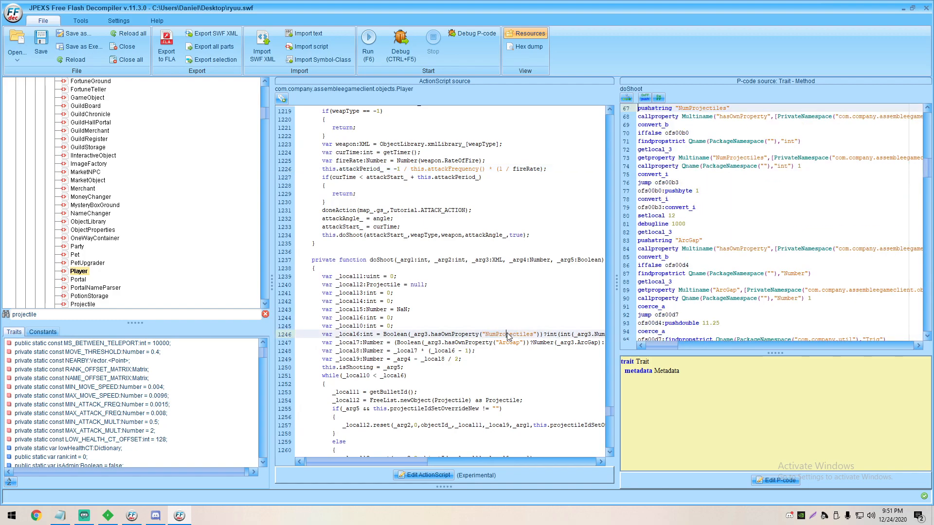
{"action": "mouse_move", "coordinate": [681, 199]}
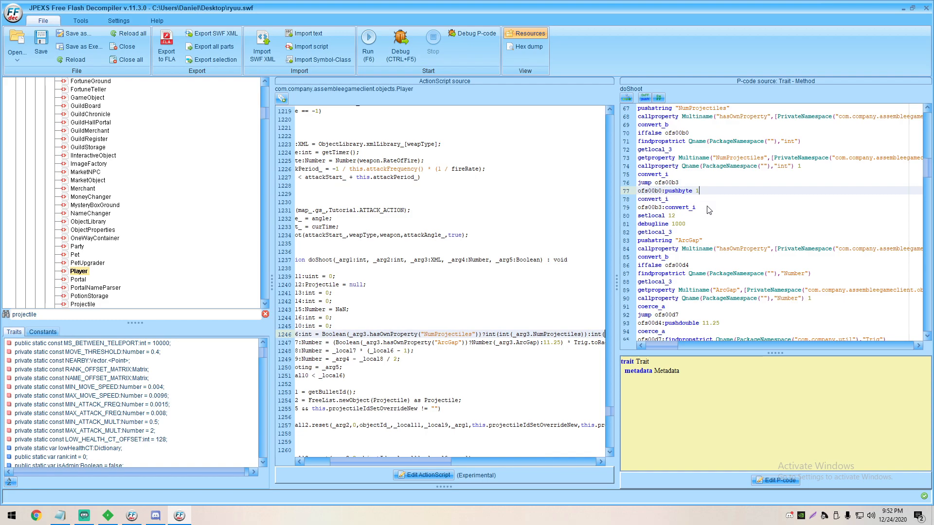
{"action": "left_click", "coordinate": [776, 479]}
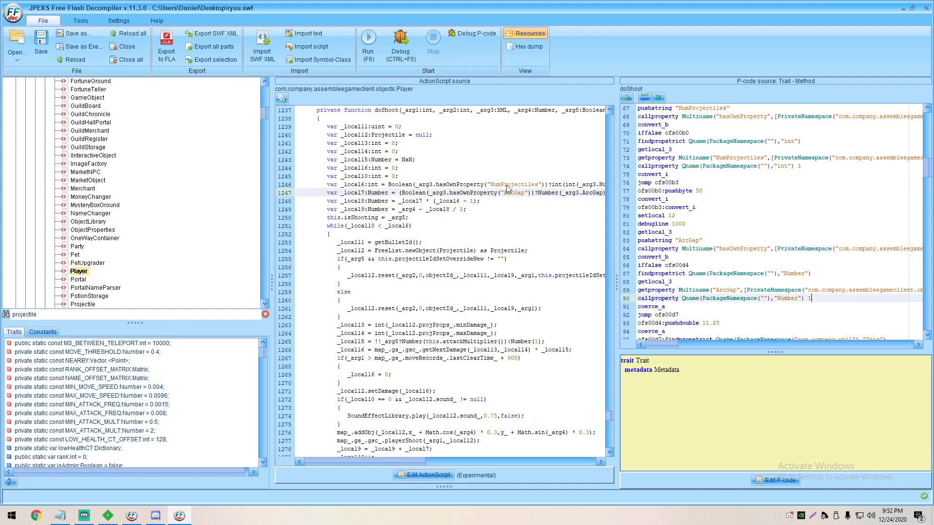
{"action": "mouse_move", "coordinate": [514, 197]}
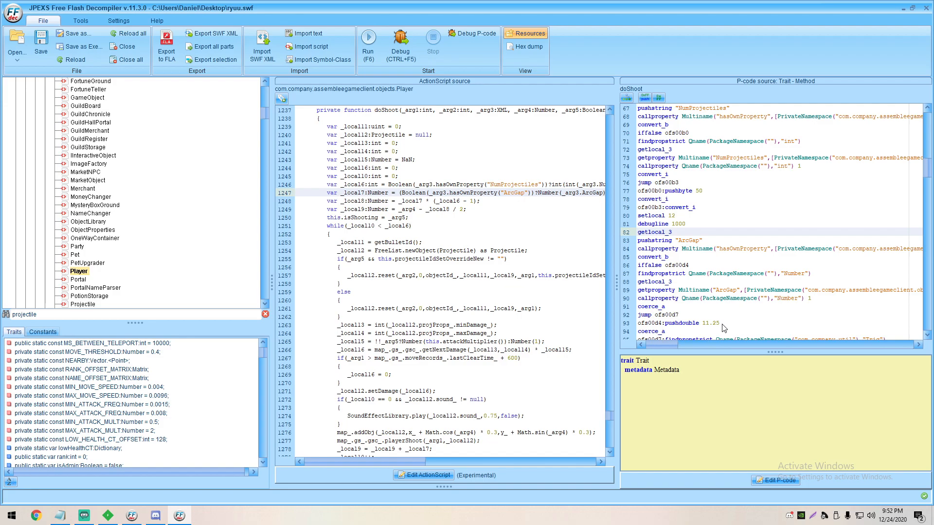
{"action": "left_click", "coordinate": [703, 323]}
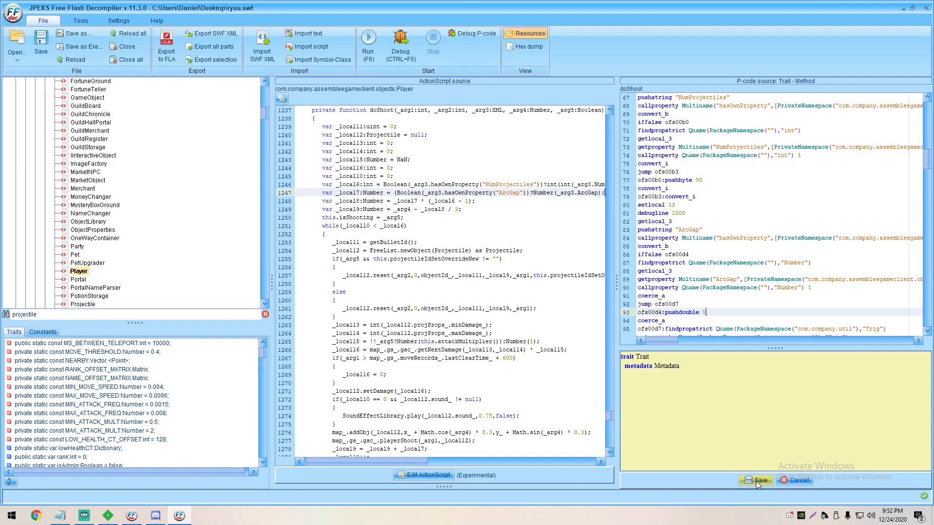
{"action": "left_click", "coordinate": [756, 480]}
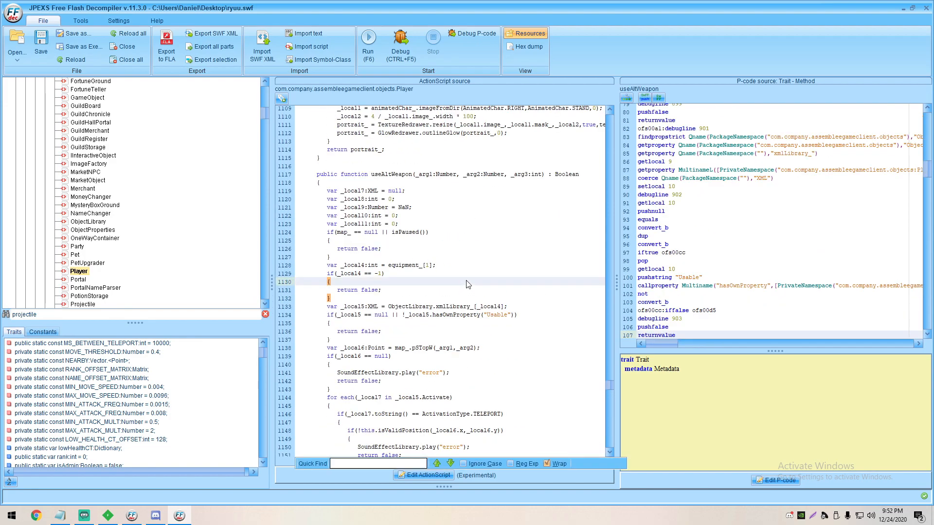
Locate the isSpeedy and isBerserk checks in Player's attack frequency code via Quick Find.
{"action": "type", "text": "isSpeedy"}
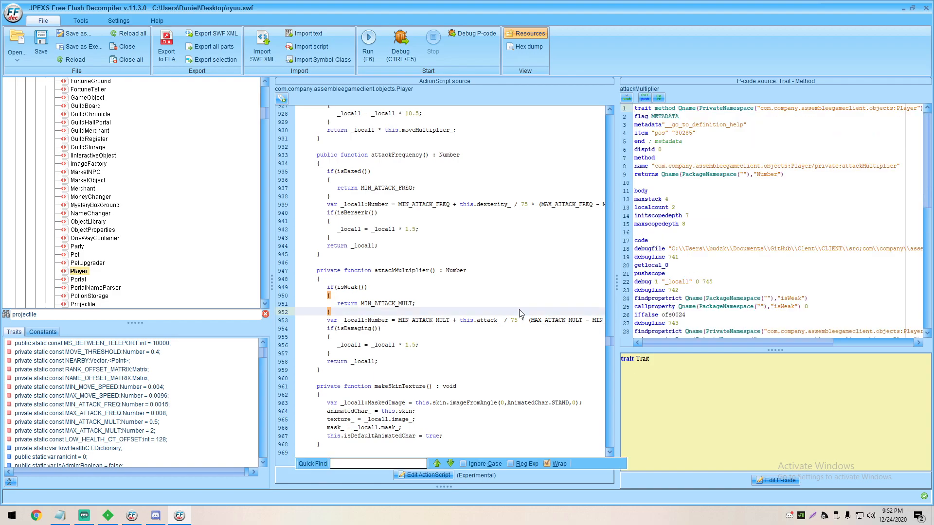
{"action": "type", "text": "isBer"}
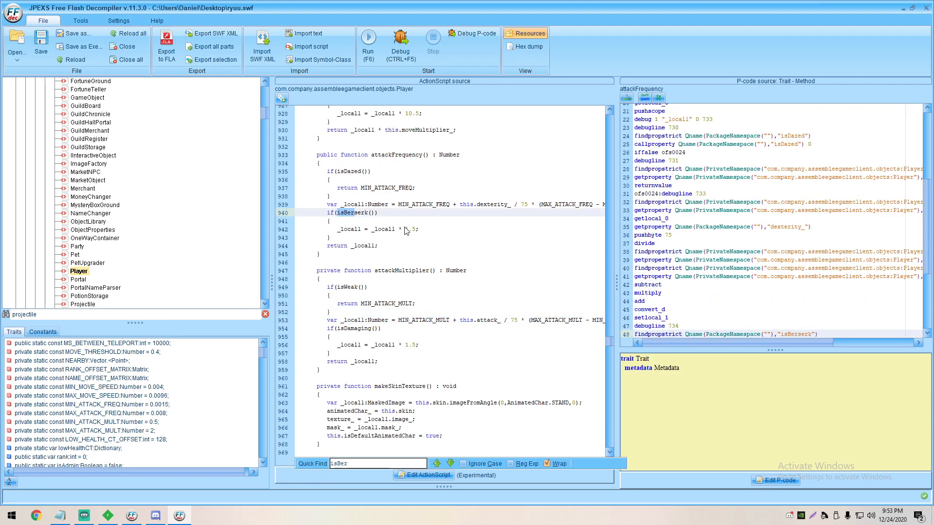
{"action": "mouse_move", "coordinate": [413, 233]}
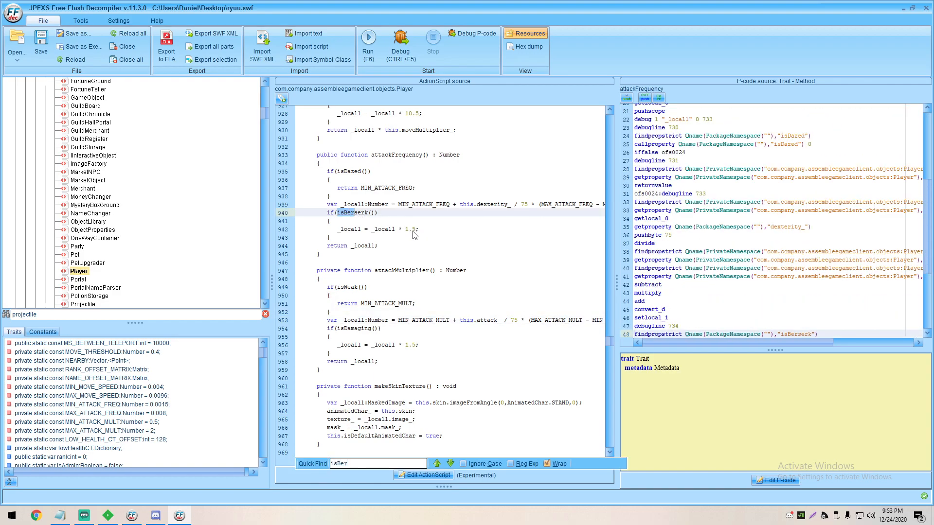
{"action": "mouse_move", "coordinate": [395, 299]}
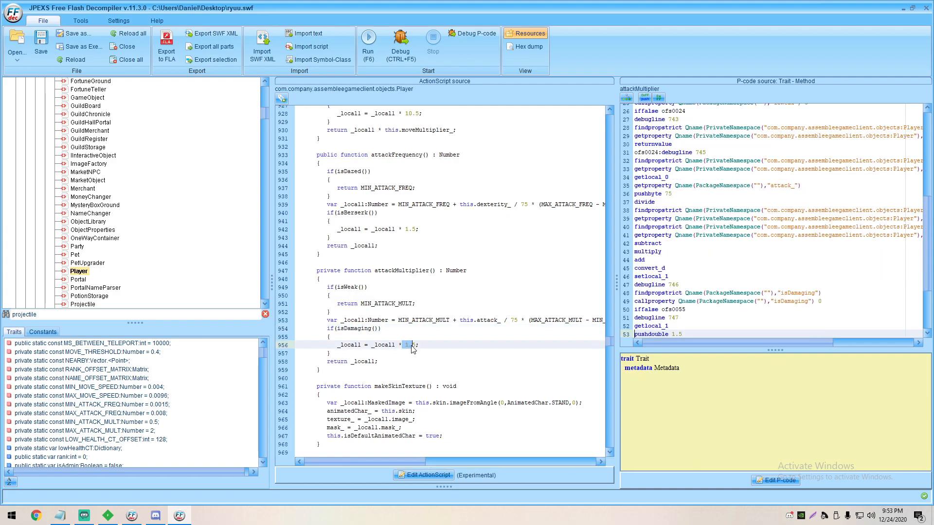
{"action": "mouse_move", "coordinate": [381, 299]}
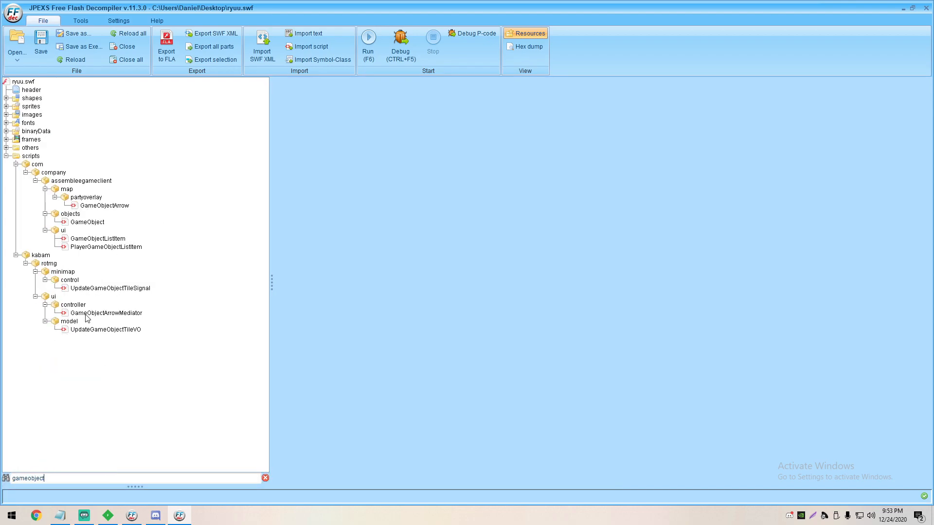
Rewrite GameObject's isQuiet P-code to just pushfalse/returnvoid and save it.
{"action": "left_click", "coordinate": [87, 222]}
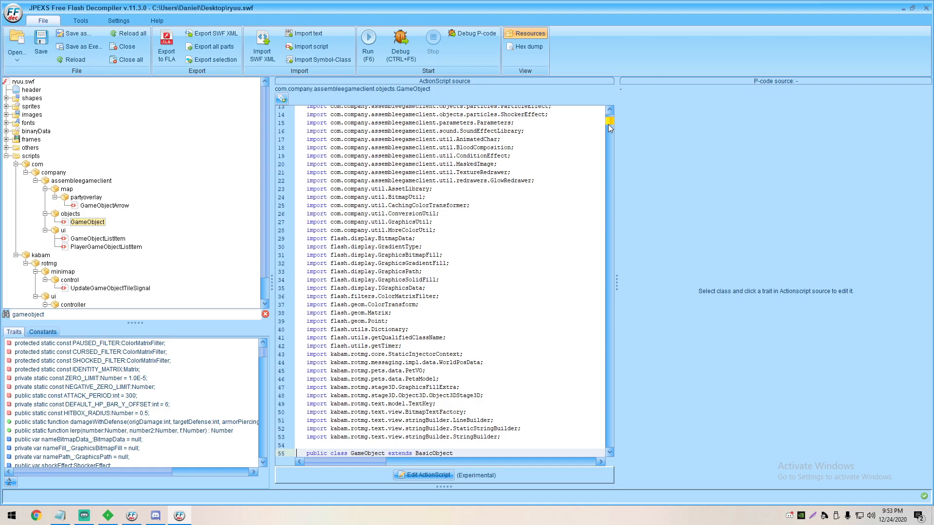
{"action": "scroll", "scroll_direction": "down", "scroll_amount": 3}
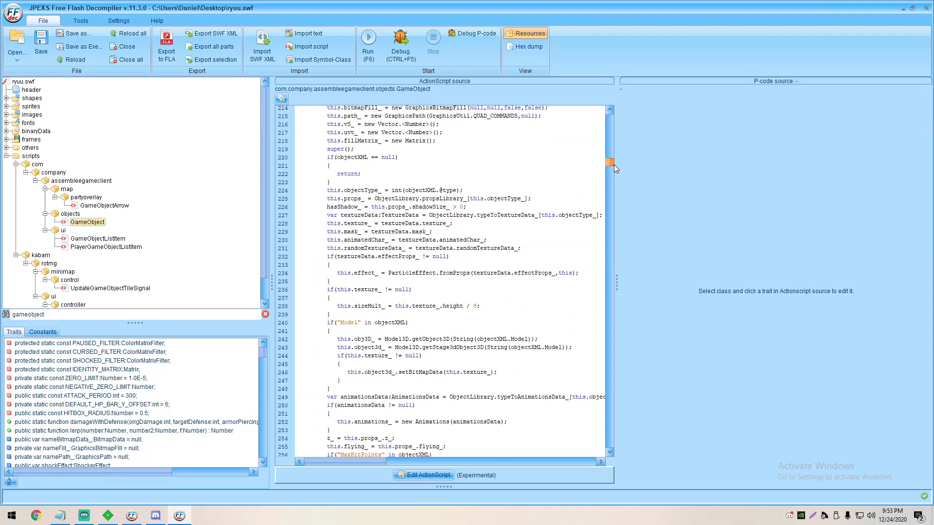
{"action": "scroll", "scroll_direction": "down", "scroll_amount": 3}
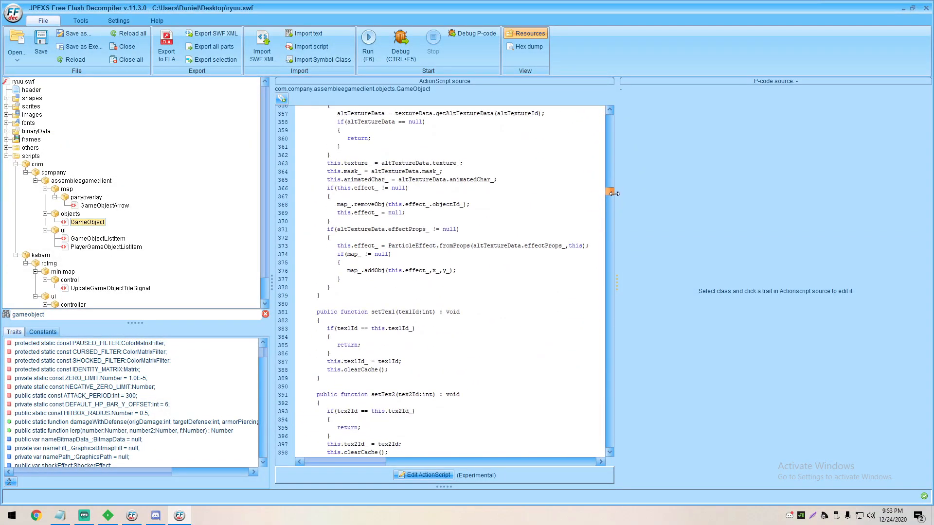
{"action": "scroll", "scroll_direction": "down", "scroll_amount": 3}
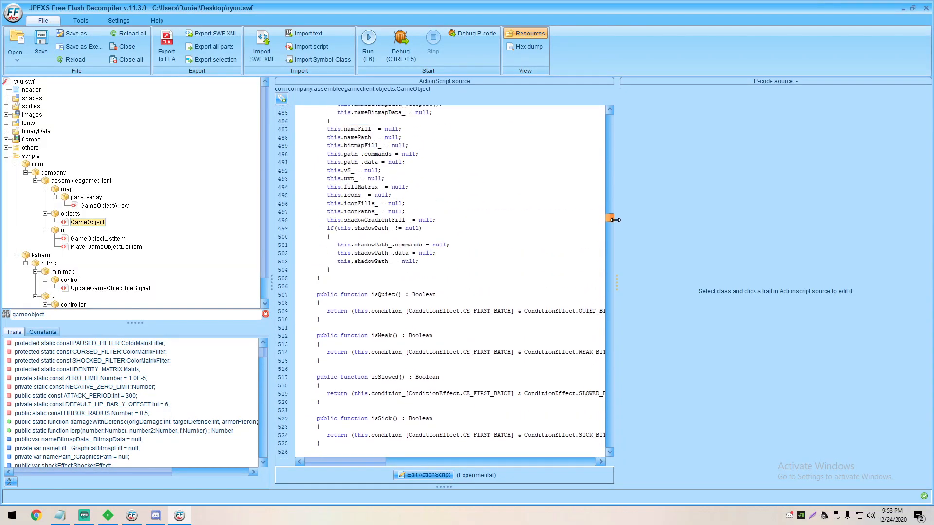
{"action": "left_click", "coordinate": [377, 294]}
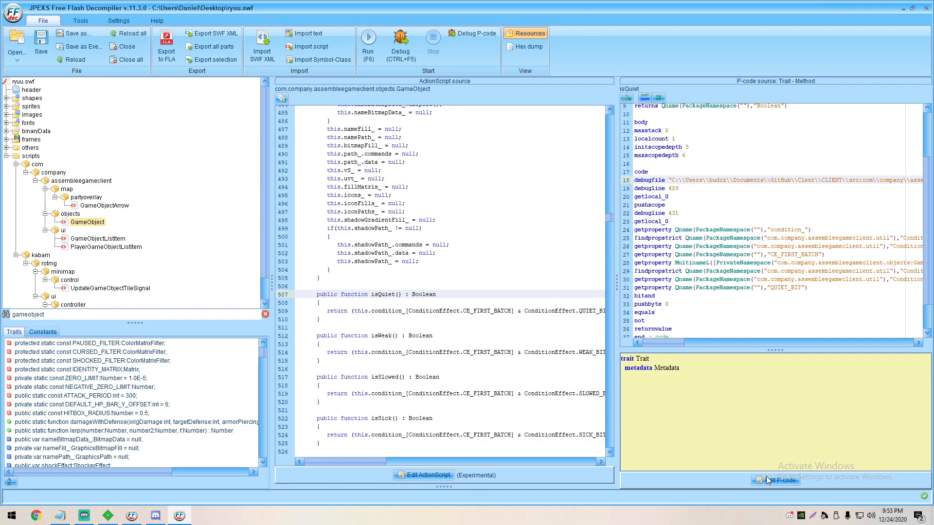
{"action": "left_click", "coordinate": [776, 480]}
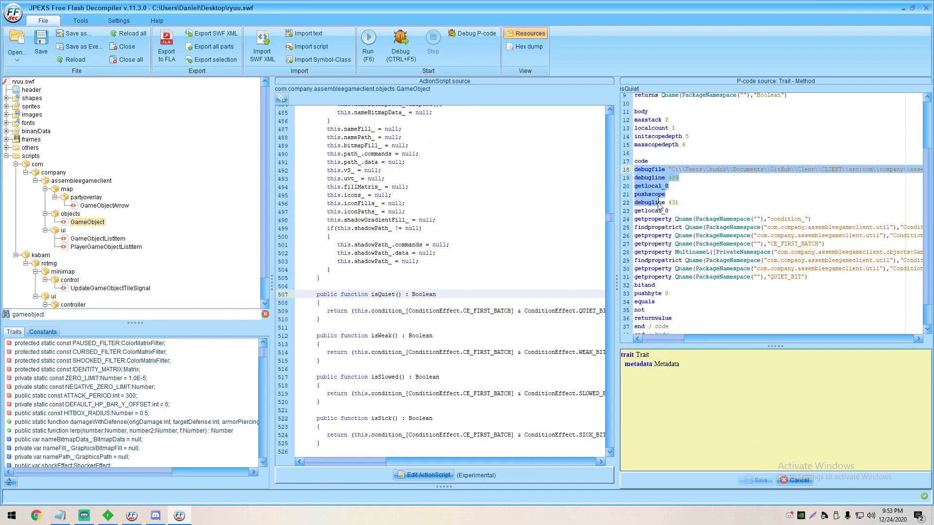
{"action": "scroll", "scroll_direction": "down", "scroll_amount": 3}
{"action": "type", "text": "pushfalse"}
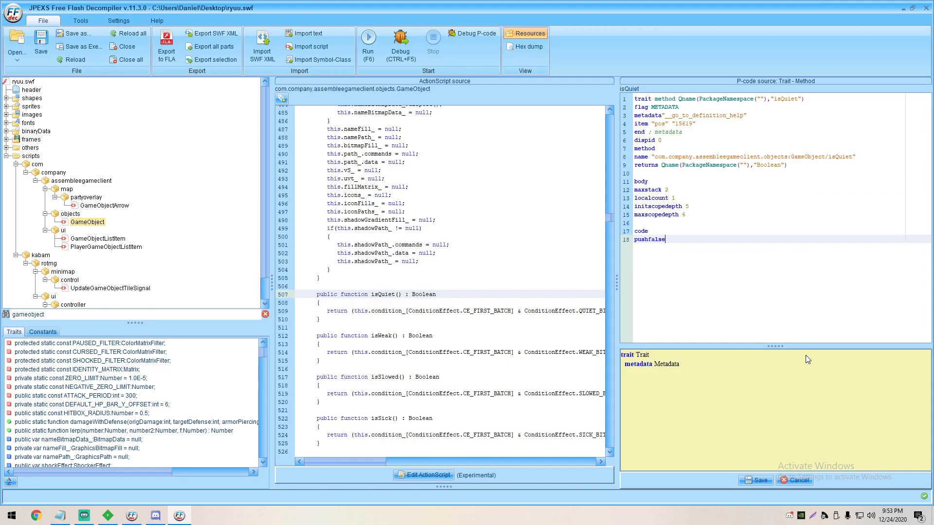
{"action": "type", "text": "returnvoid"}
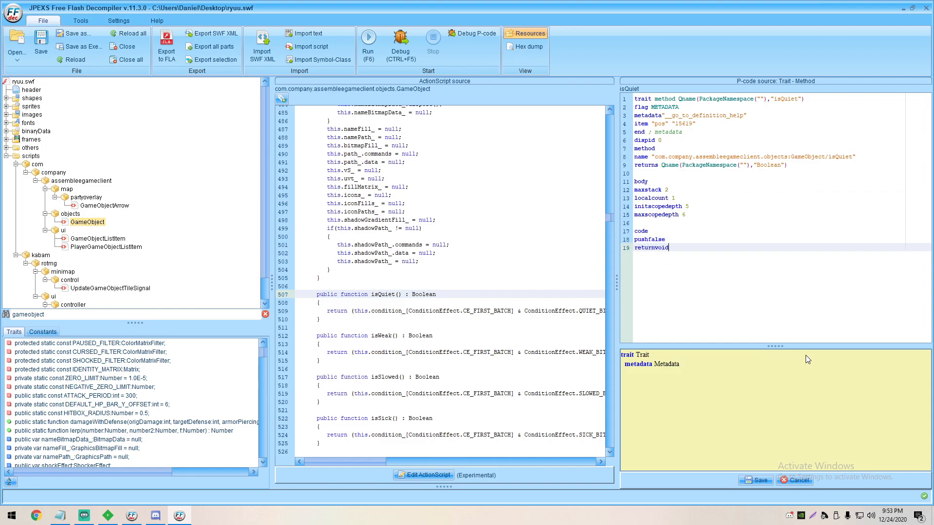
{"action": "left_click", "coordinate": [650, 239]}
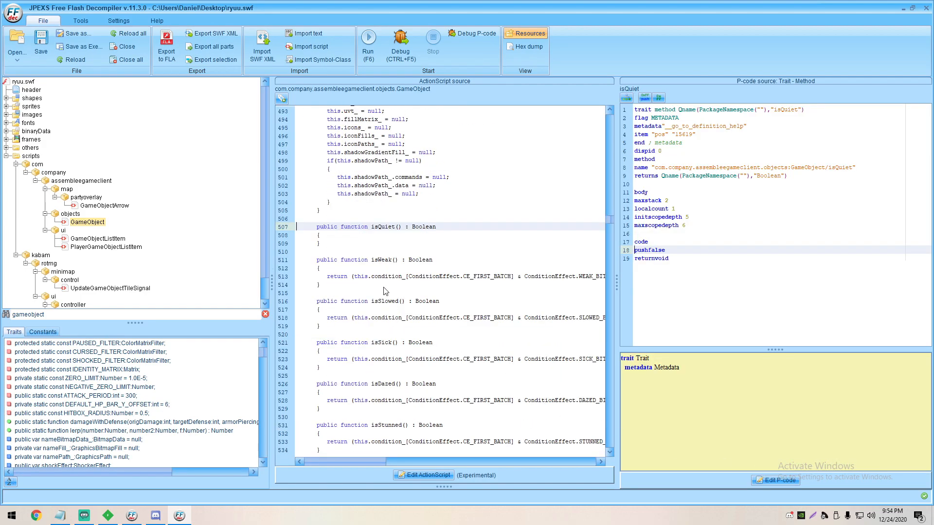
Apply the same pushfalse rewrite to isWeak and isSlowed and save.
{"action": "left_click", "coordinate": [373, 260]}
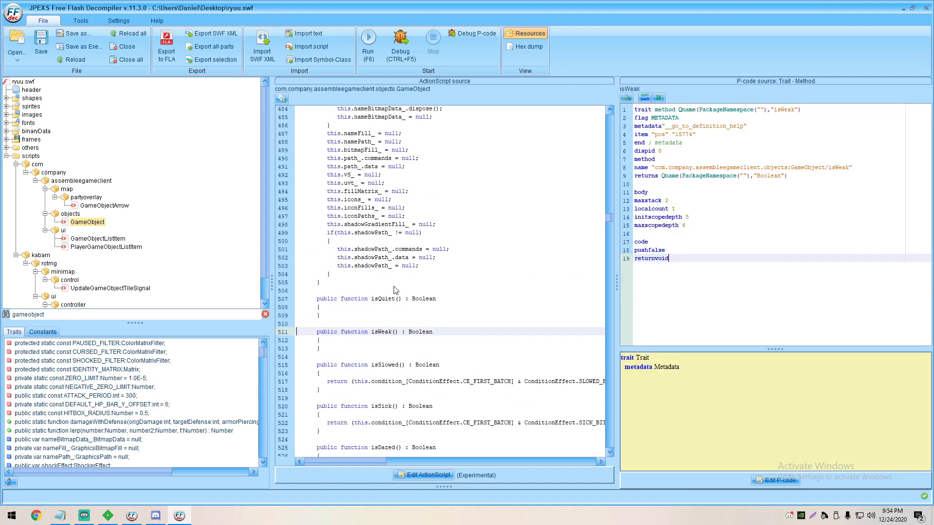
{"action": "left_click", "coordinate": [381, 365]}
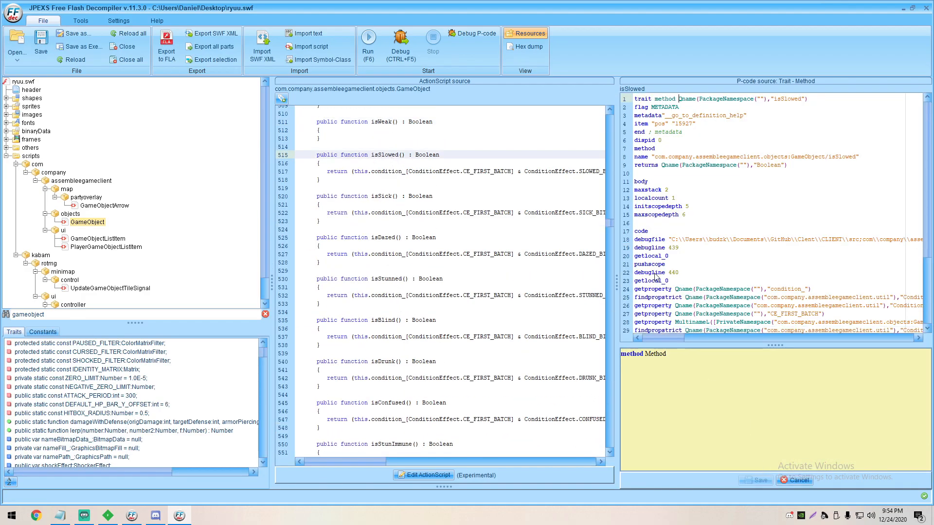
{"action": "left_click", "coordinate": [756, 480]}
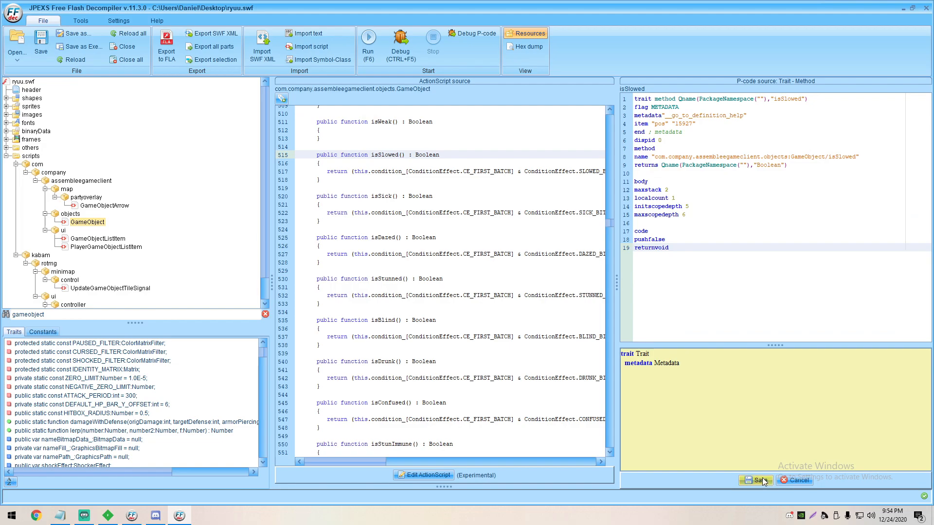
{"action": "left_click", "coordinate": [393, 155]}
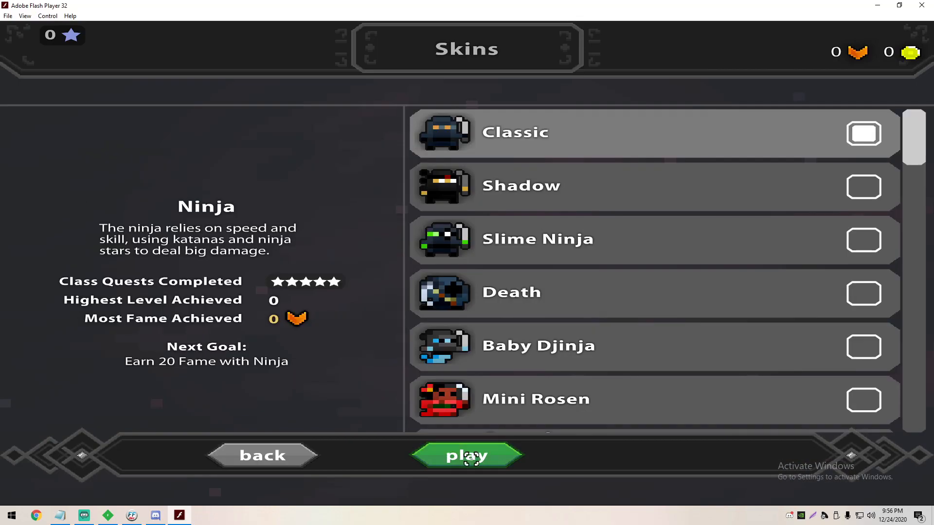
Play the Ninja in the patched client, then close the Flash Player window.
{"action": "left_click", "coordinate": [466, 455]}
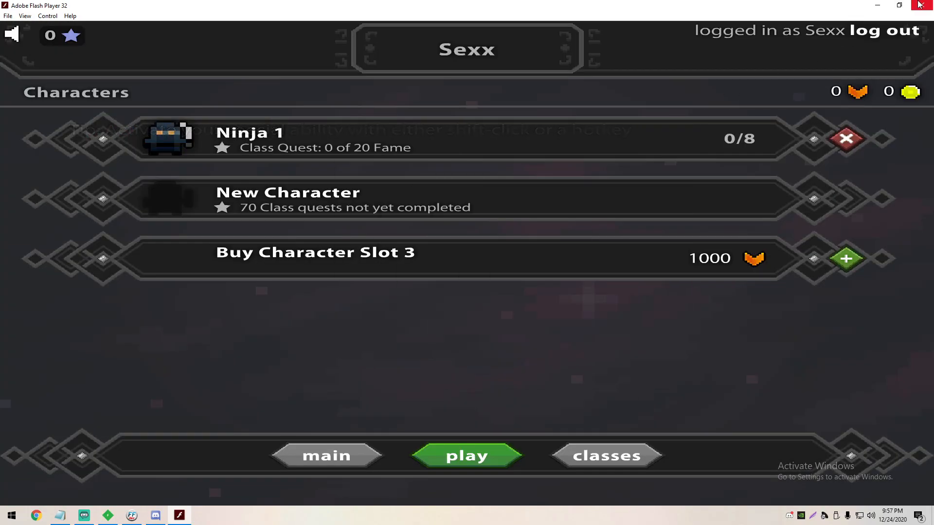
{"action": "left_click", "coordinate": [924, 5]}
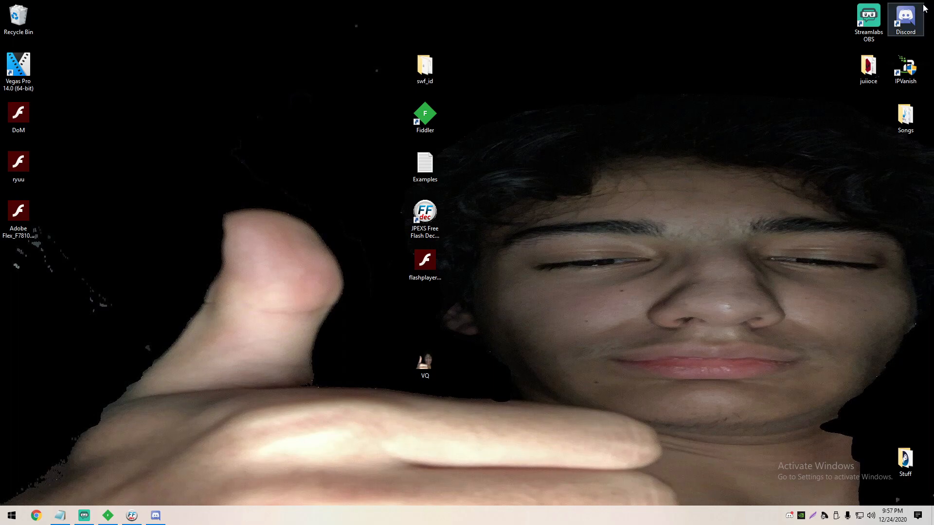
{"action": "mouse_move", "coordinate": [636, 60]}
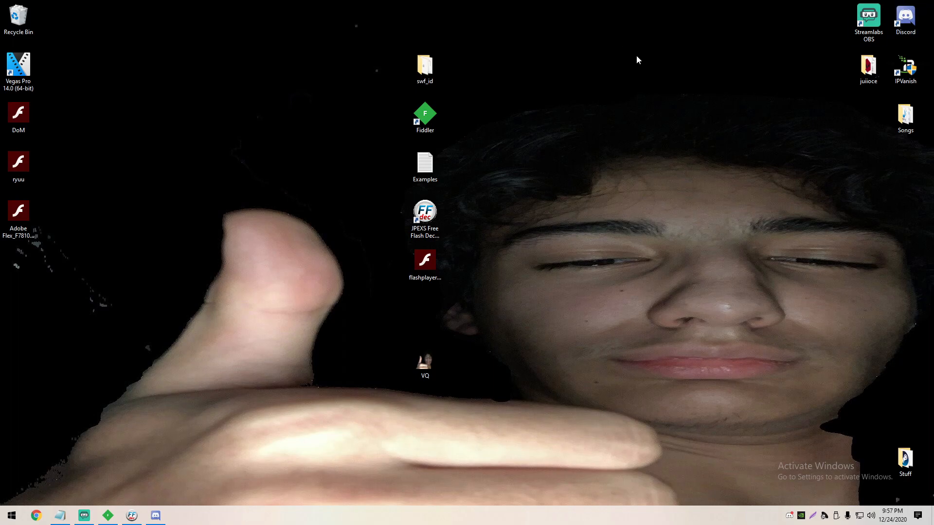
{"action": "mouse_move", "coordinate": [642, 69]}
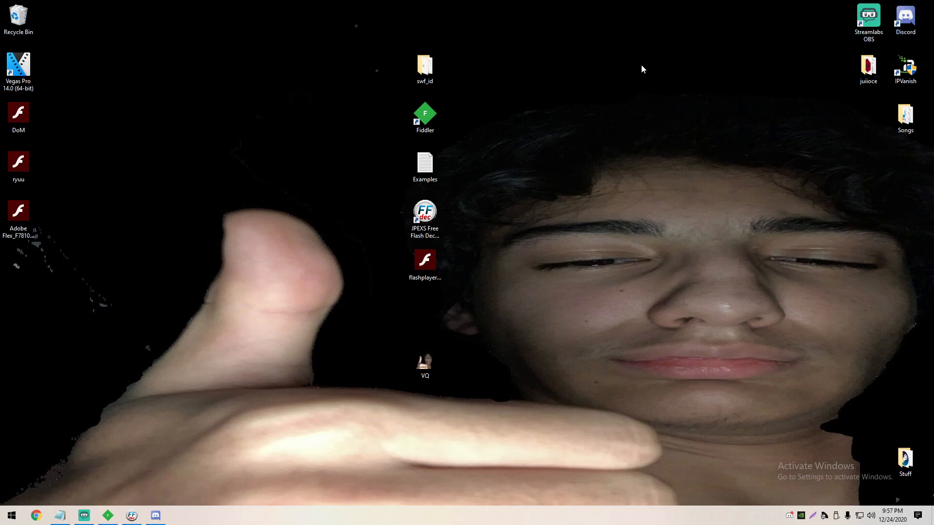
{"action": "mouse_move", "coordinate": [648, 65]}
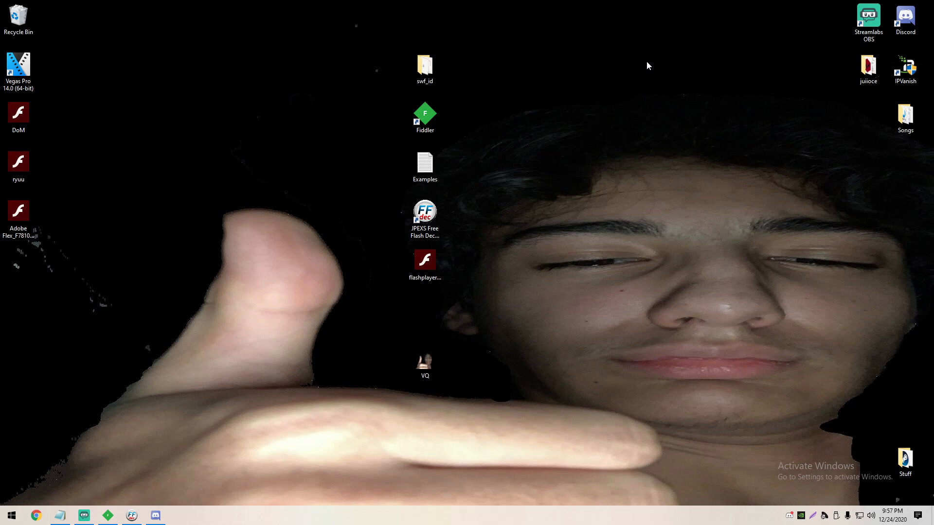